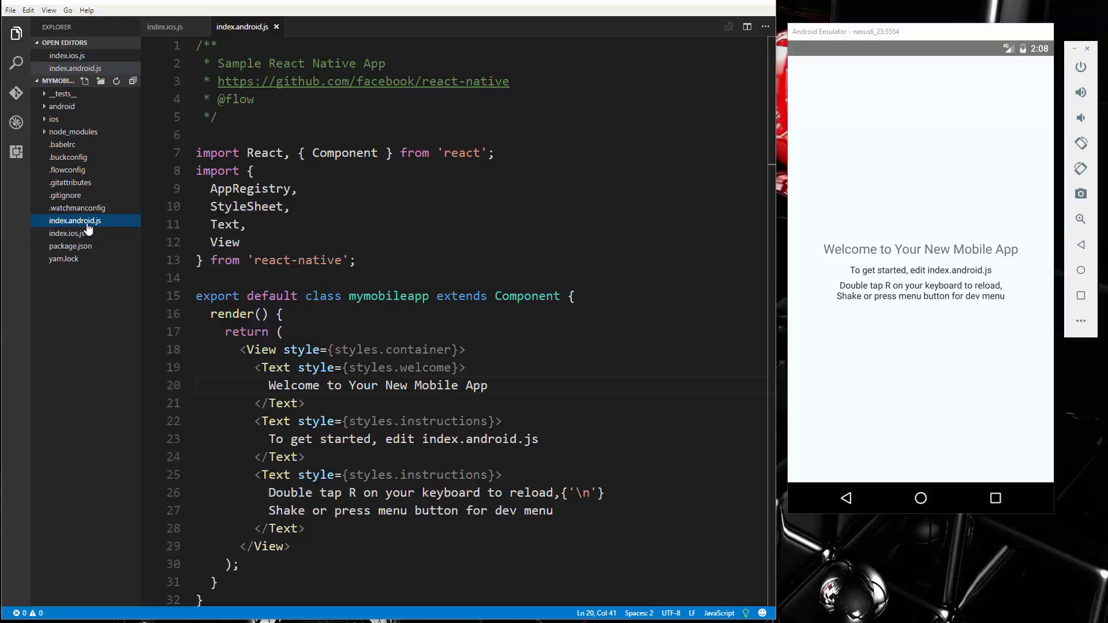
Delete all template code in index.android.js, glancing at index.ios.js before returning.
key(ctrl+a)
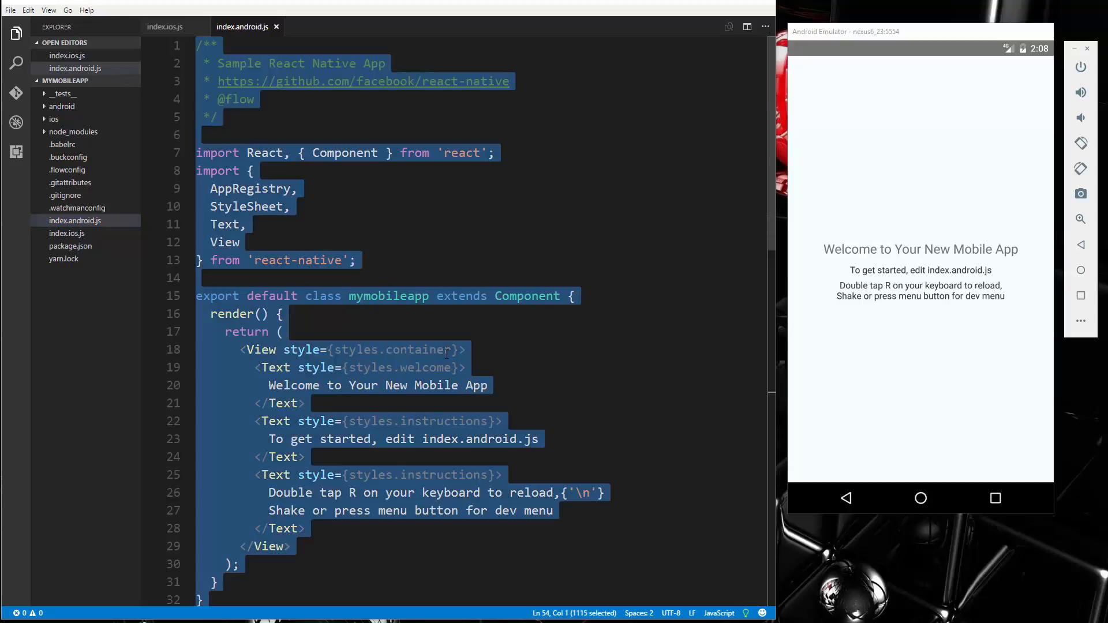
key(Delete)
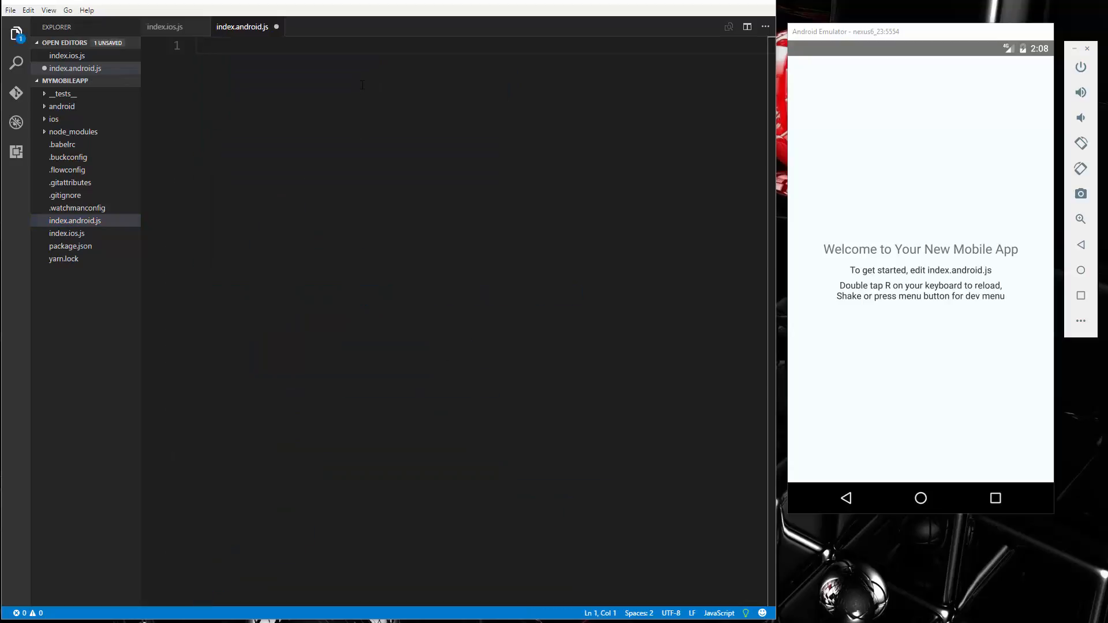
mouse_move(124, 236)
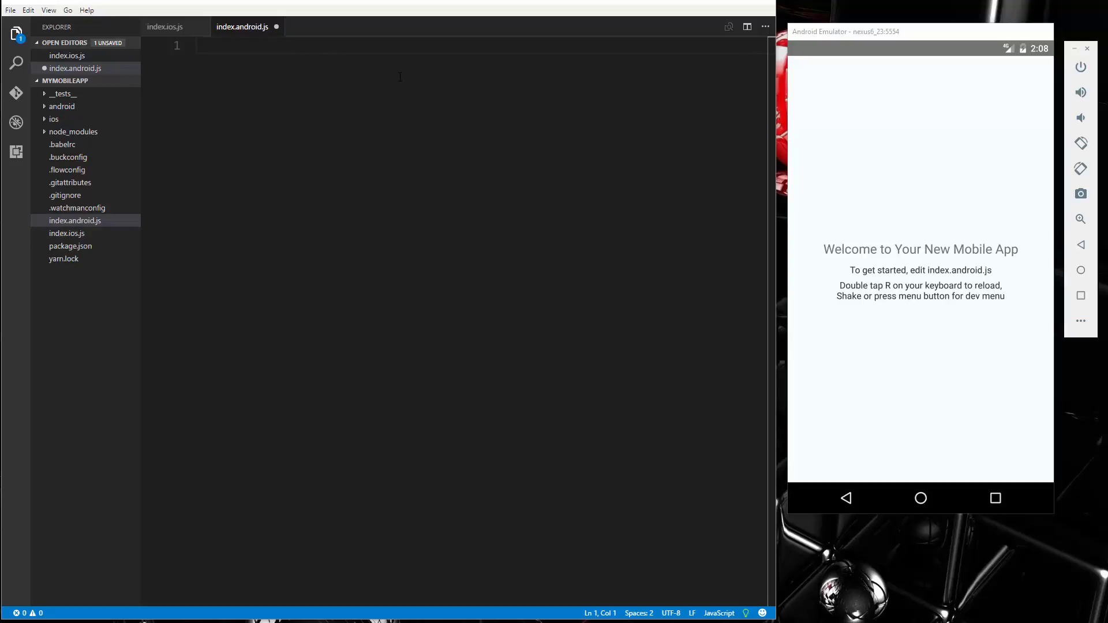
mouse_move(80, 122)
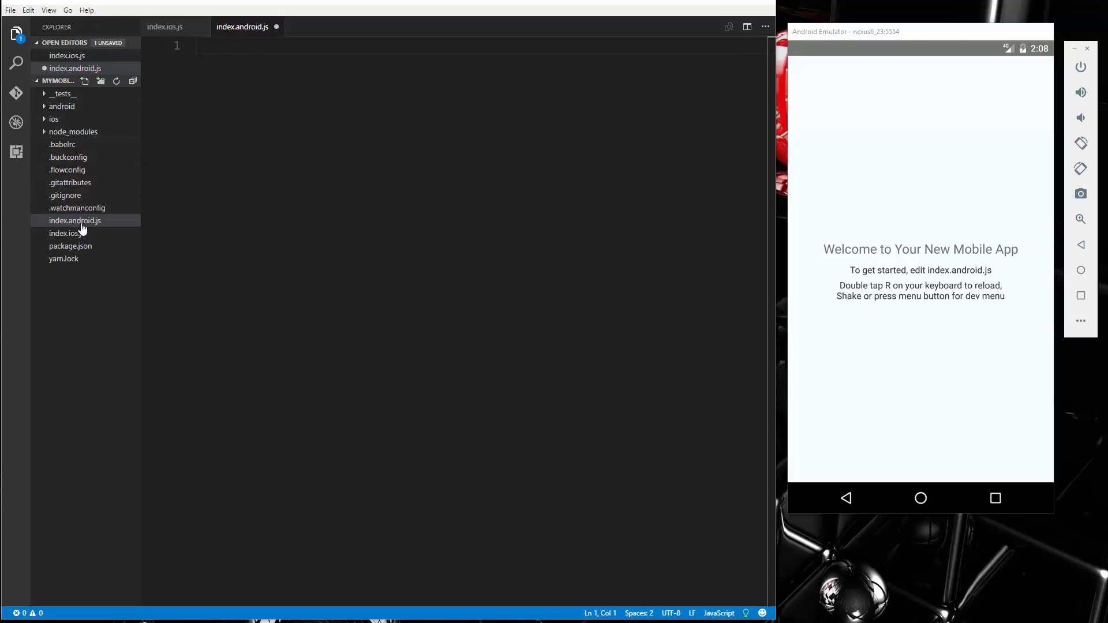
click(66, 233)
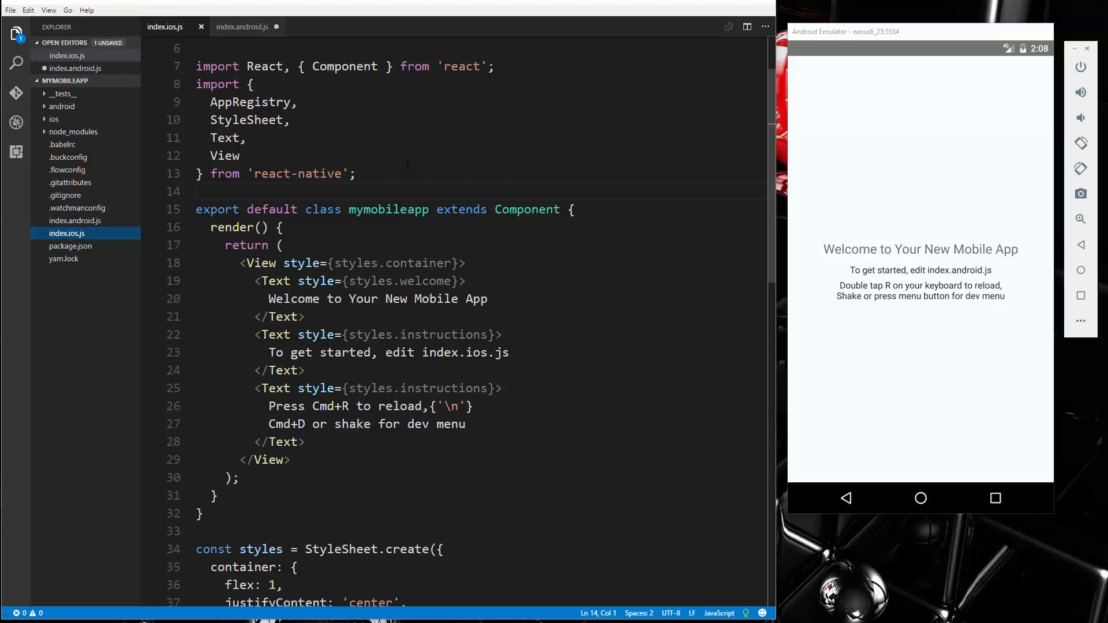
click(242, 27)
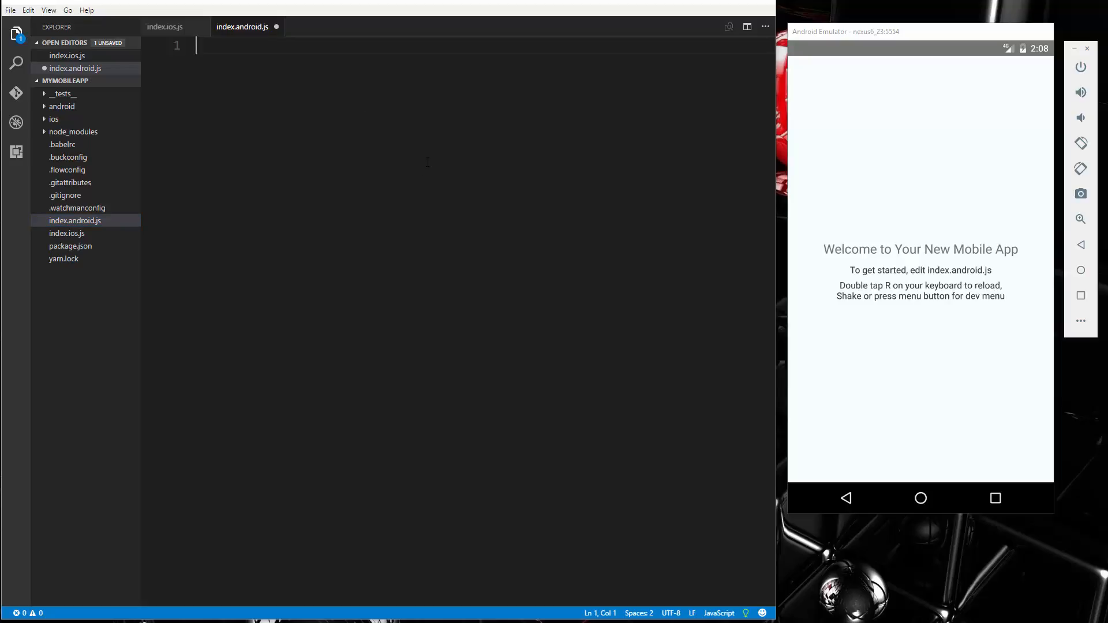
Type import React, {Component} from 'react'; on line 1 and start line 2.
text(import)
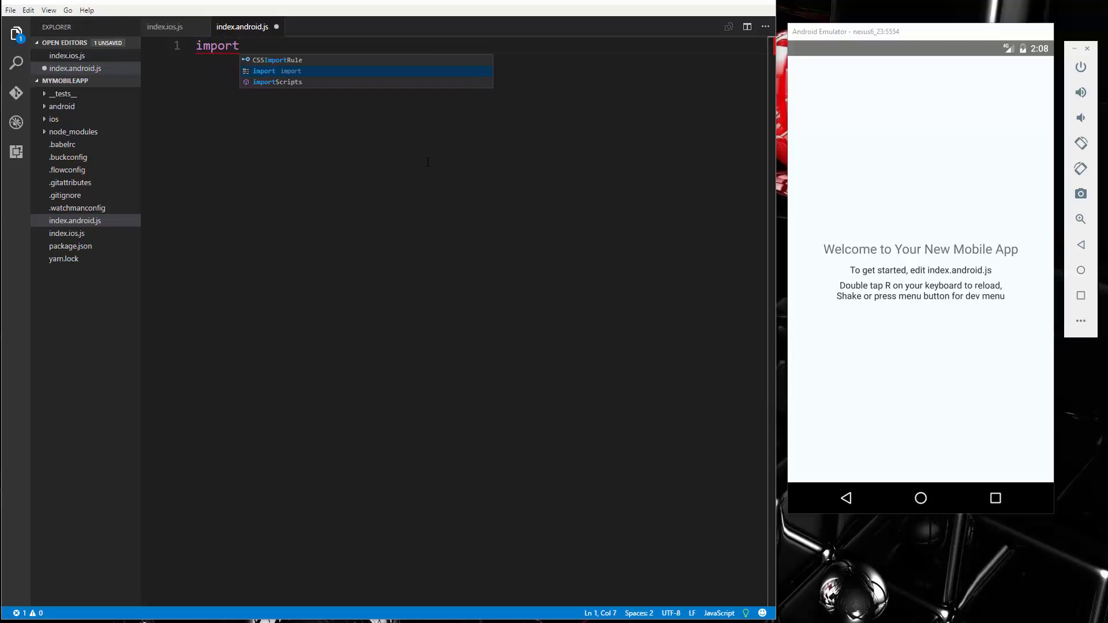
text(React)
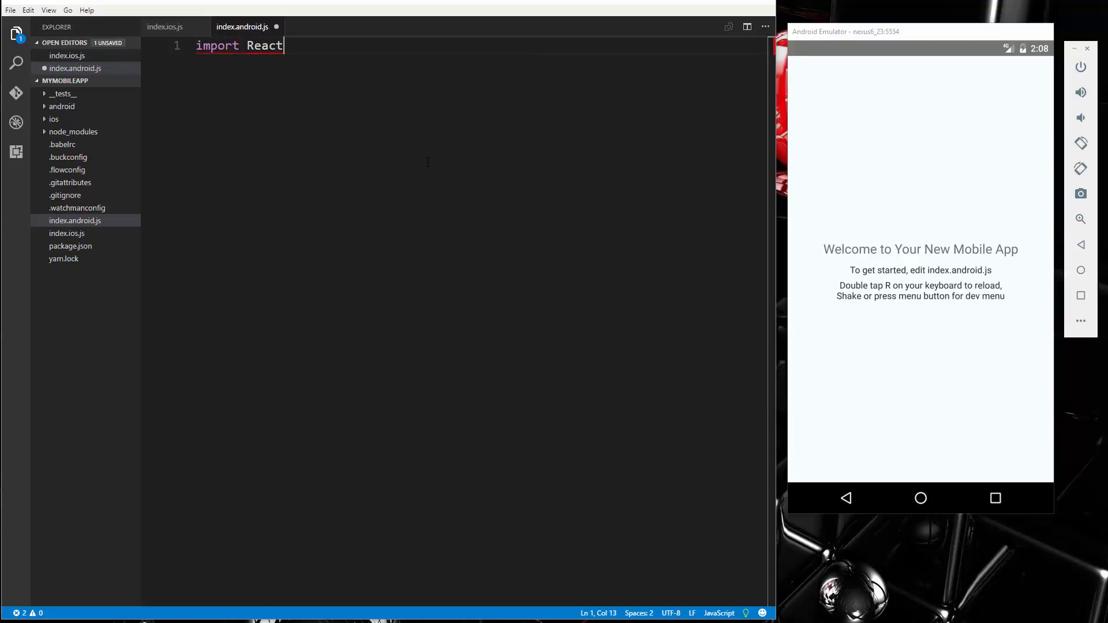
text(, {})
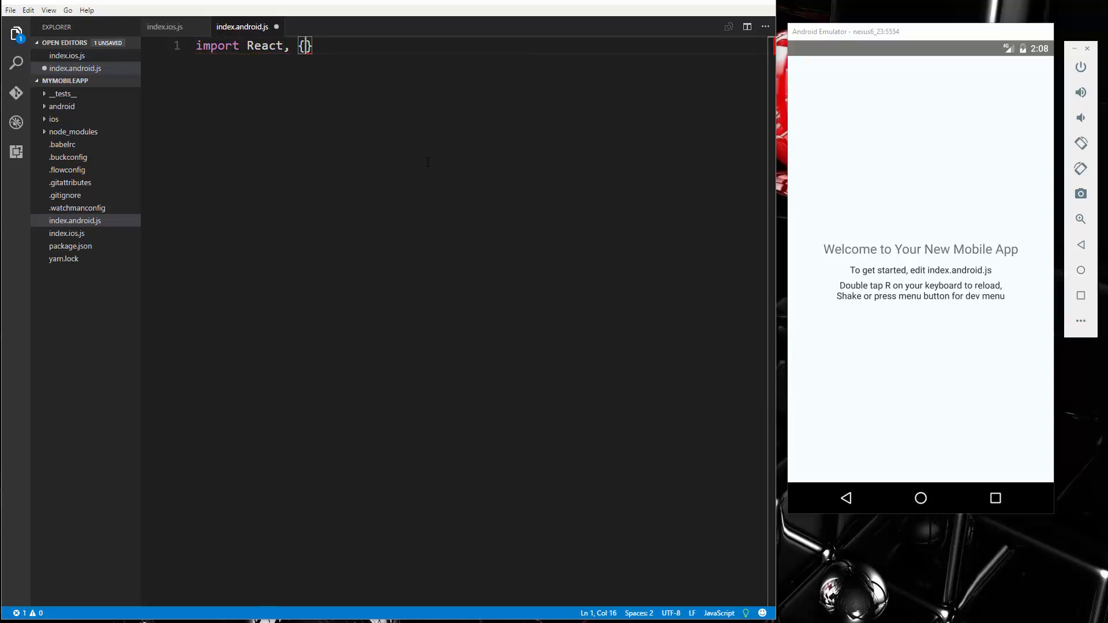
text(Component)
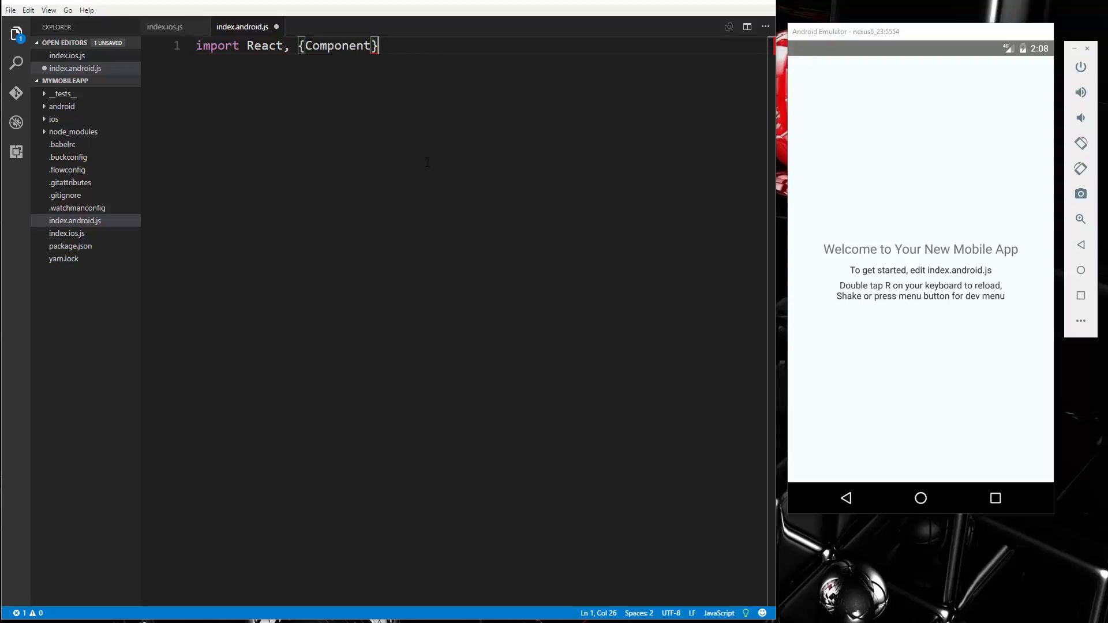
text(from '')
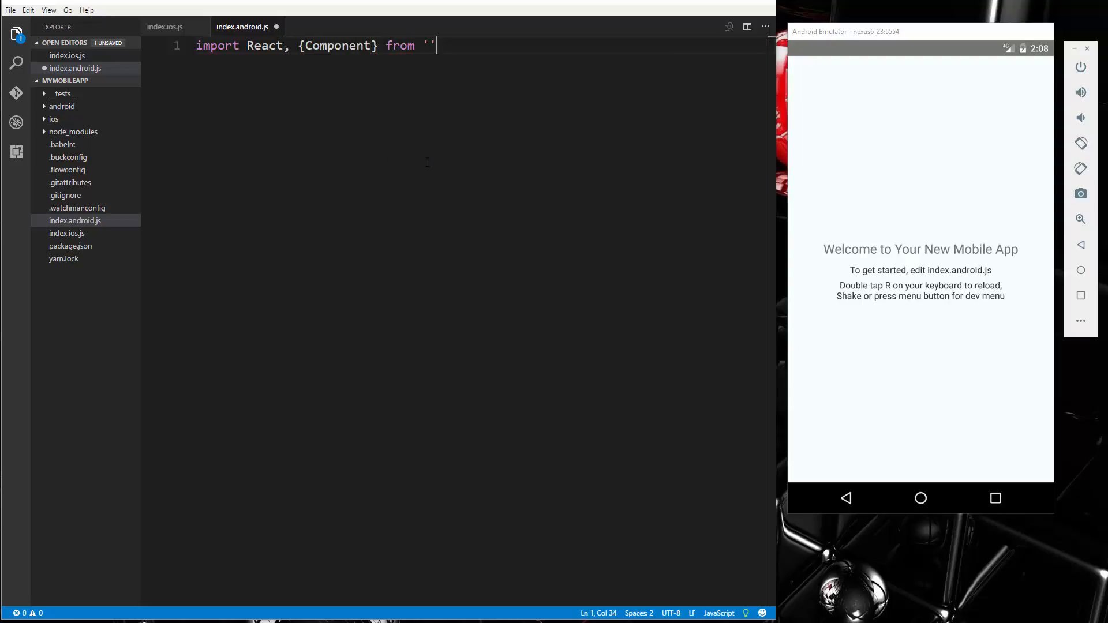
text(reac)
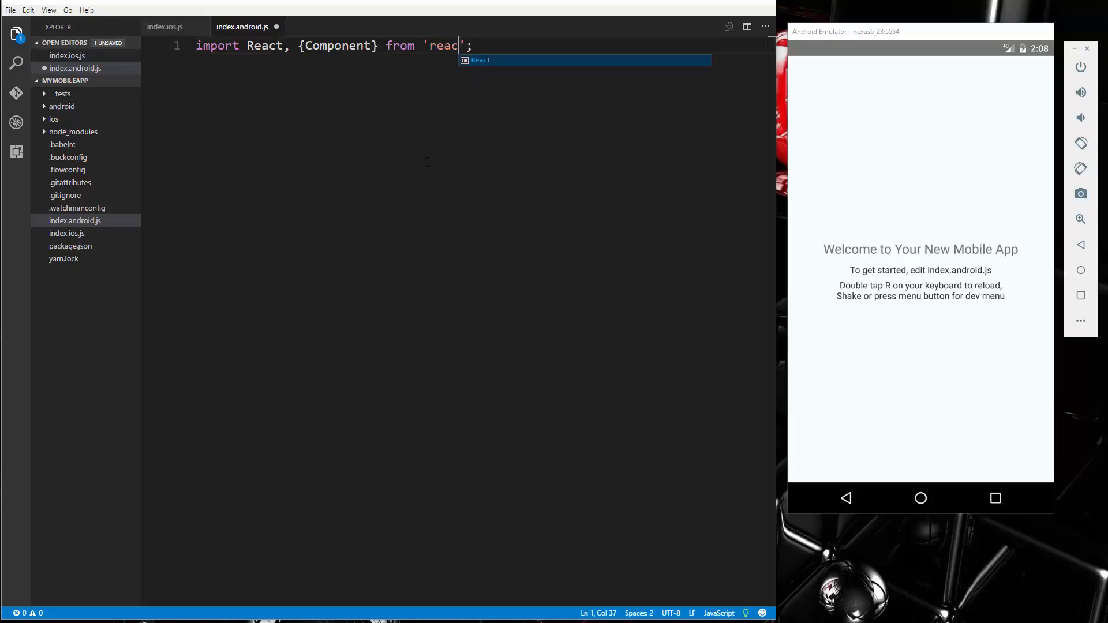
text(t)
key(Enter)
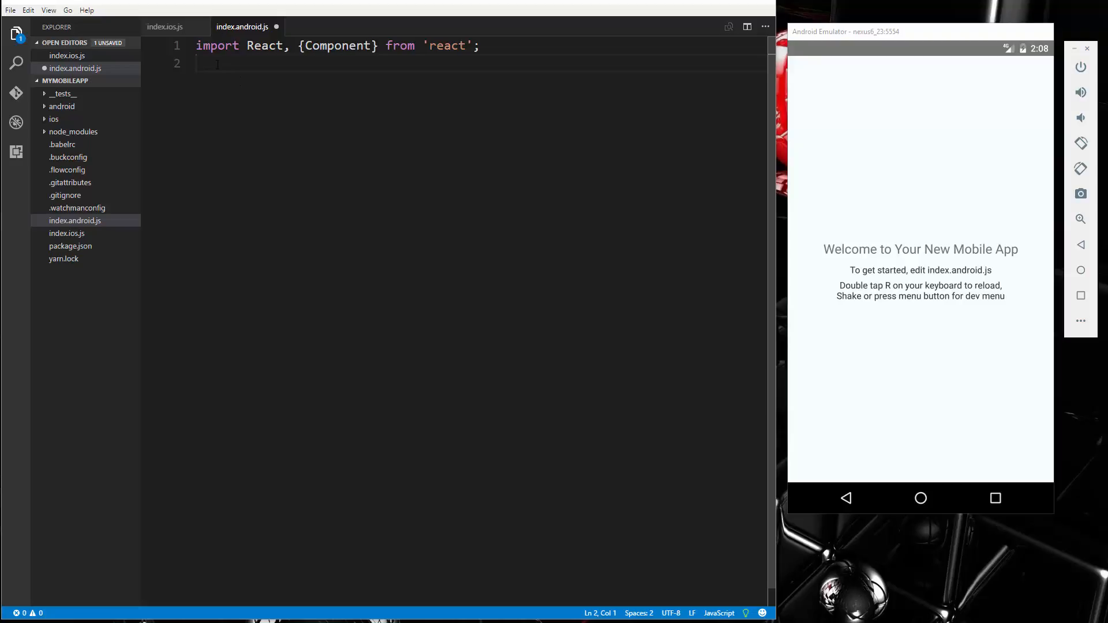
Write import {AppRegistry, Text, View} from 'react-native' on line 2, with blank lines below.
text(import {)
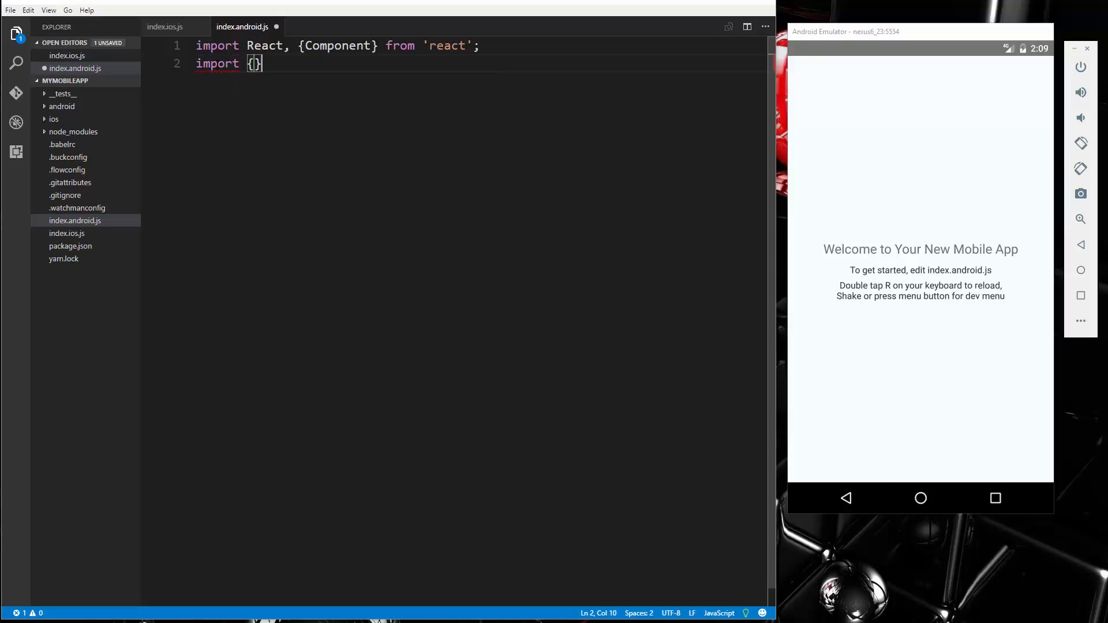
text(A)
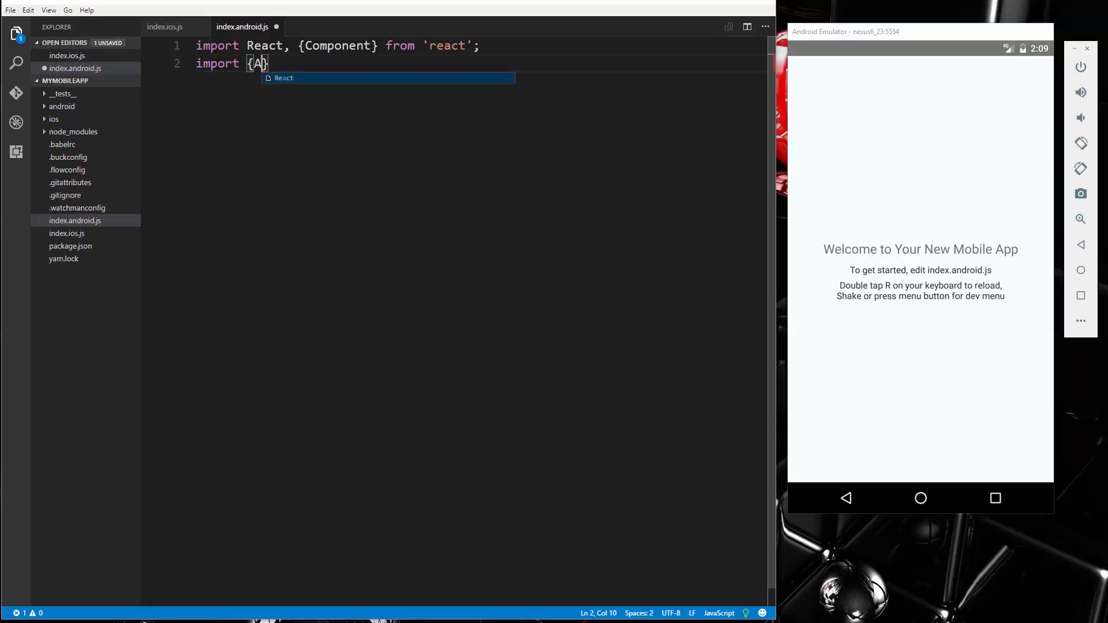
text(ppRegistry)
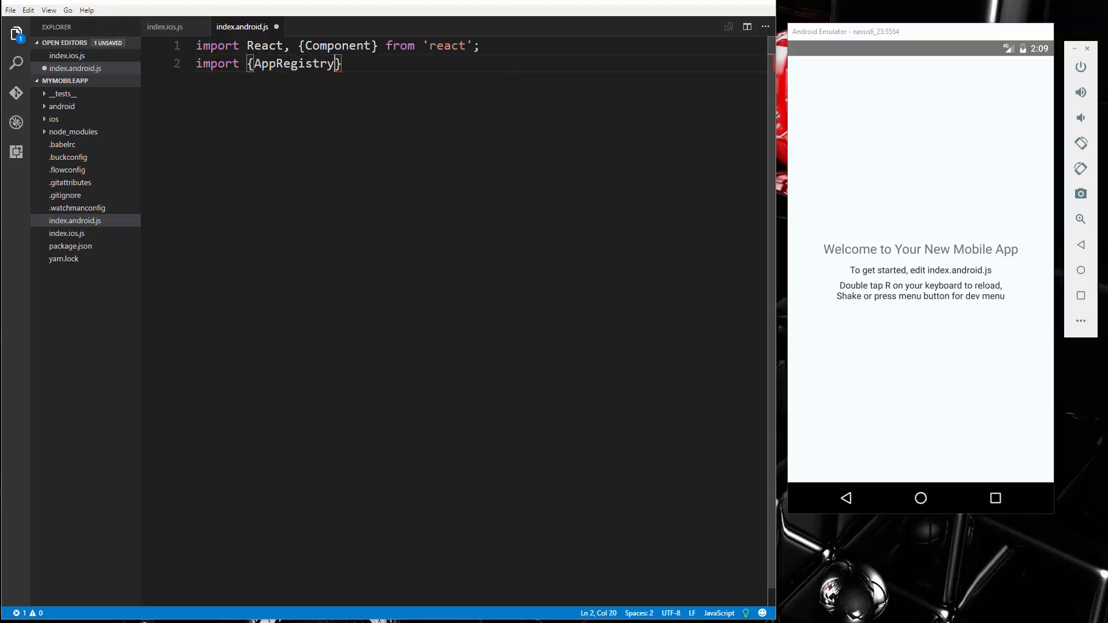
text(,)
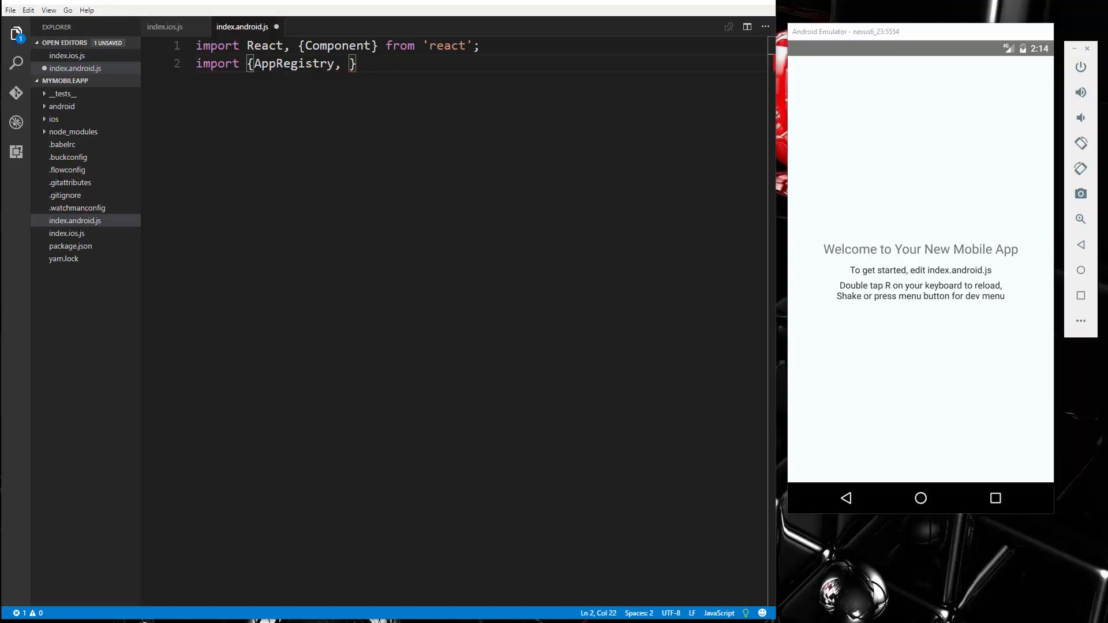
mouse_move(417, 9)
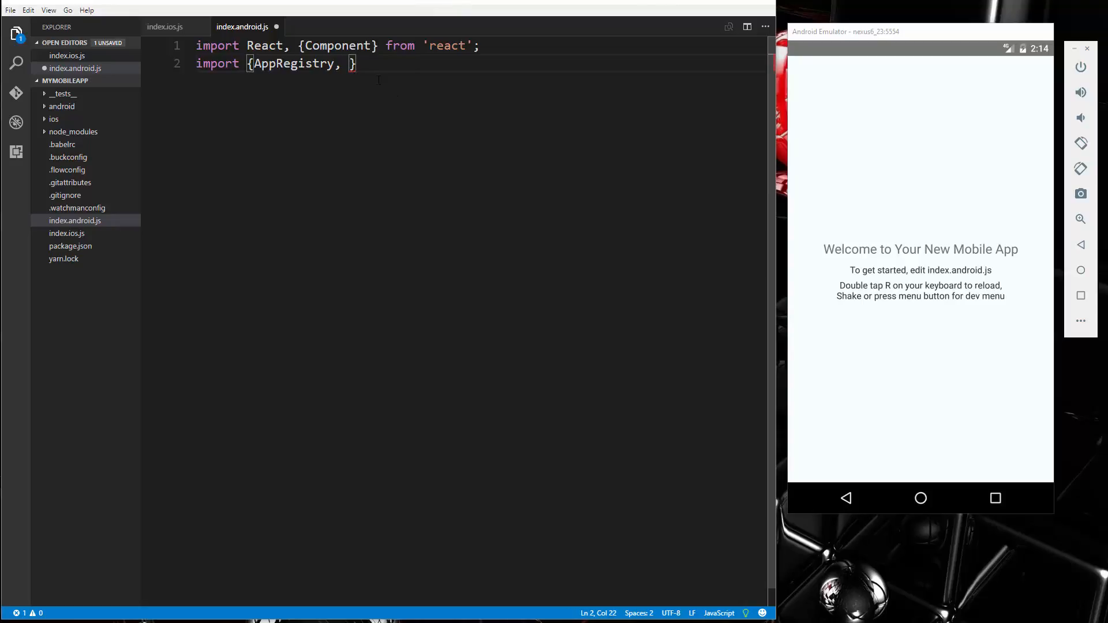
text(Text,)
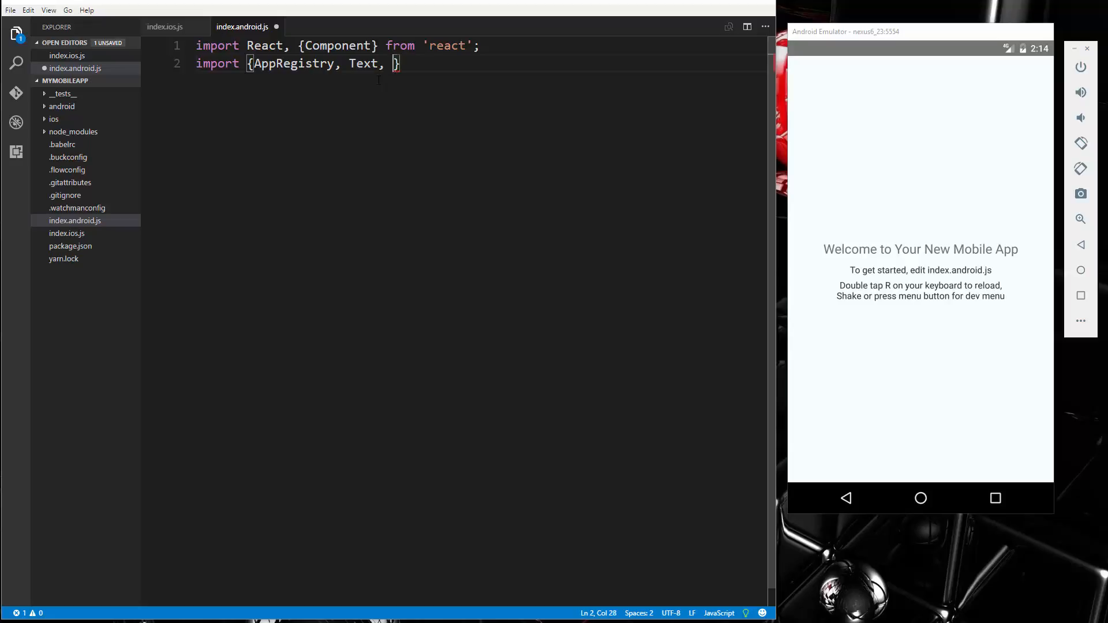
text(View})
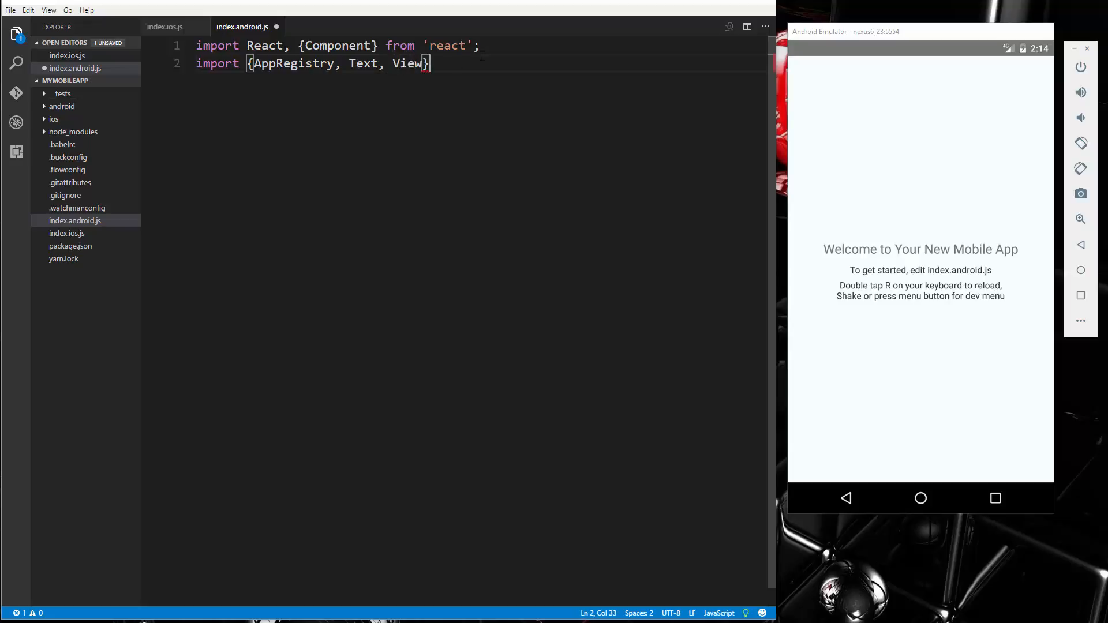
key(Enter)
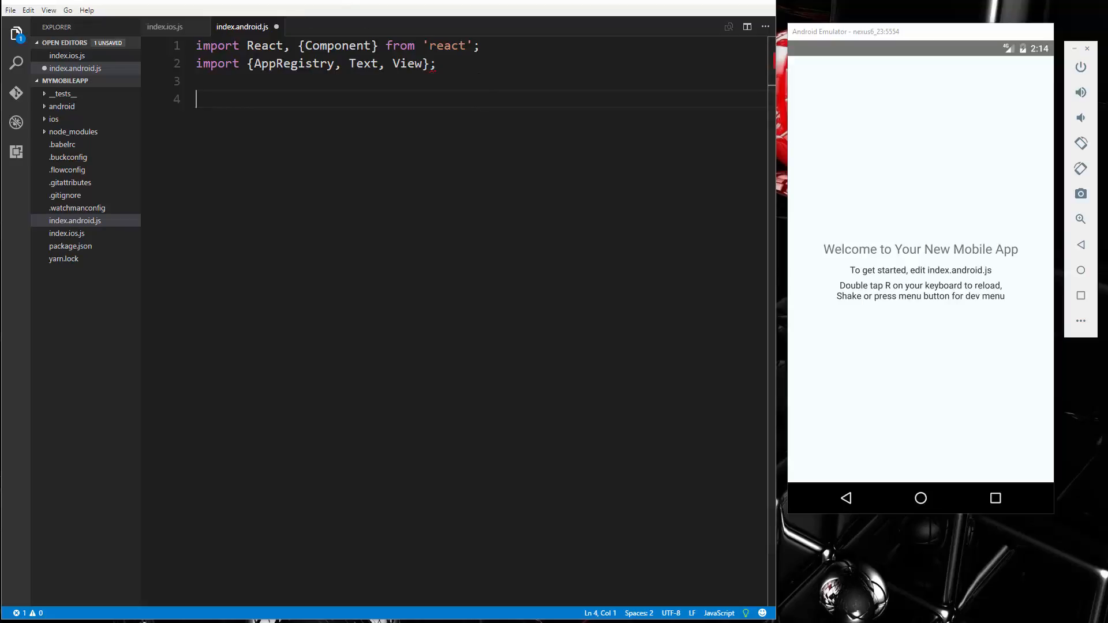
click(424, 63)
text( from ')
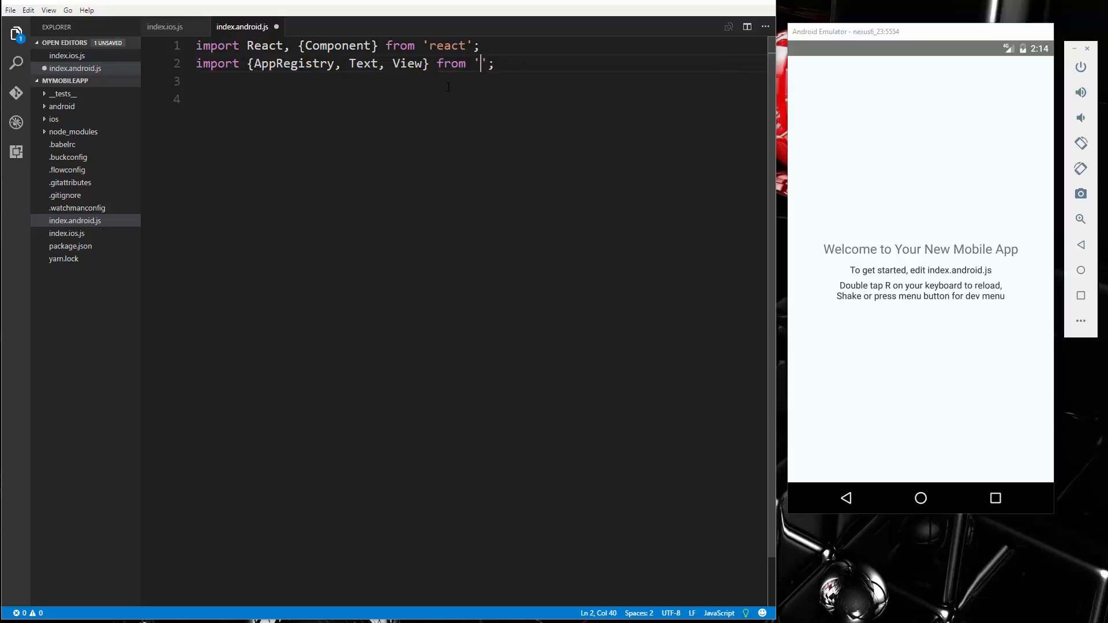
text(react-v)
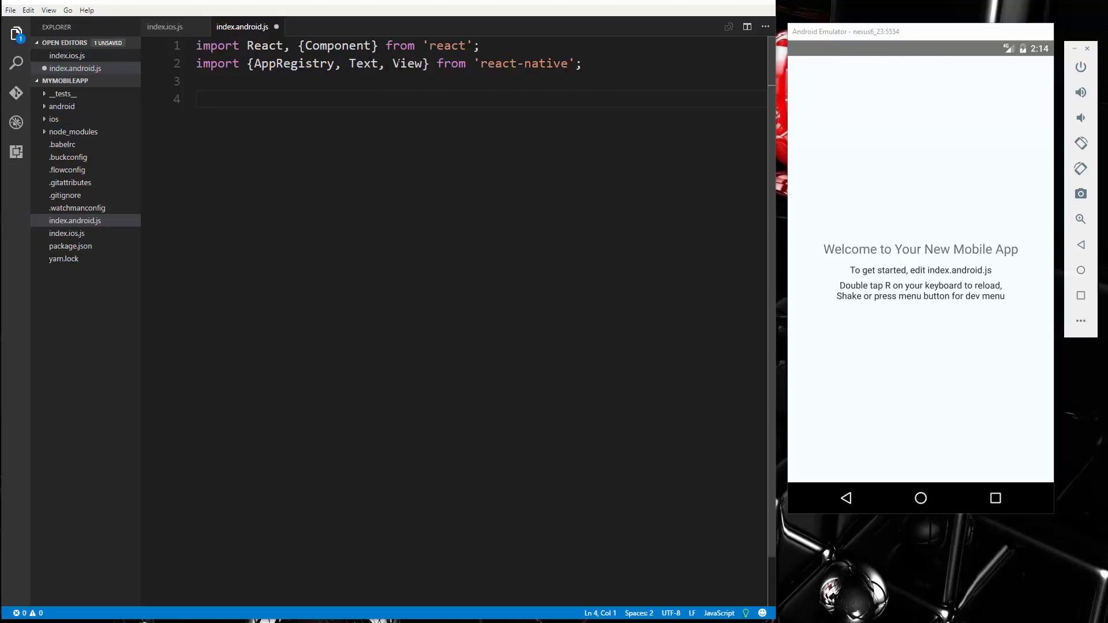
double_click(406, 64)
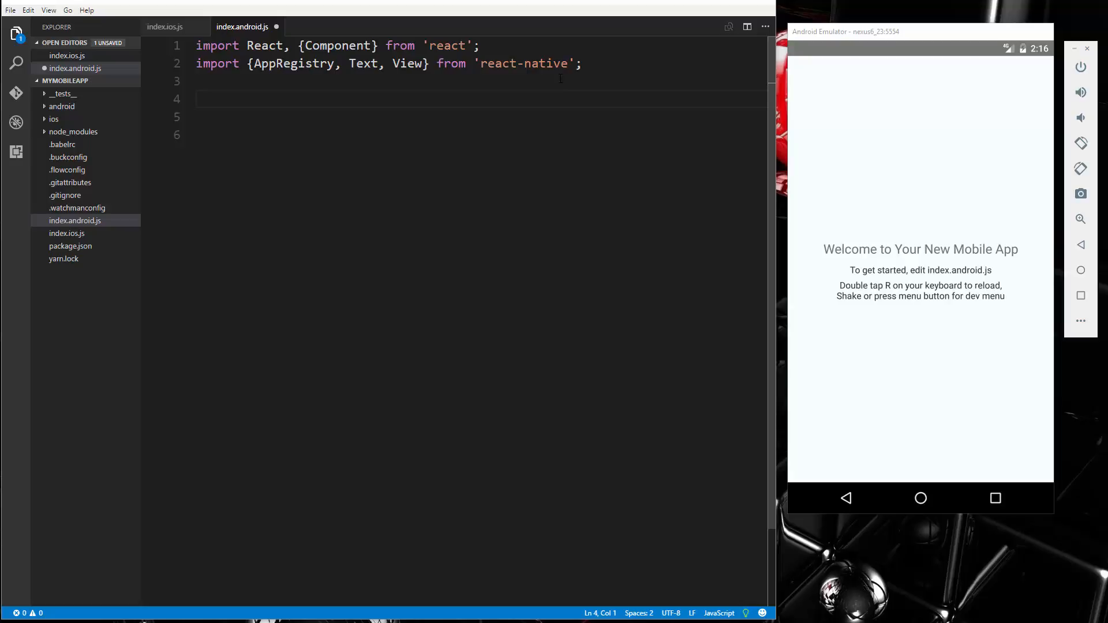
mouse_move(569, 106)
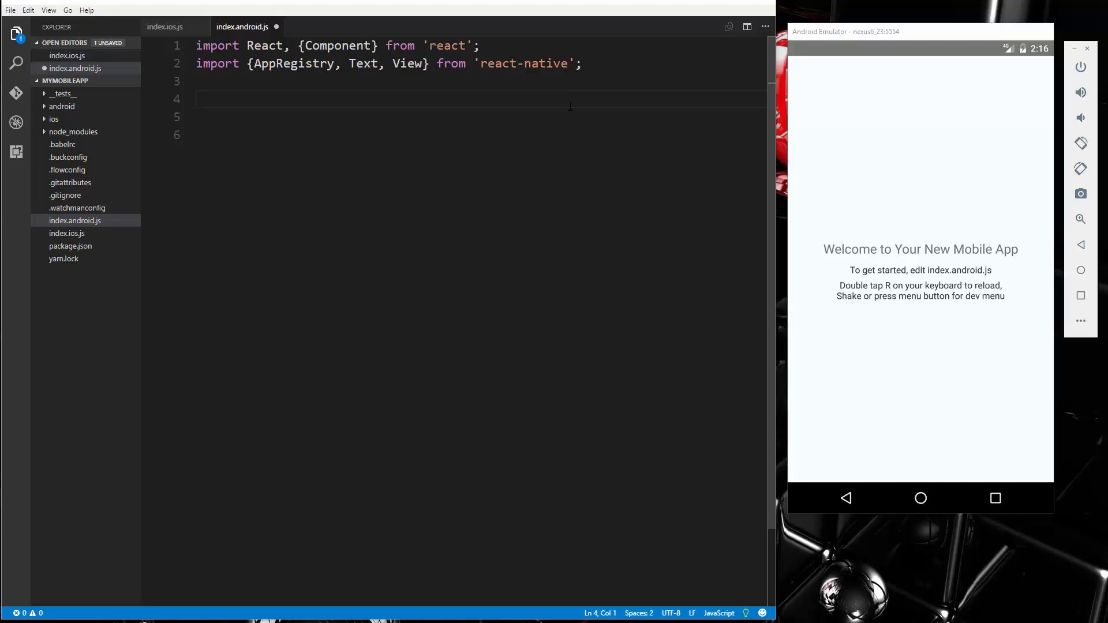
Type export default class mymobileapp extends Component with an empty body, verifying the Component import.
text(export default class)
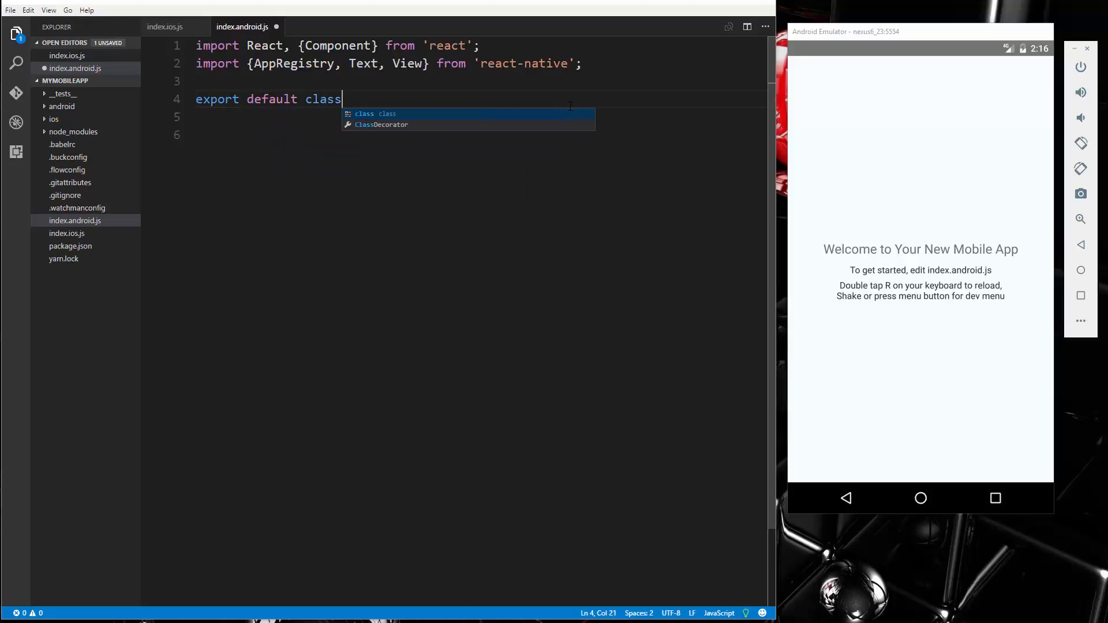
text(mob)
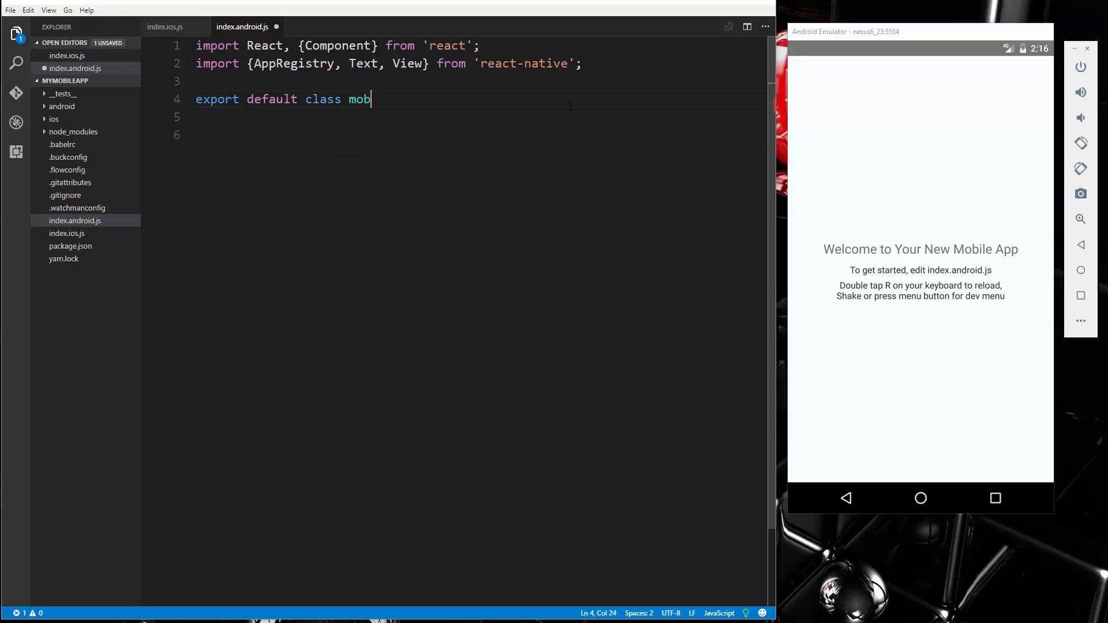
text(ymo)
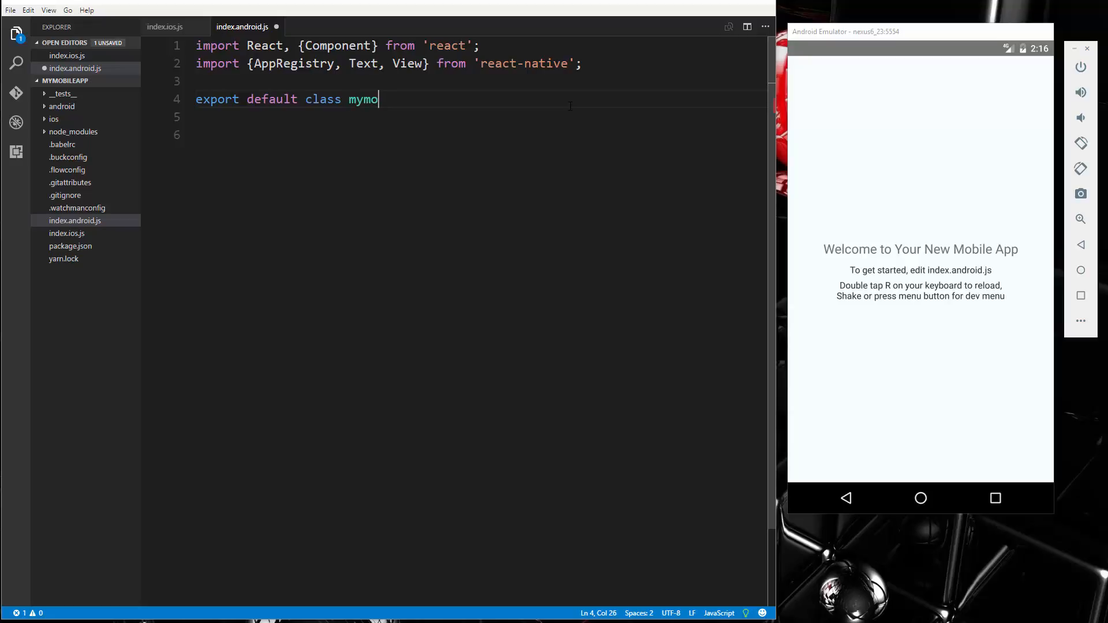
text(bileapp)
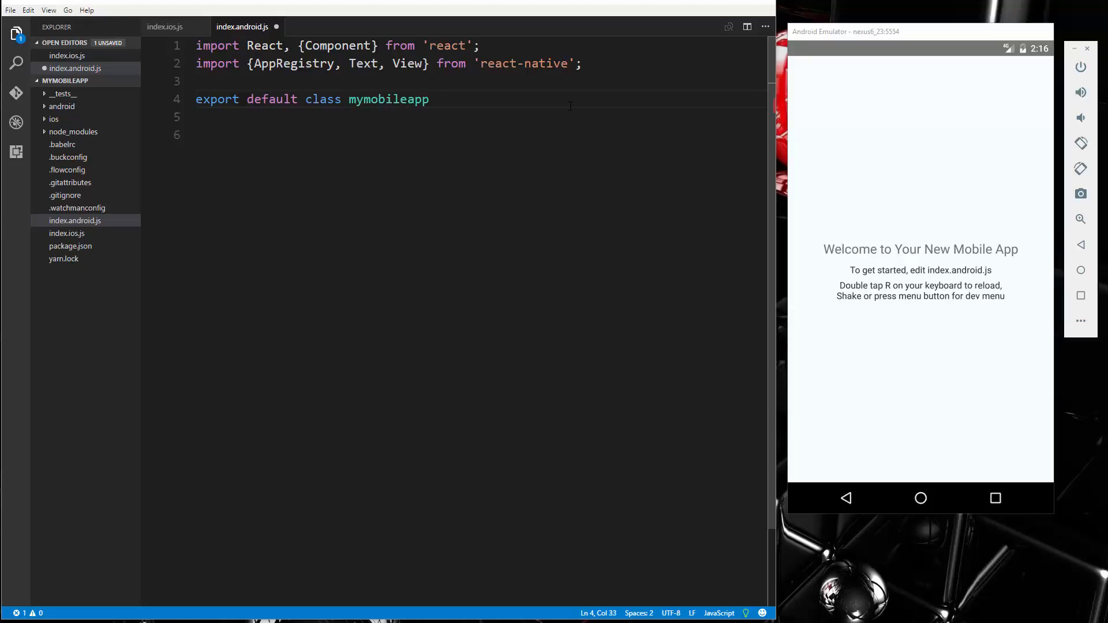
text(extends)
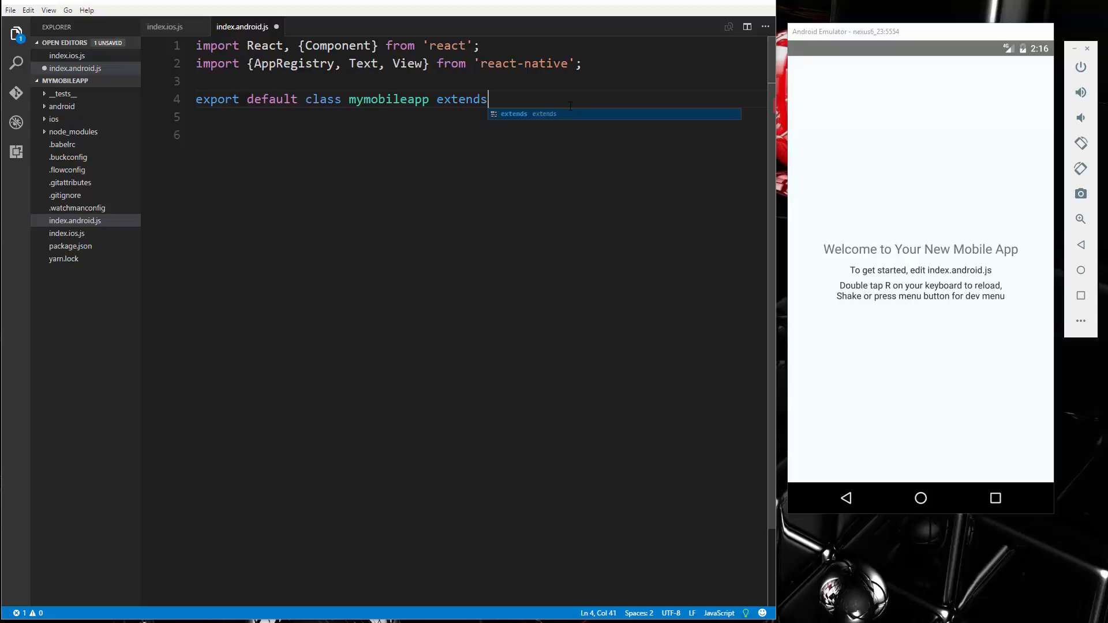
text(Component{)
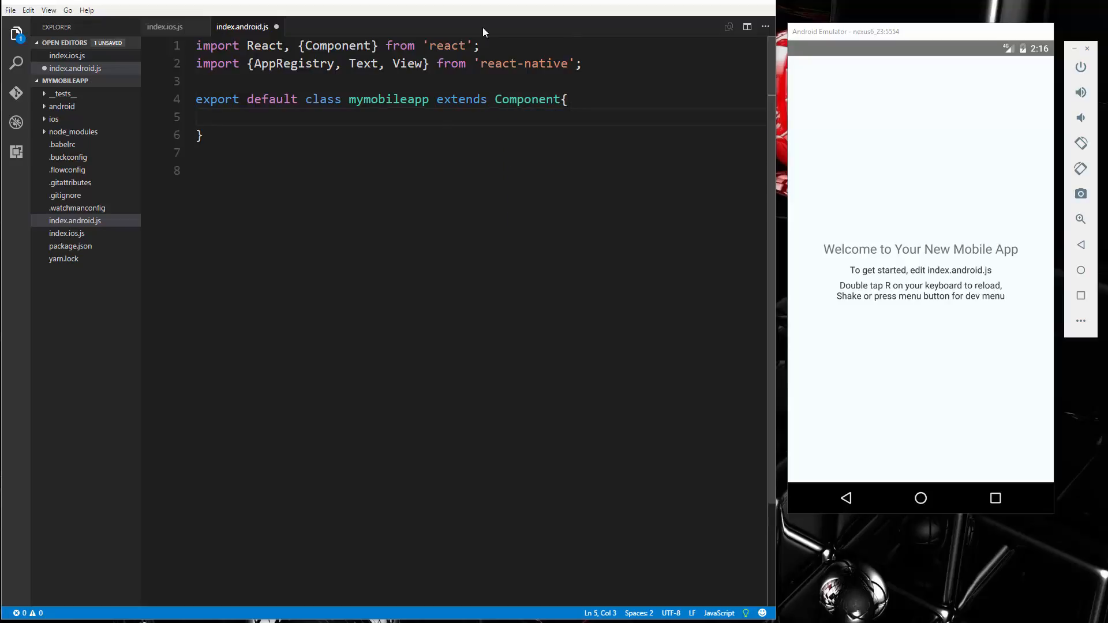
double_click(337, 45)
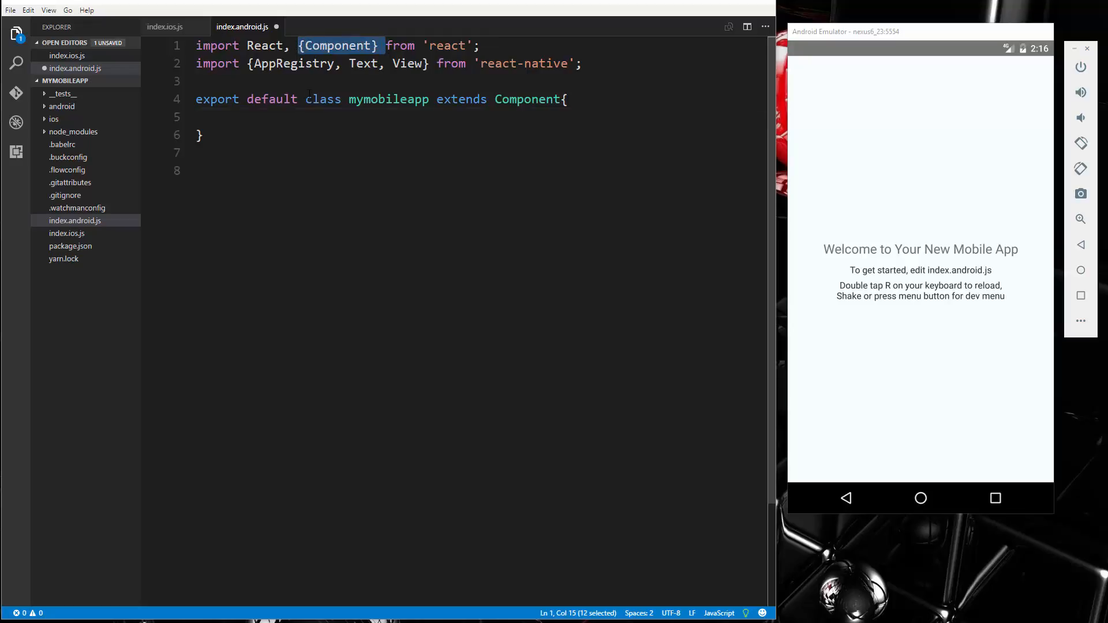
click(305, 117)
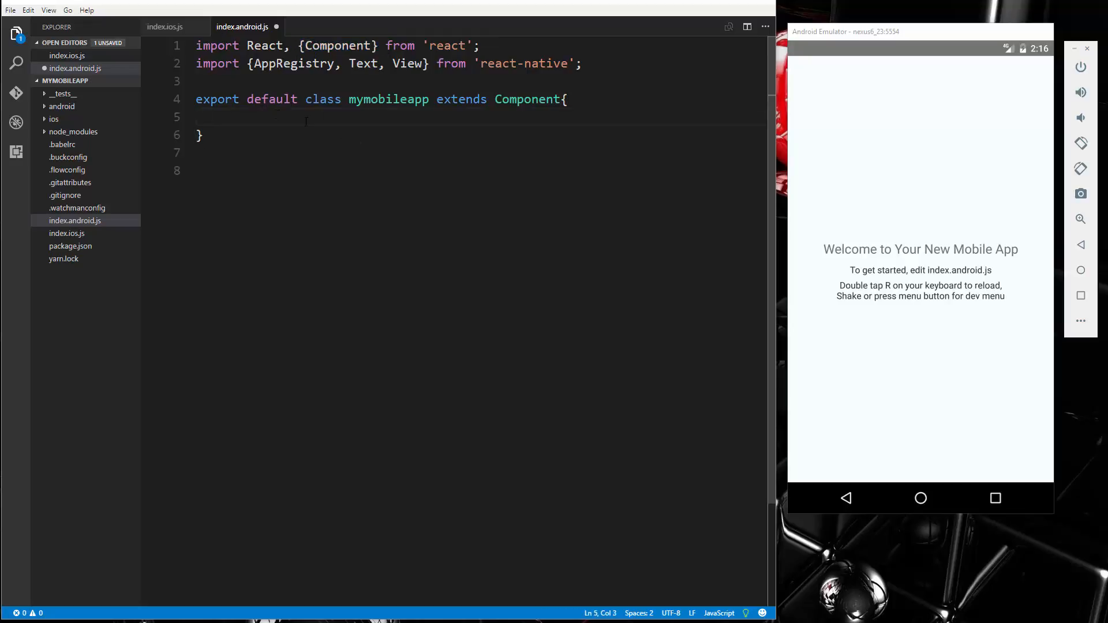
Add an empty render() method inside the mymobileapp class.
text(render())
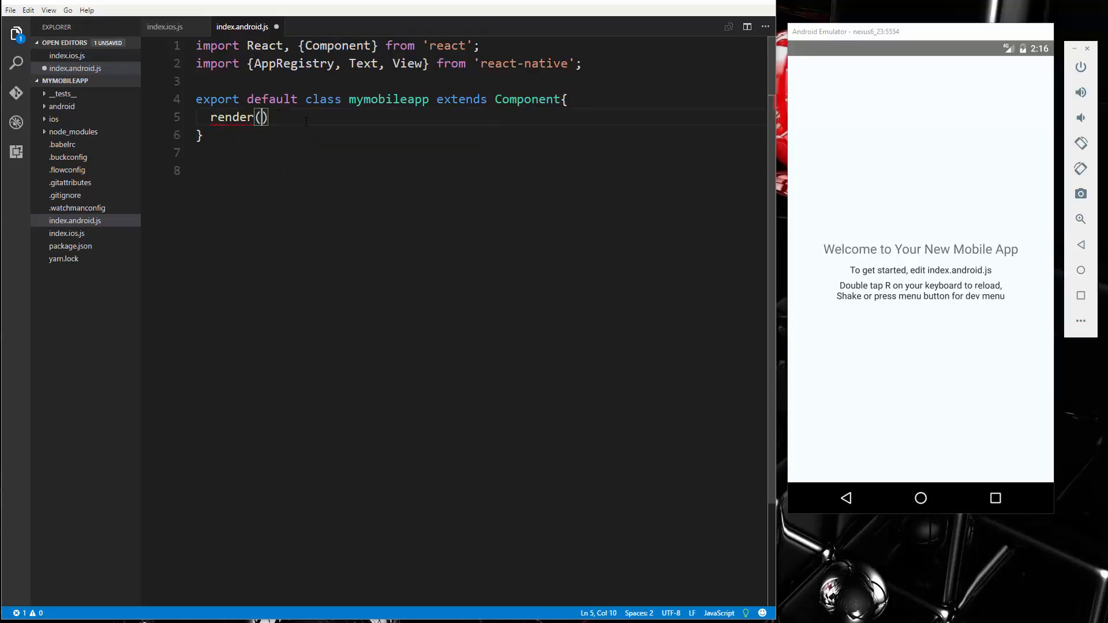
text({)
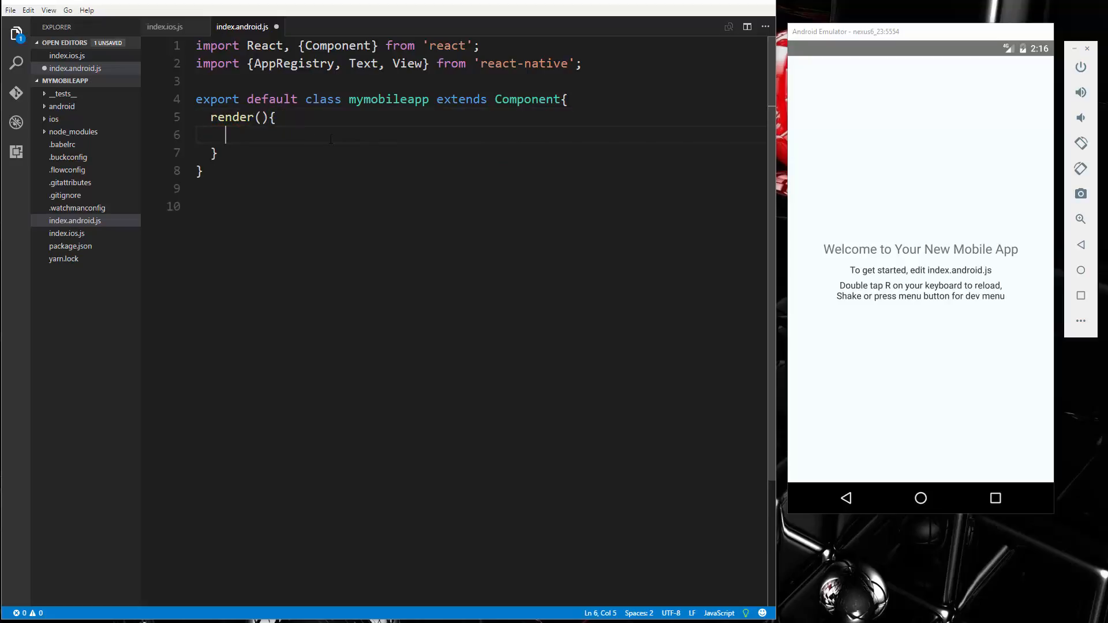
mouse_move(346, 162)
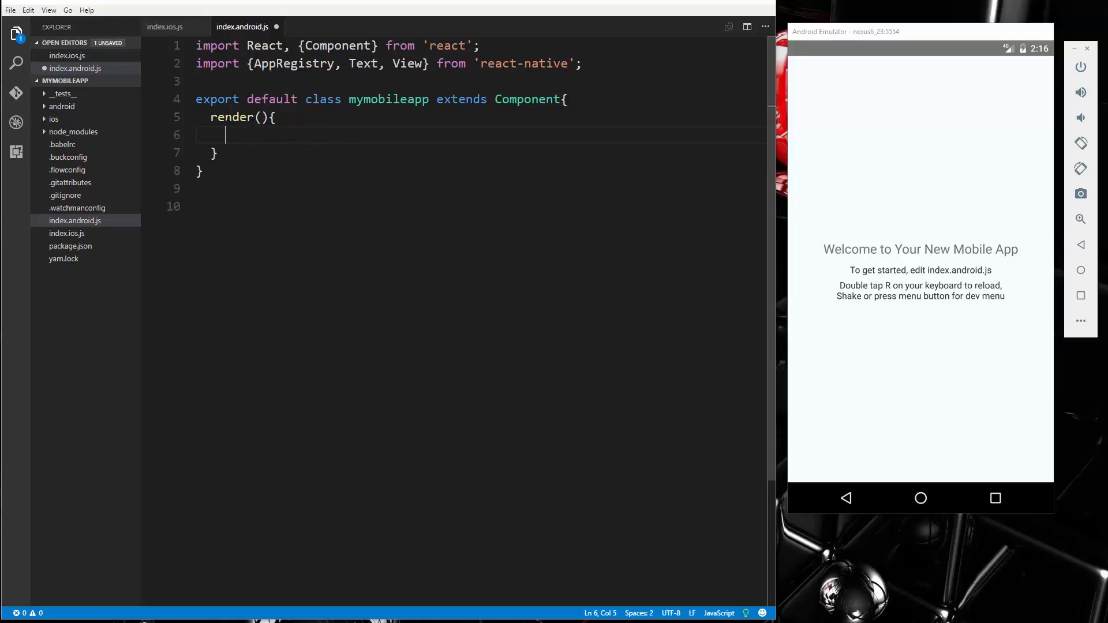
drag(211, 117, 215, 153)
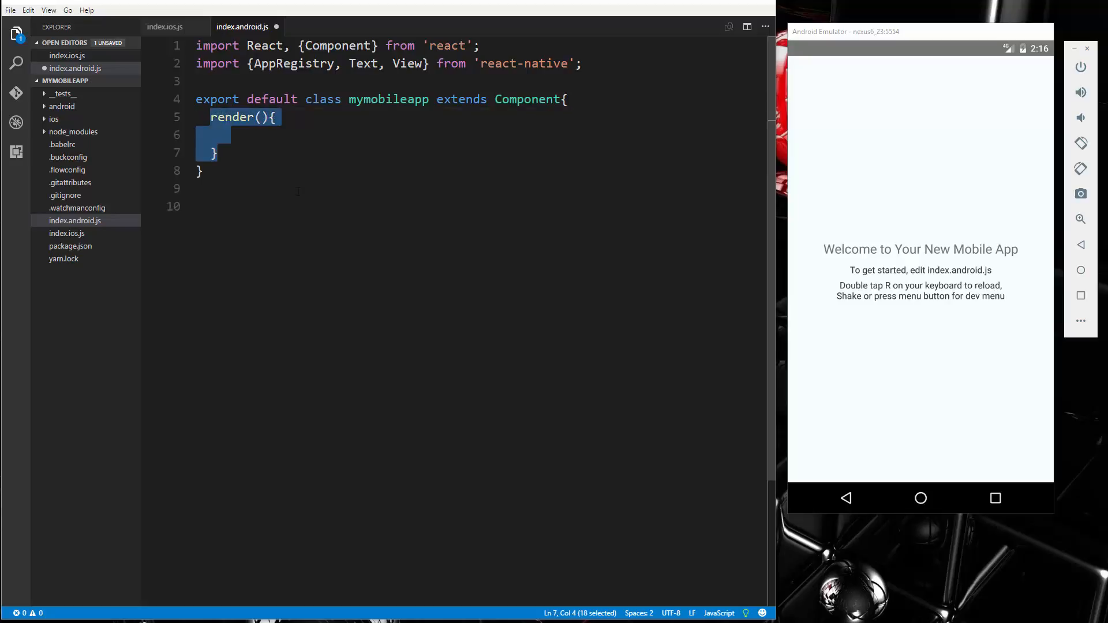
click(259, 116)
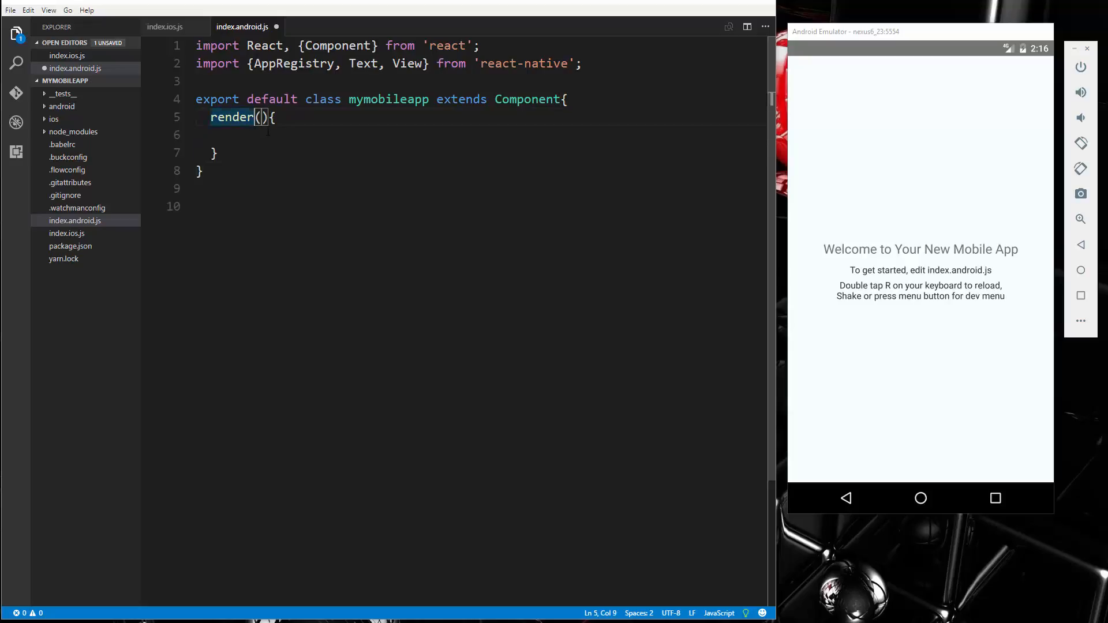
Make render return a View containing HELLO, fixing typos and adding blank lines below.
text(return)
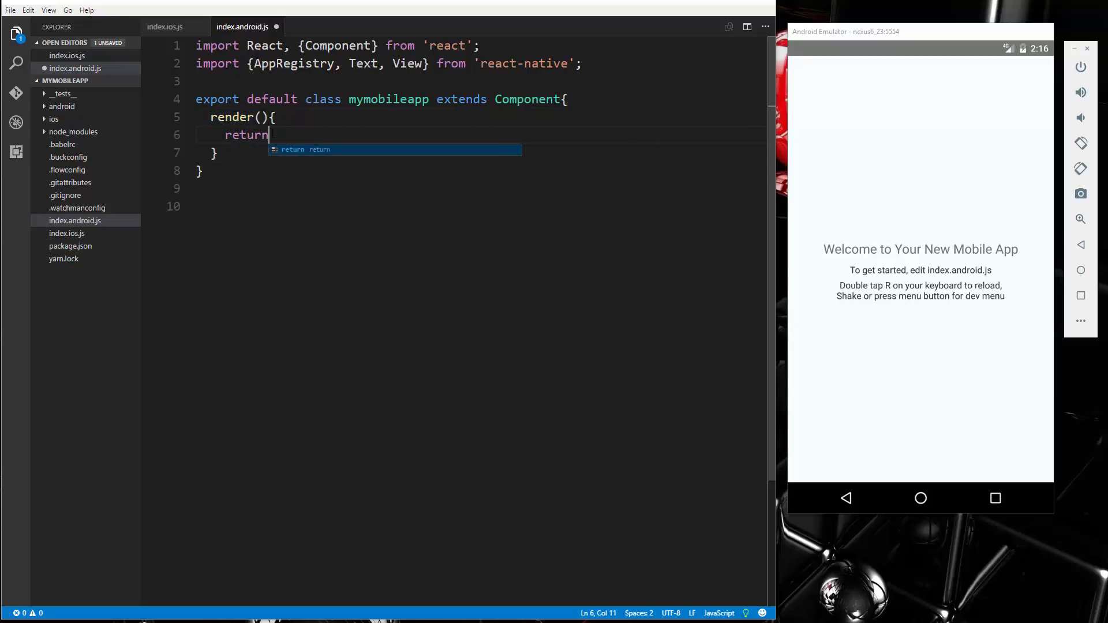
text({)
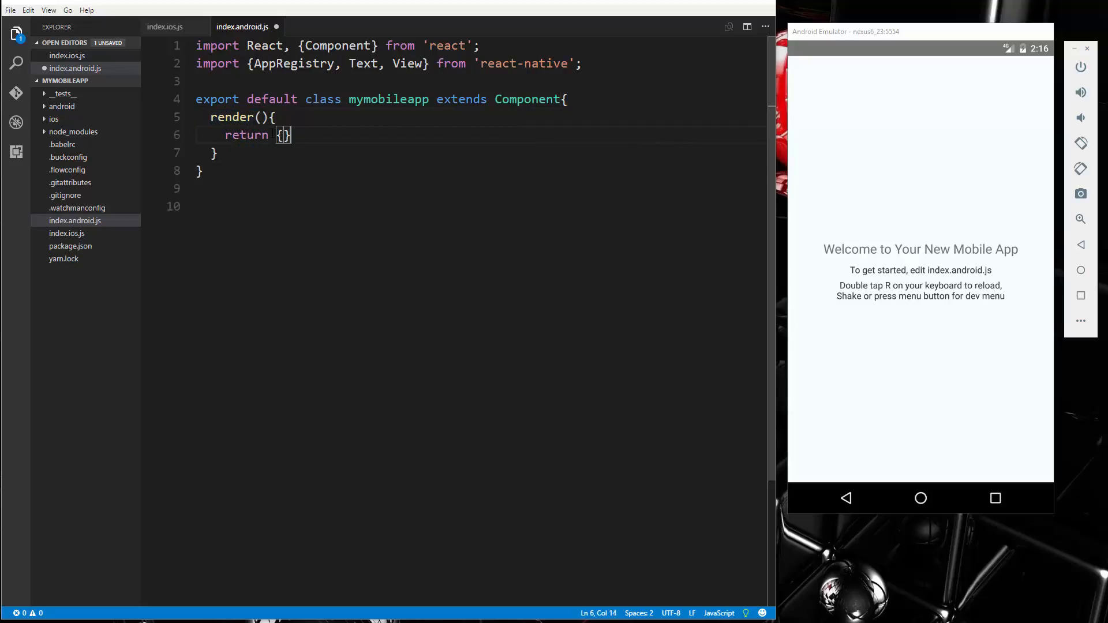
key(Backspace)
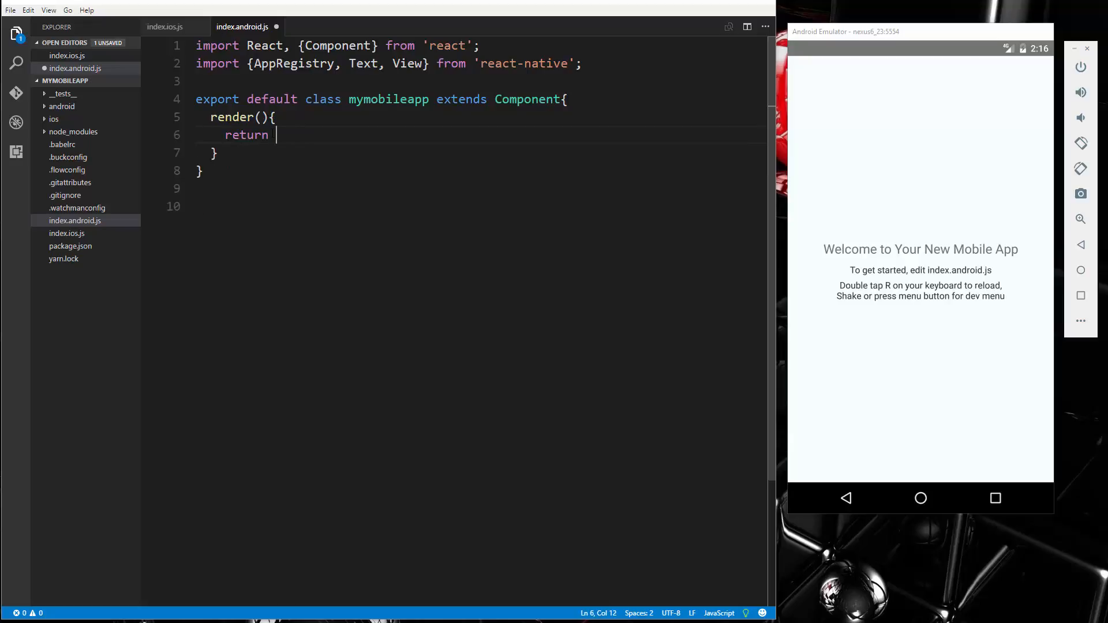
text(()
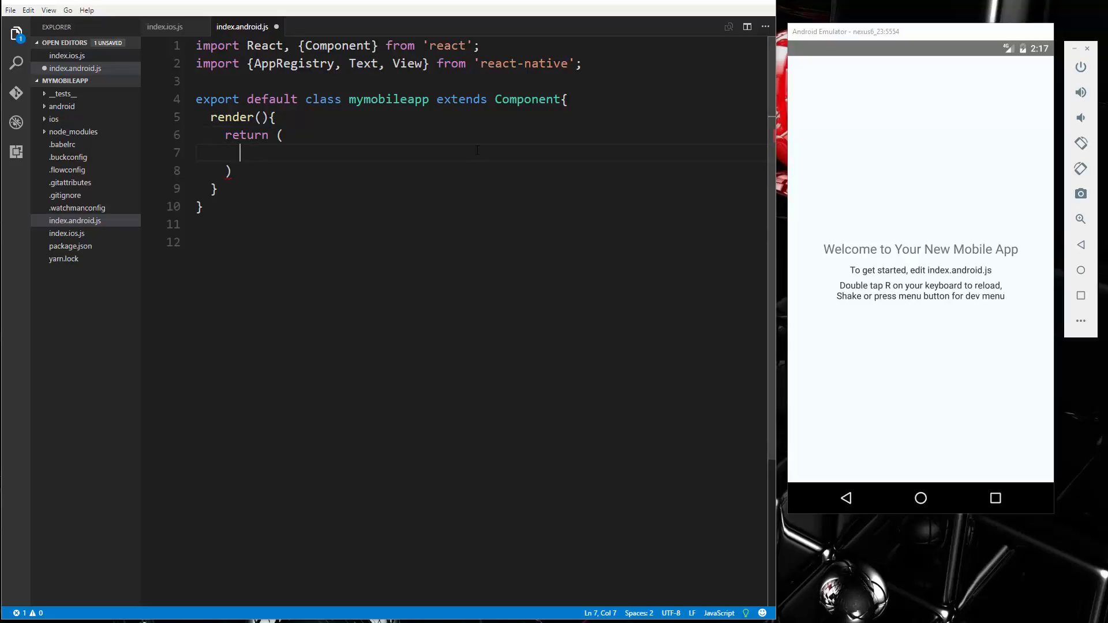
text(<div)
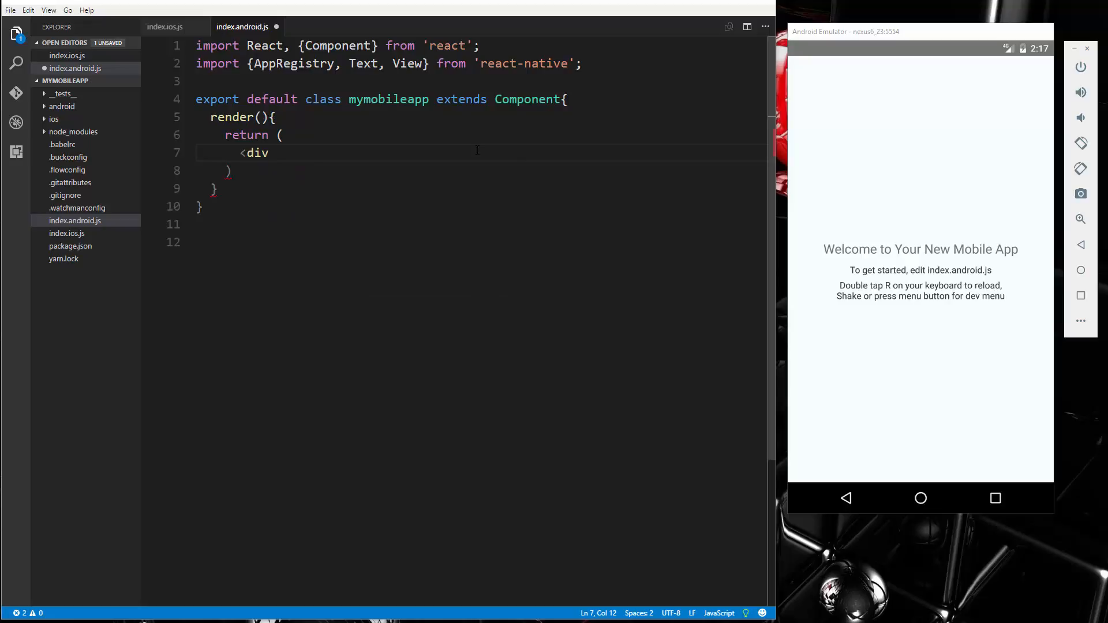
key(BackSpace)
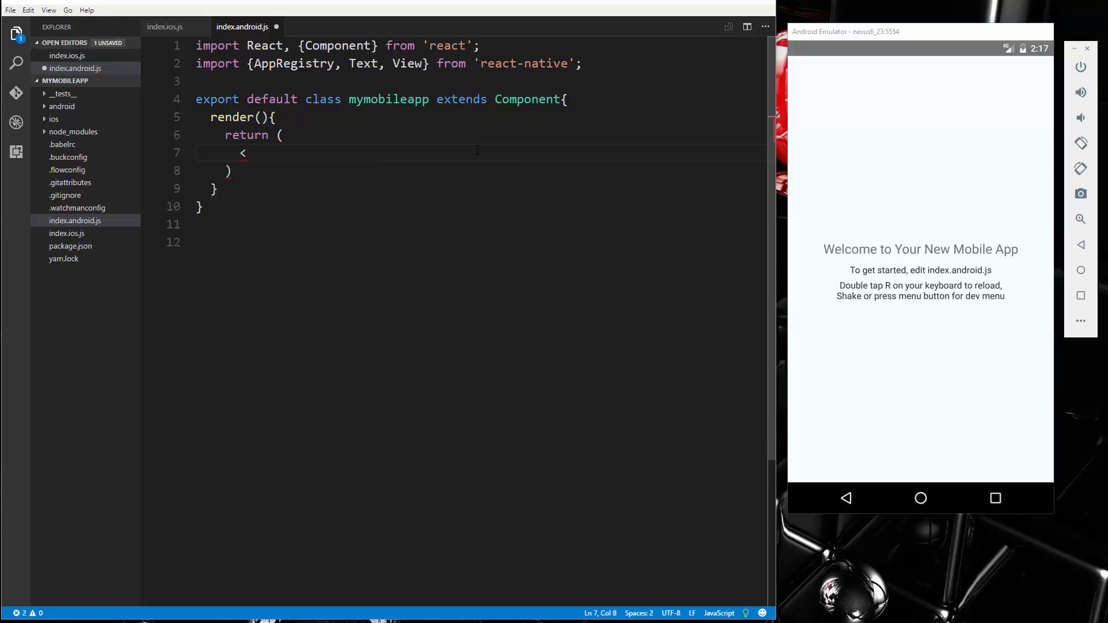
text(View>)
text(<)
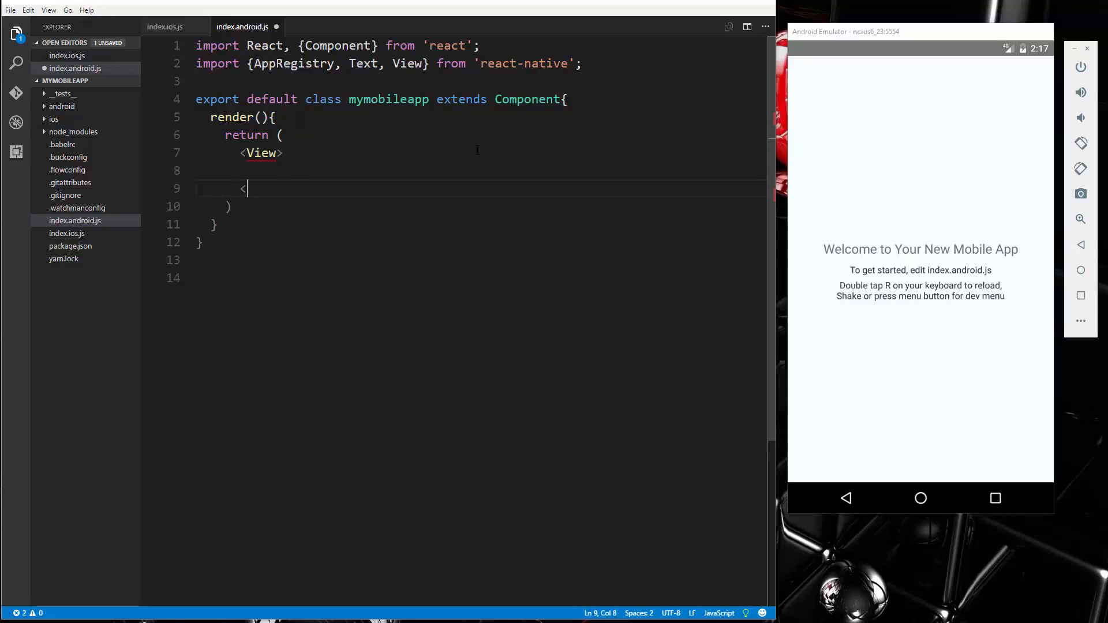
text(/View>)
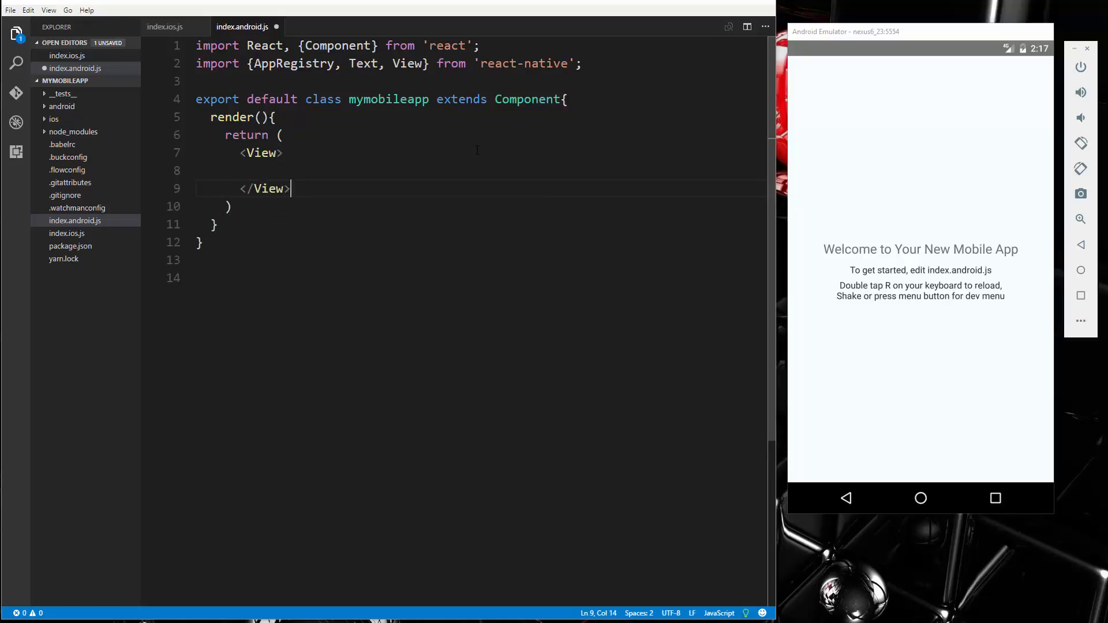
click(240, 171)
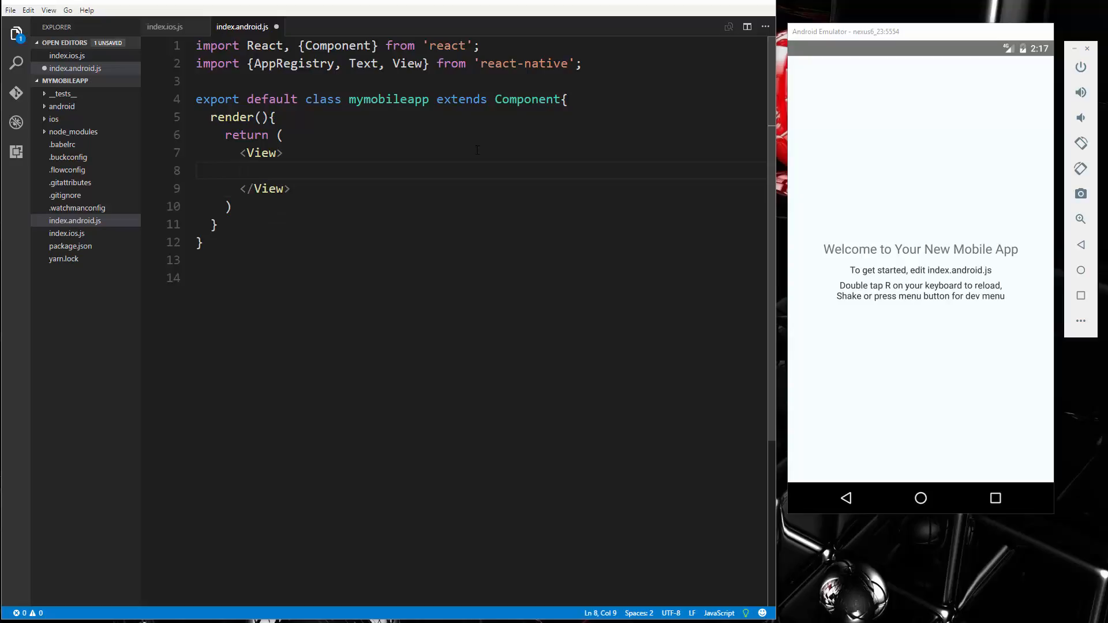
text(HELLO)
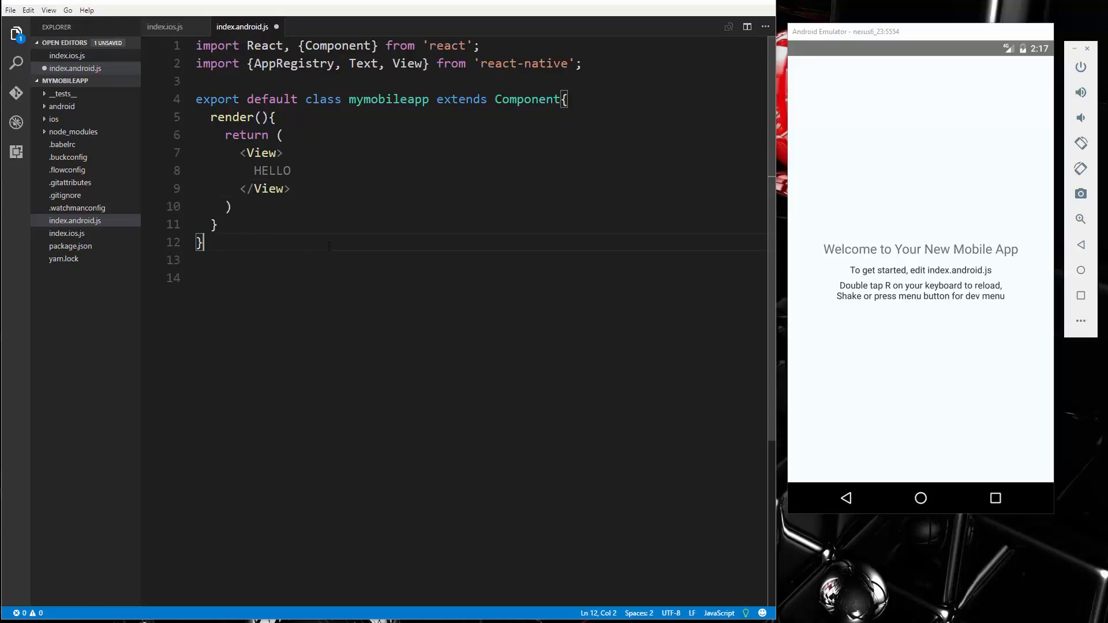
key(Enter)
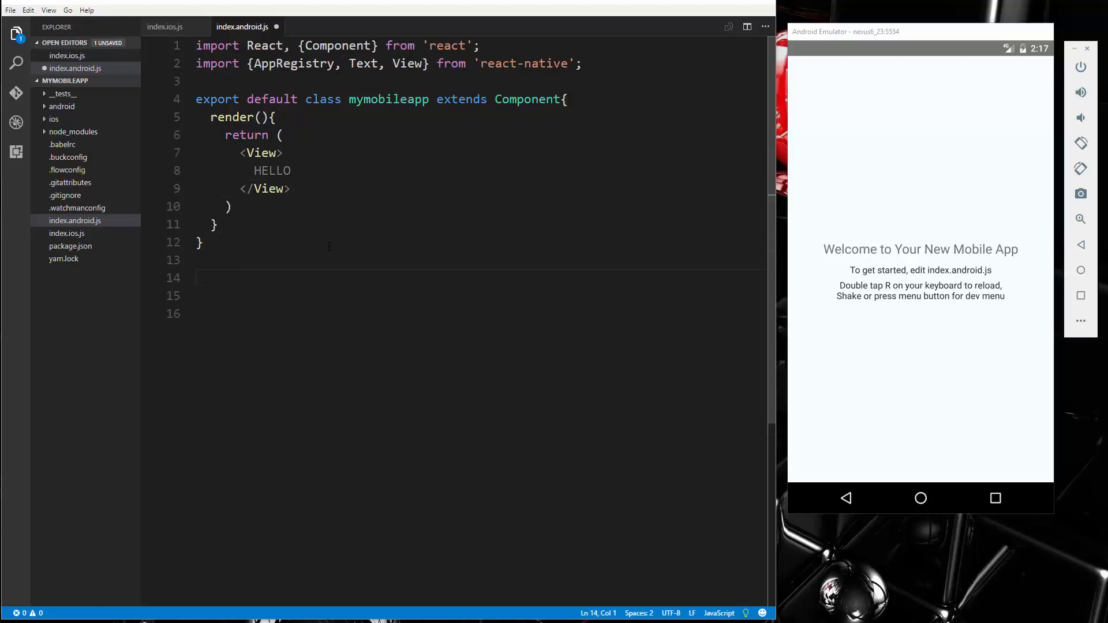
Add AppRegistry.registerComponent('mymobileapp', () => mymobileapp) below the class.
text(AppRegistry)
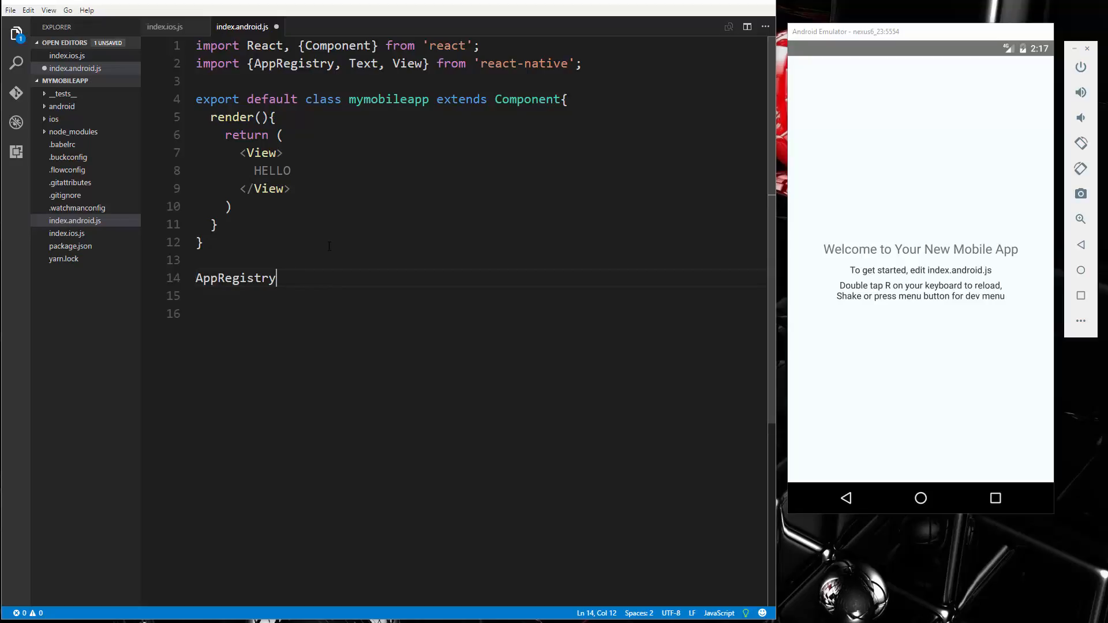
text(.reg)
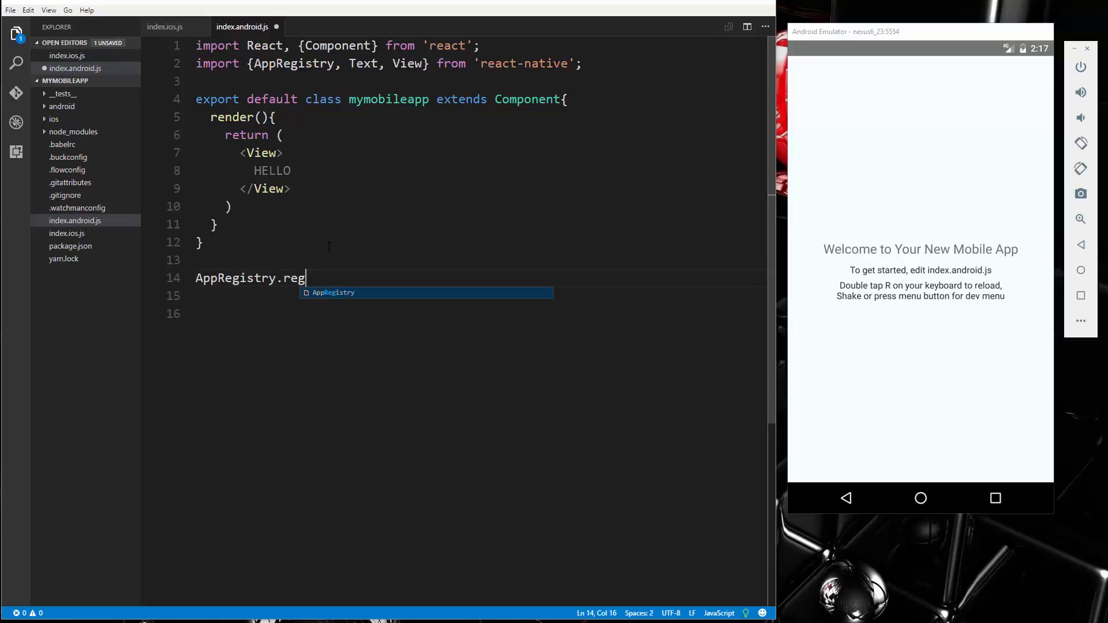
text(isterCompoen)
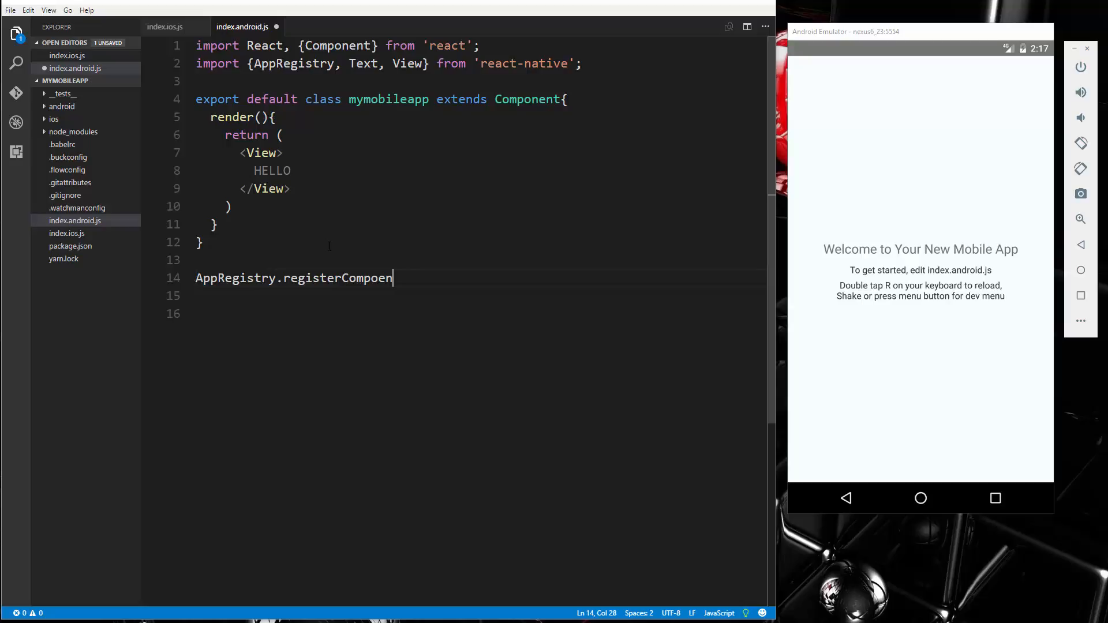
key(BackSpace)
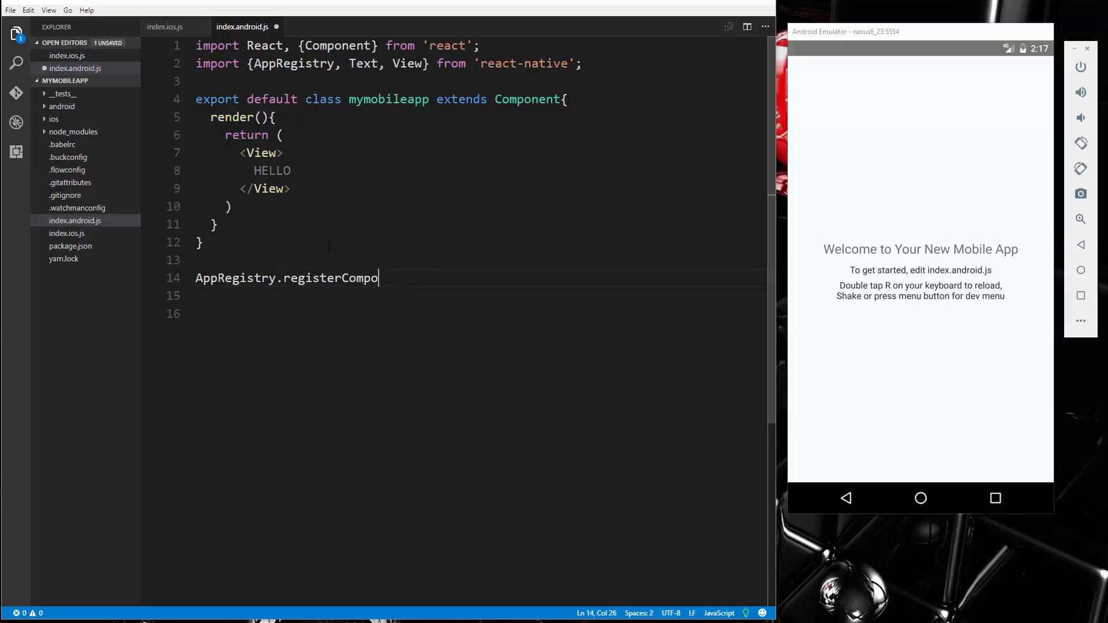
text(nent)
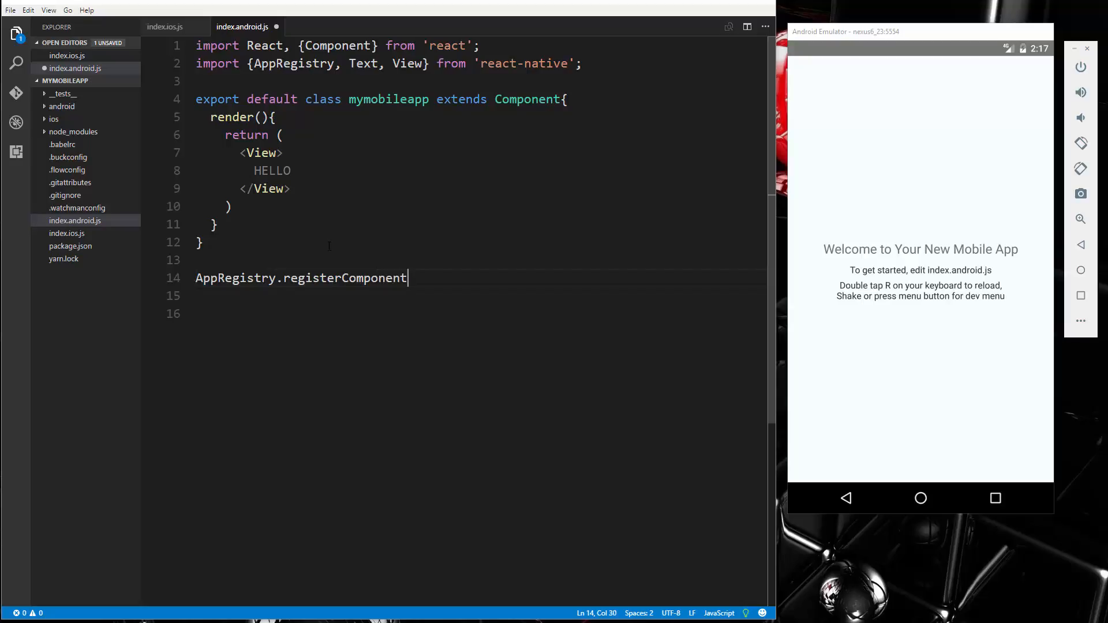
text(();)
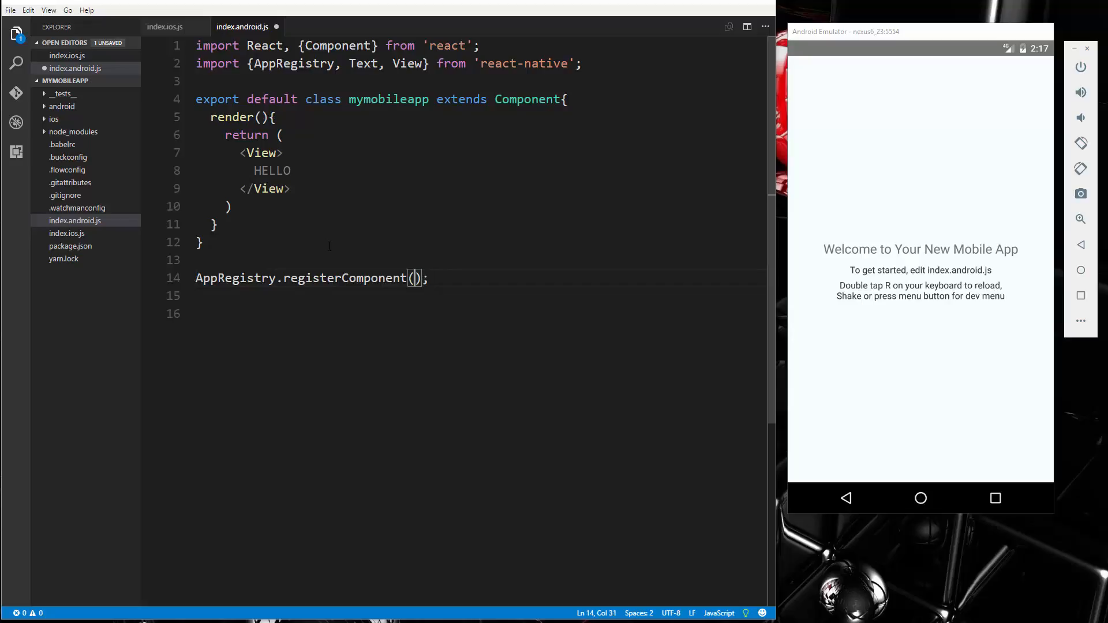
text('m)
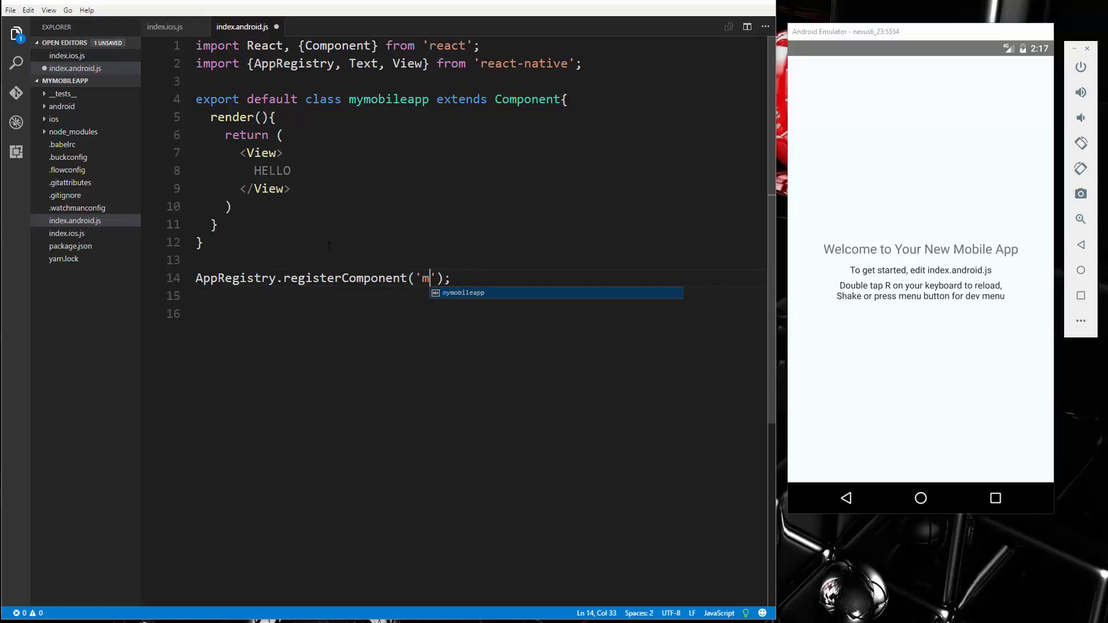
text(ymobie)
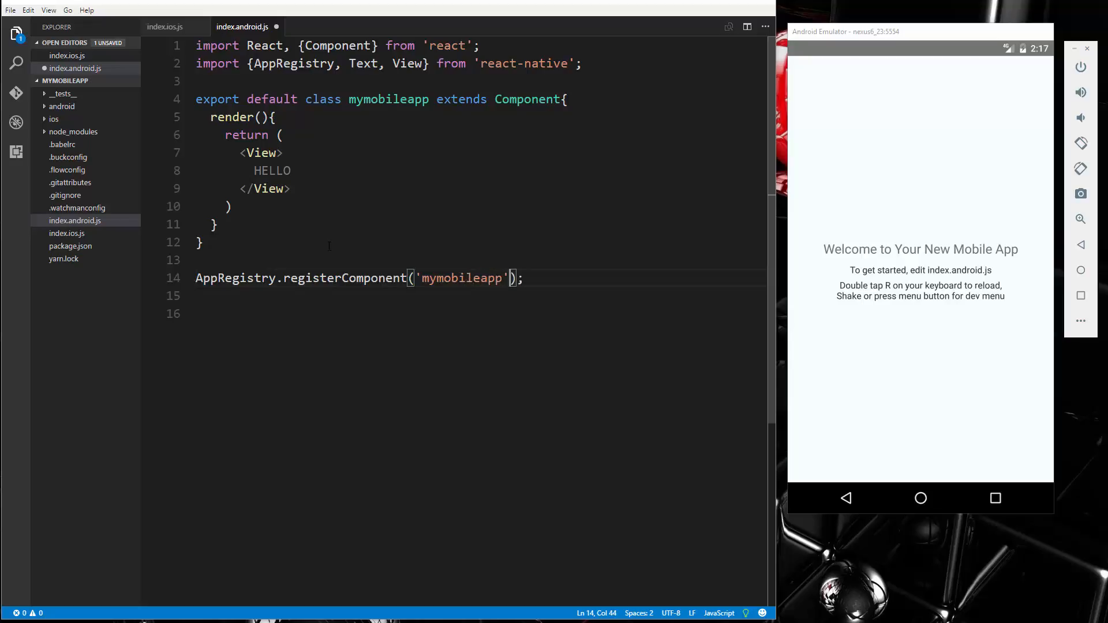
text(,)
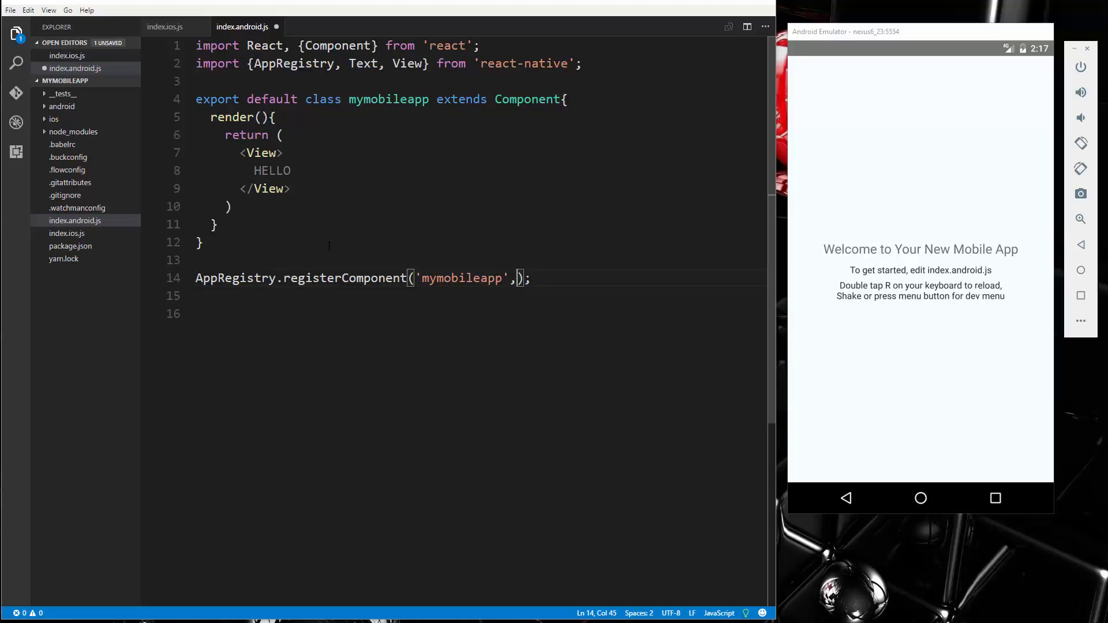
text(() =>)
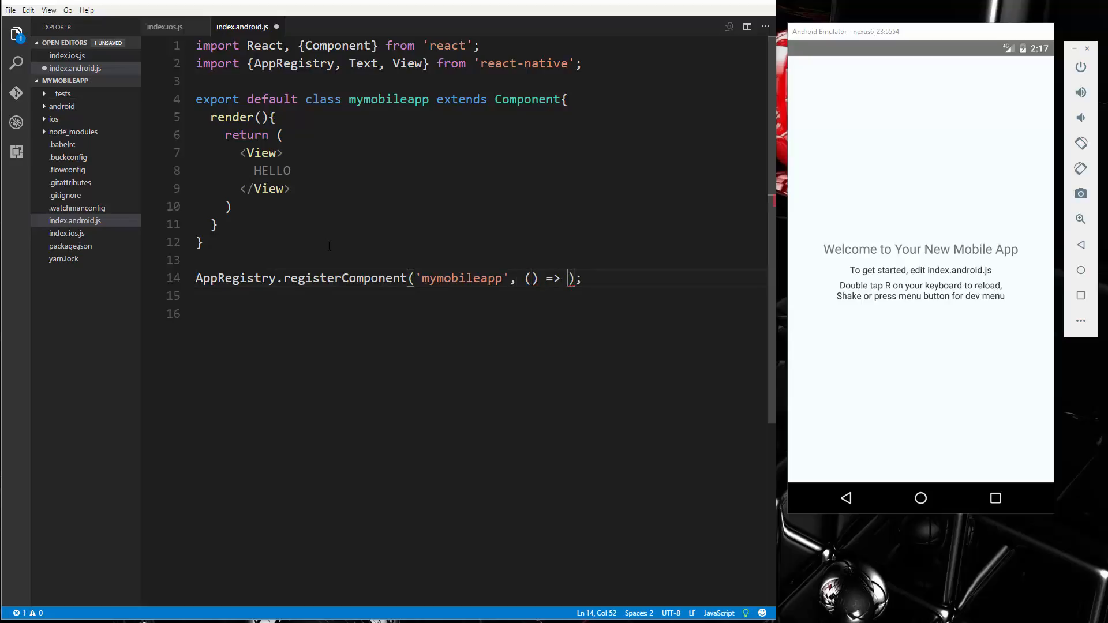
text(mymobileapp)
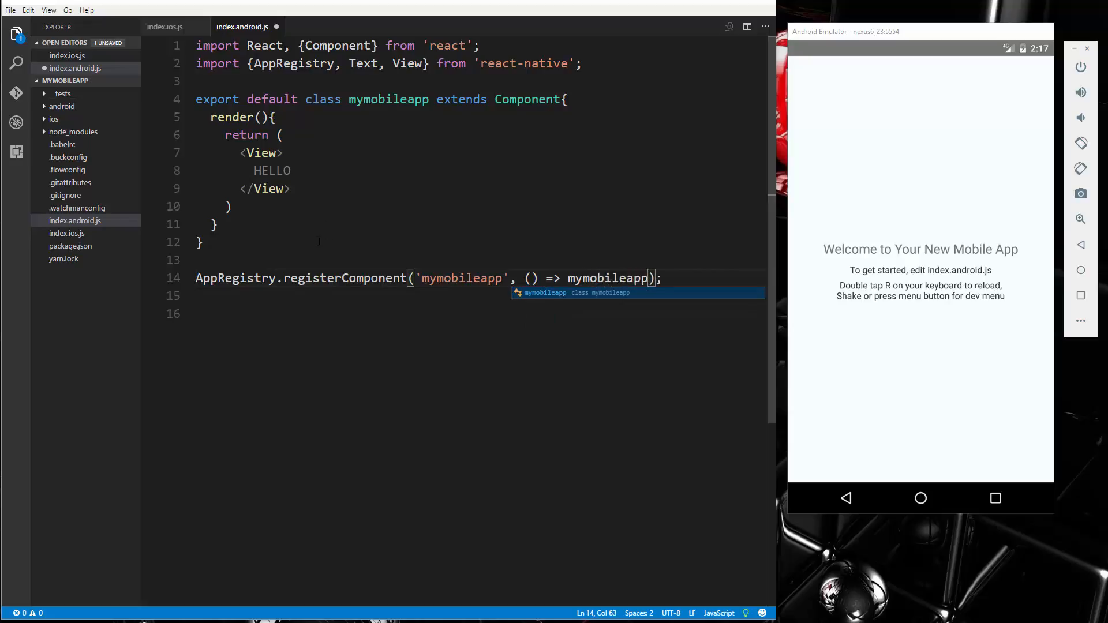
click(269, 188)
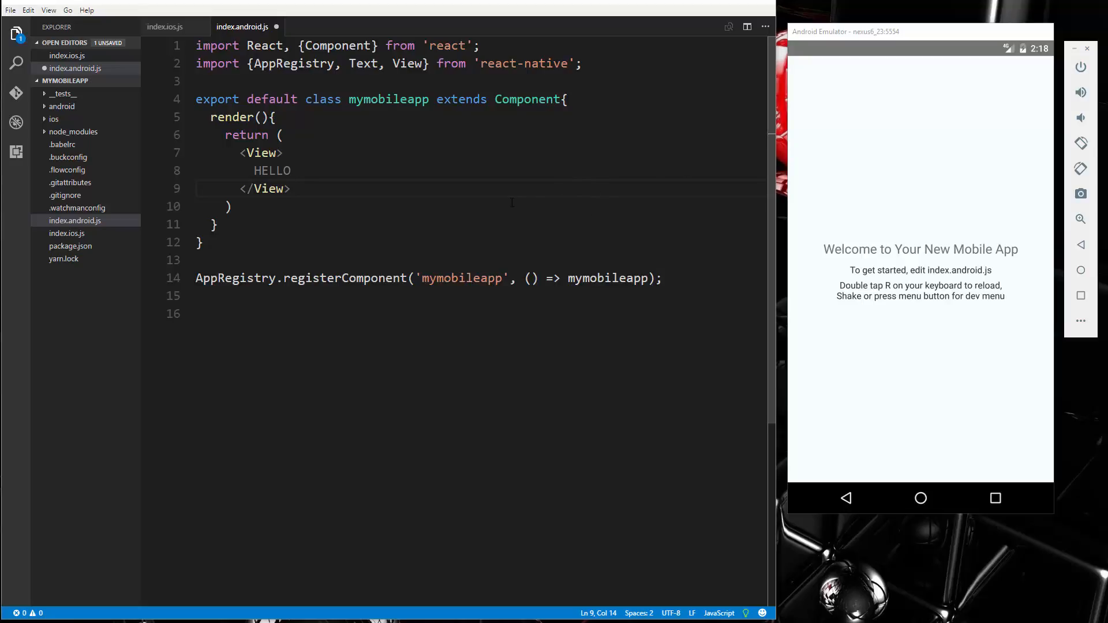
Save to reload the app, see the raw-text HELLO error, and position before HELLO.
key(ctrl+s)
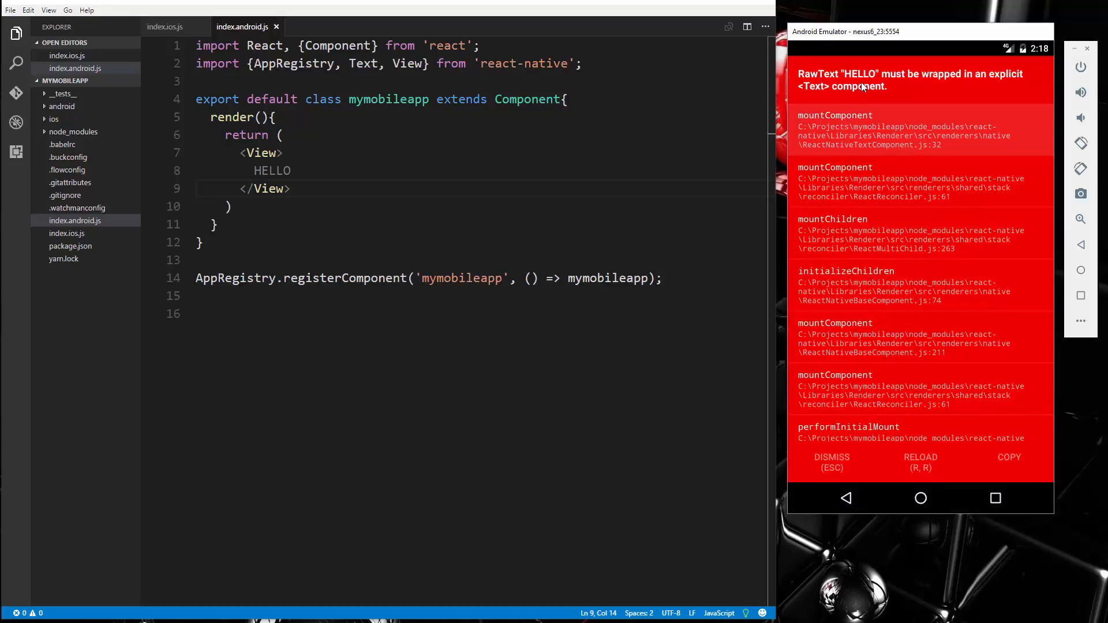
mouse_move(811, 100)
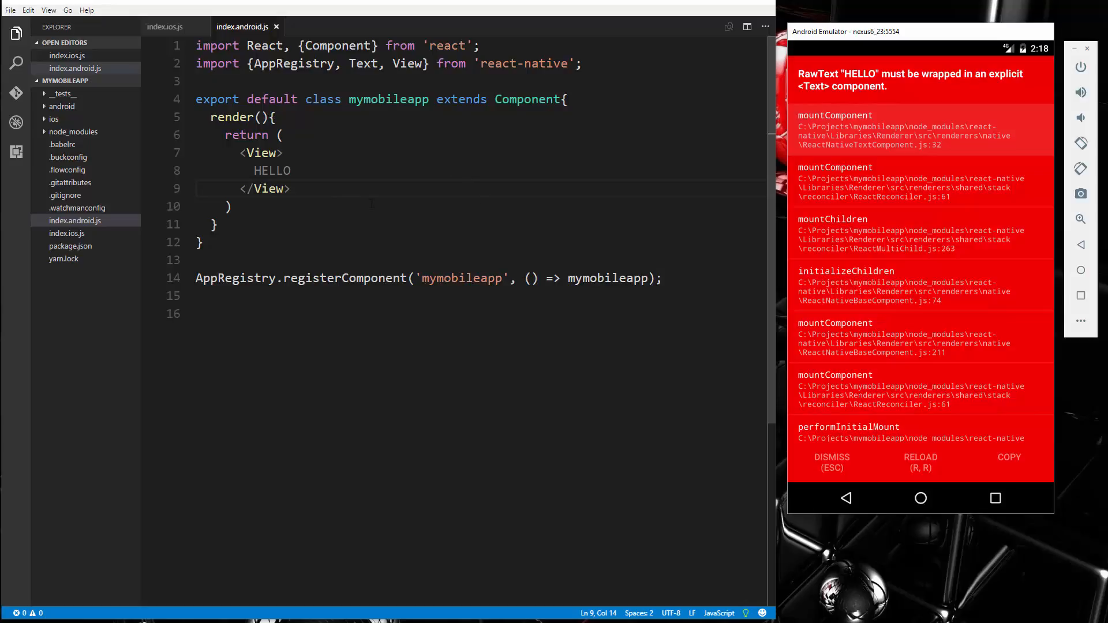
double_click(272, 170)
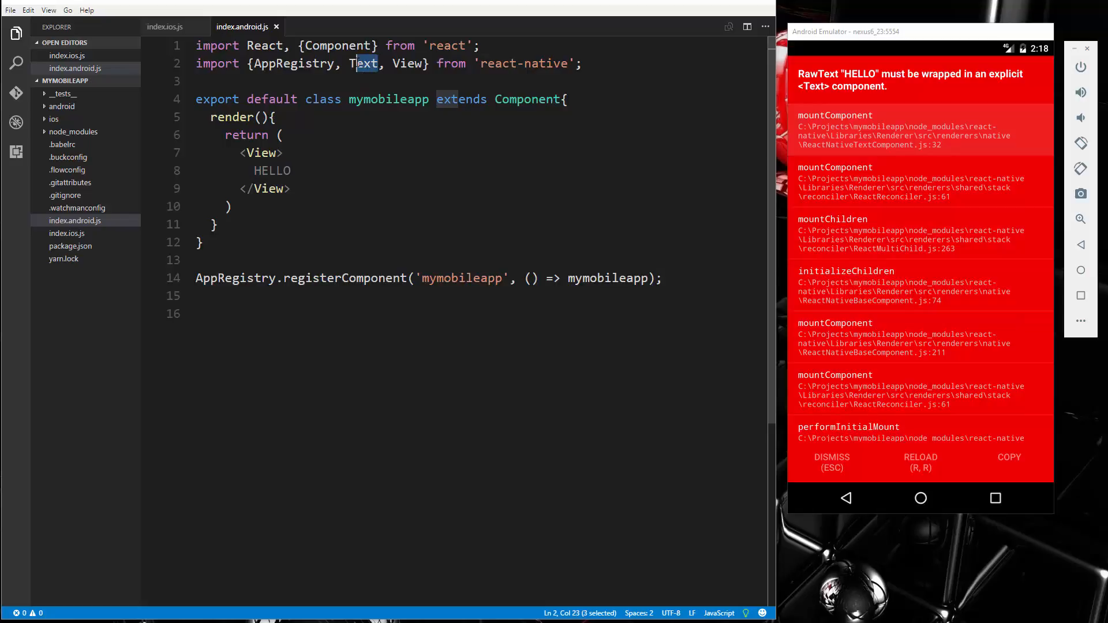
click(290, 170)
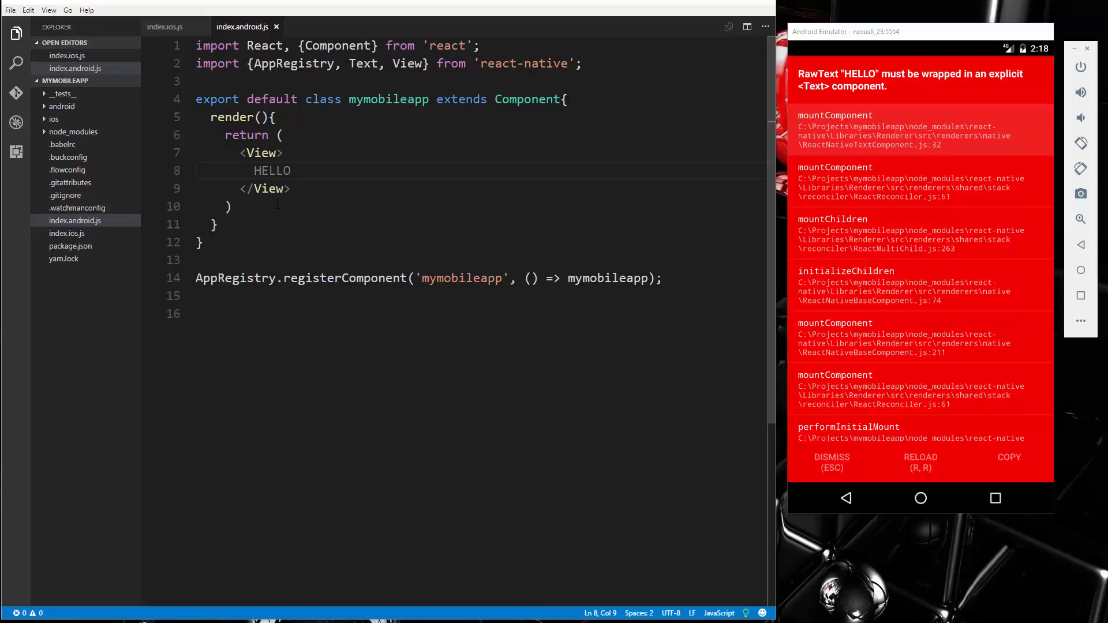
Surround HELLO with <Text> and </Text> tags and save index.android.js.
text(<Text)
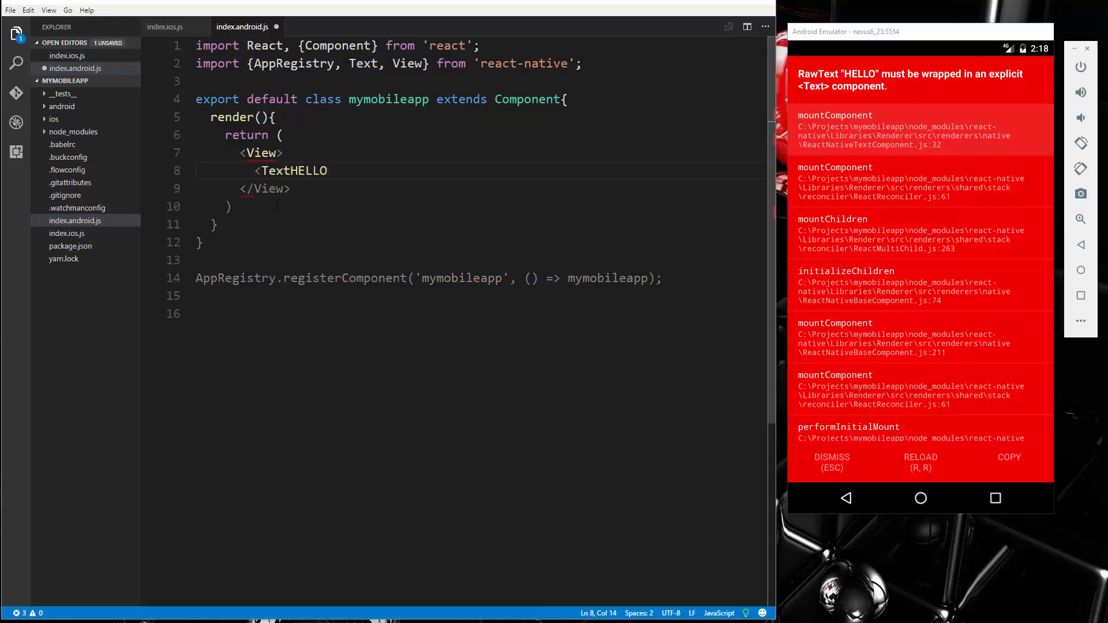
text(>)
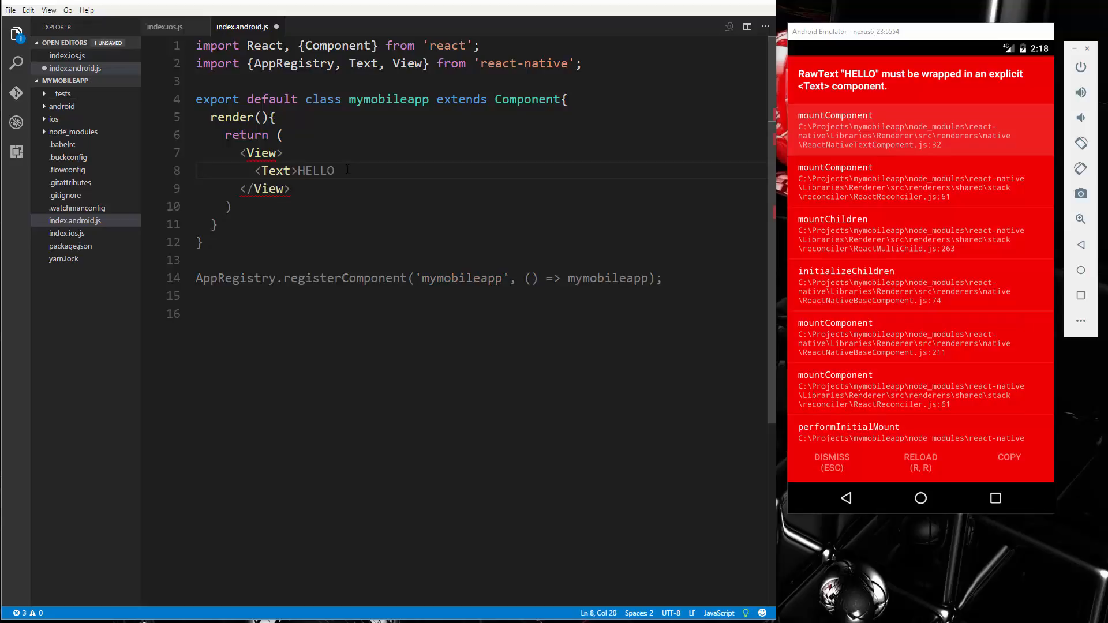
text(</Text>)
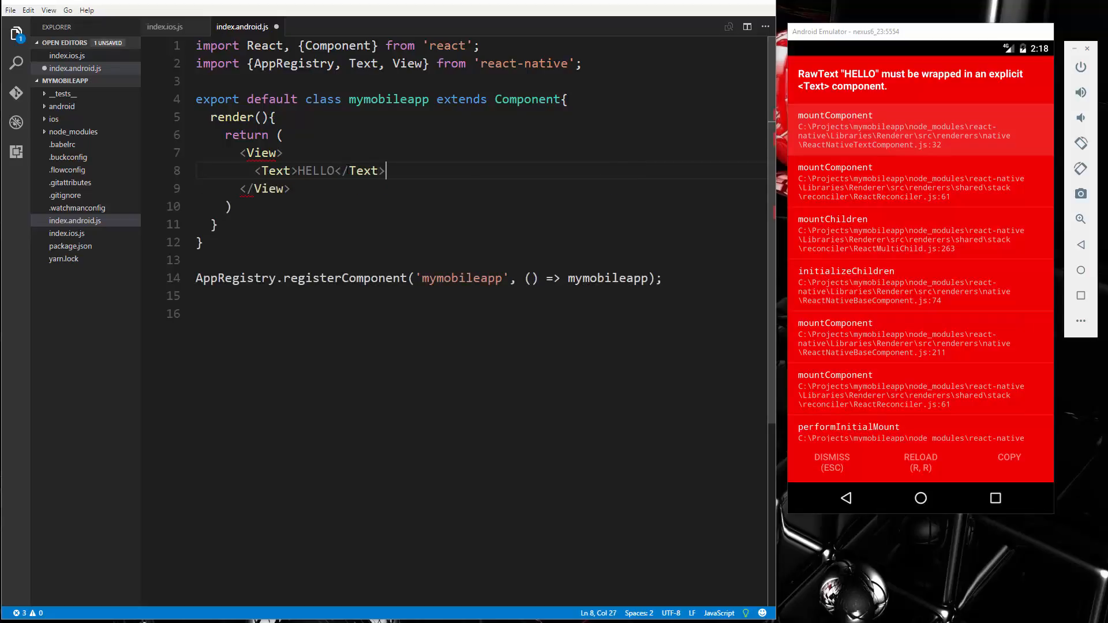
key(ctrl+s)
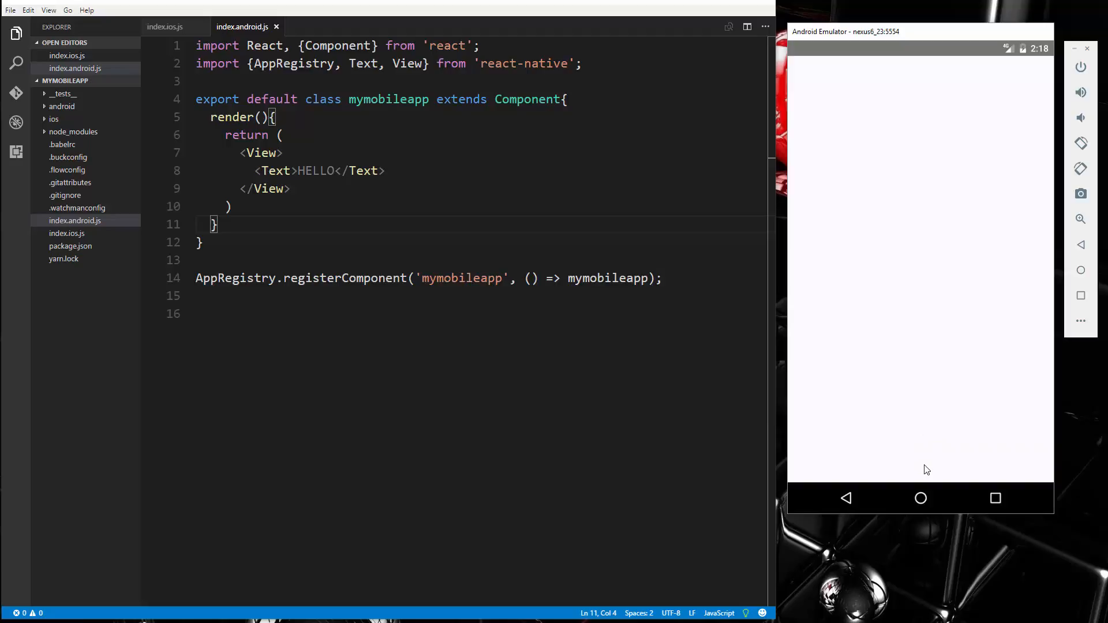
mouse_move(913, 227)
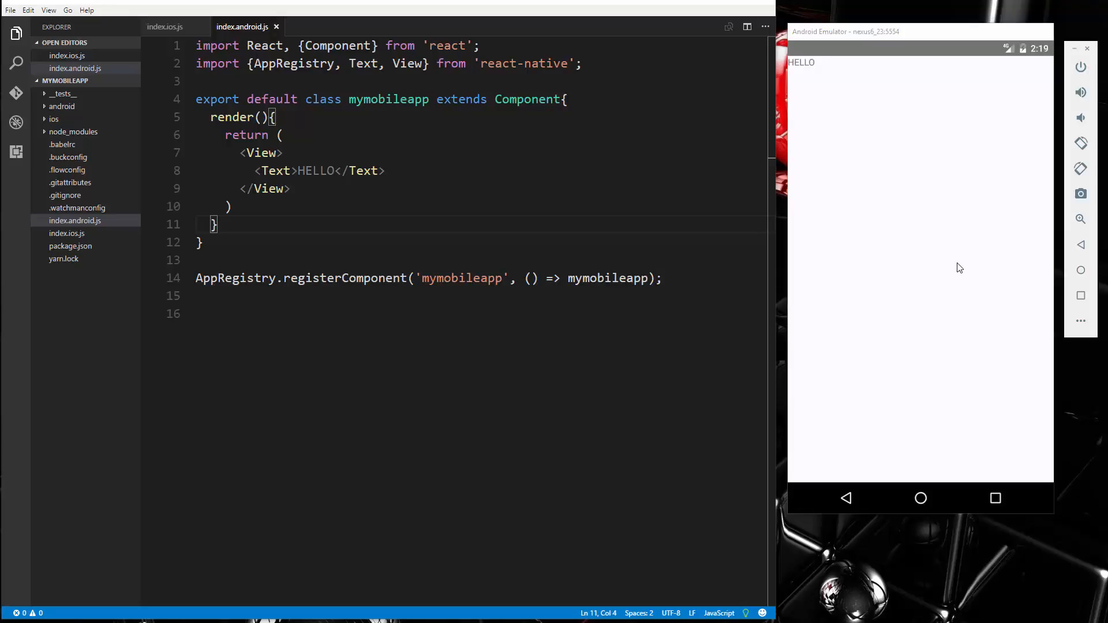
mouse_move(950, 280)
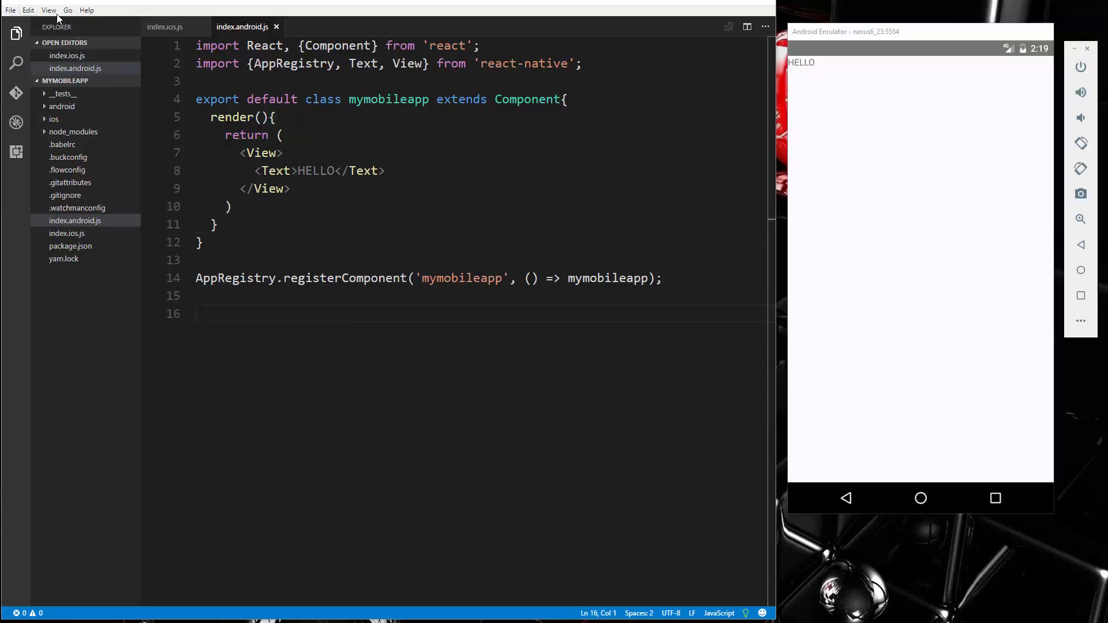
Open the Integrated Terminal from the View menu.
click(48, 9)
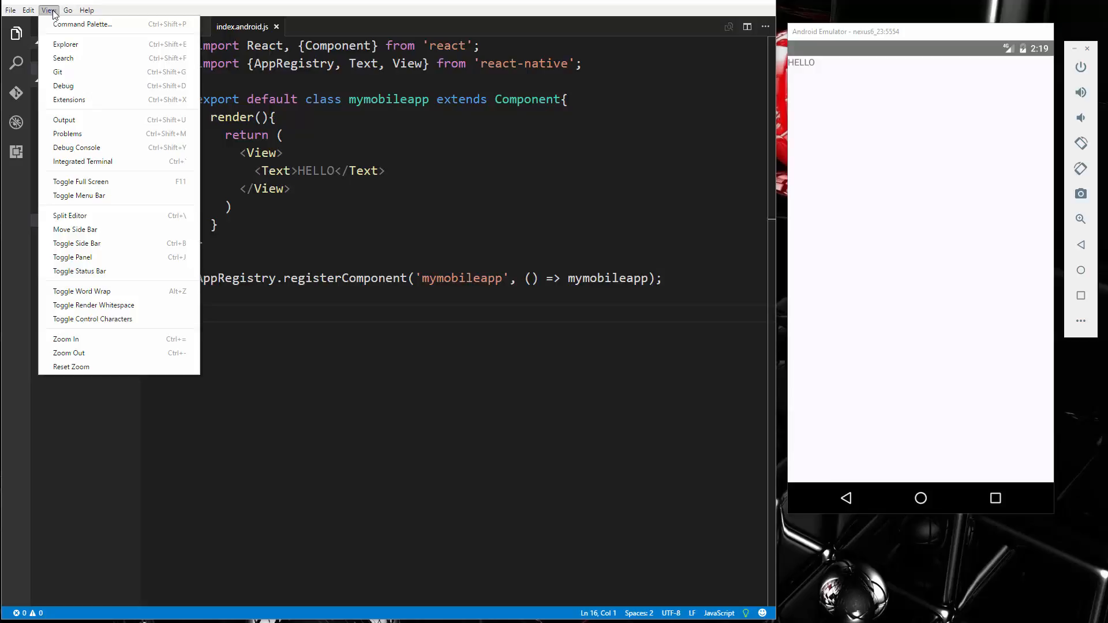
mouse_move(76, 147)
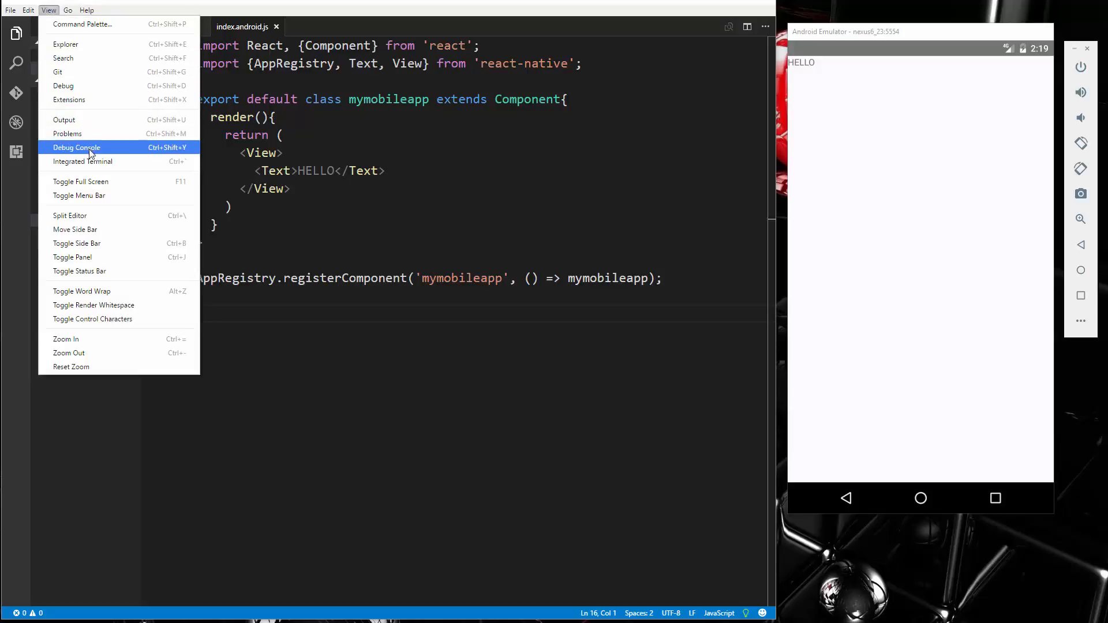
click(82, 161)
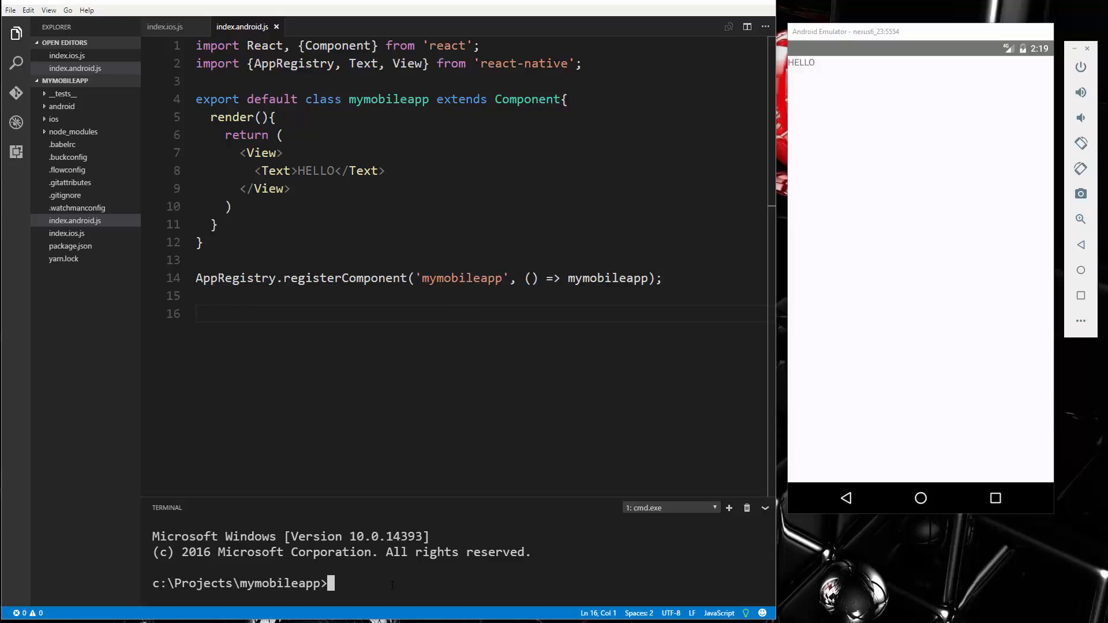
Run react-native log-android in the terminal, then return to the editor code.
text(react-)
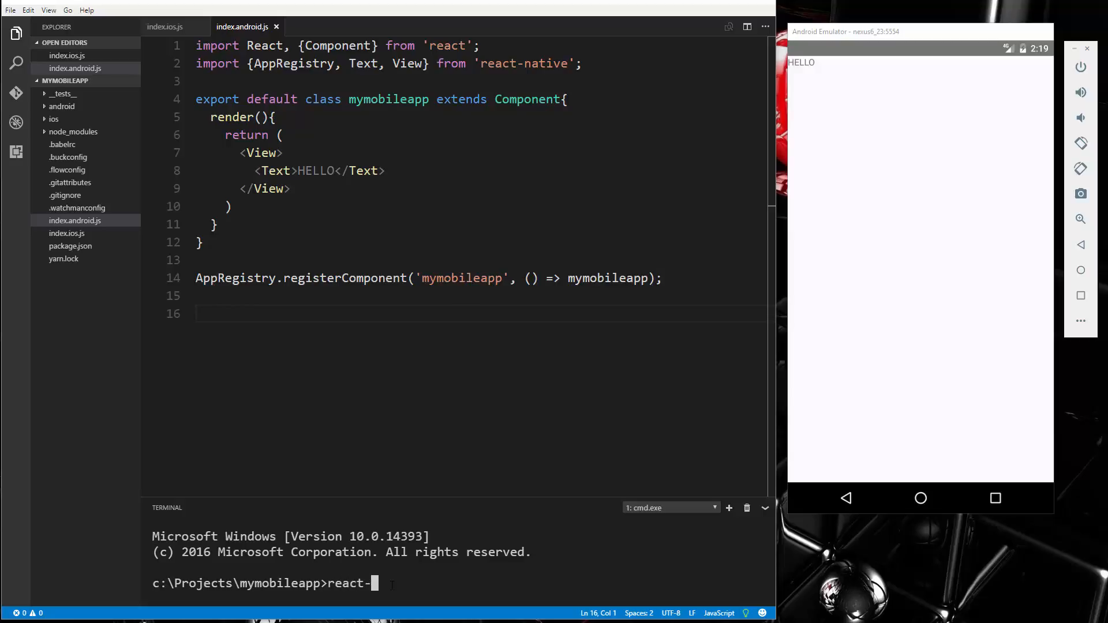
text(native)
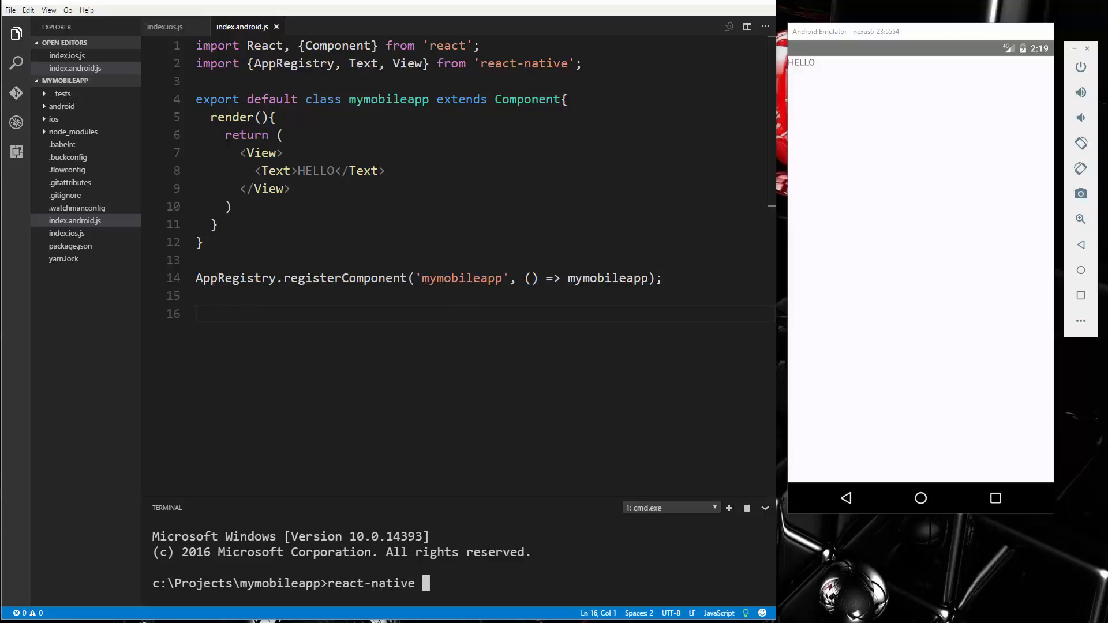
text(log-android)
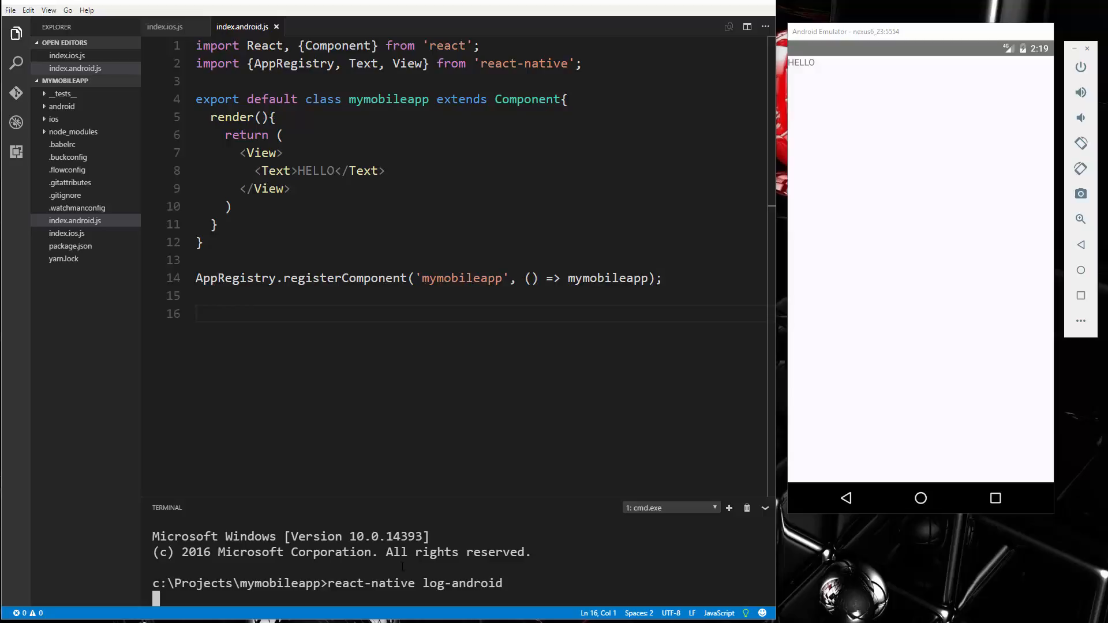
mouse_move(511, 528)
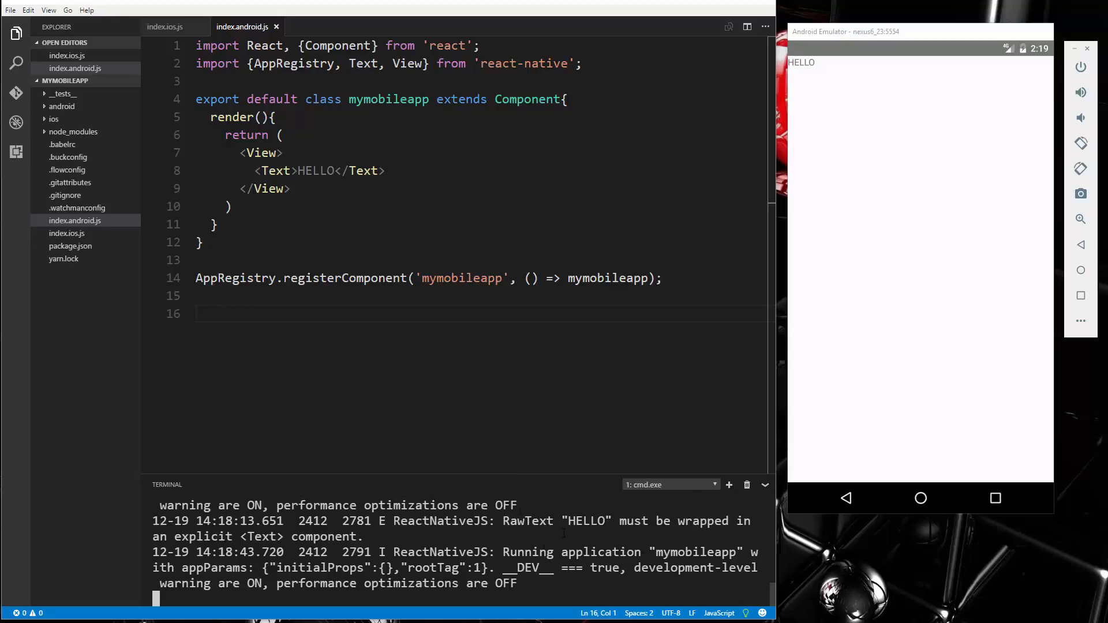
click(277, 117)
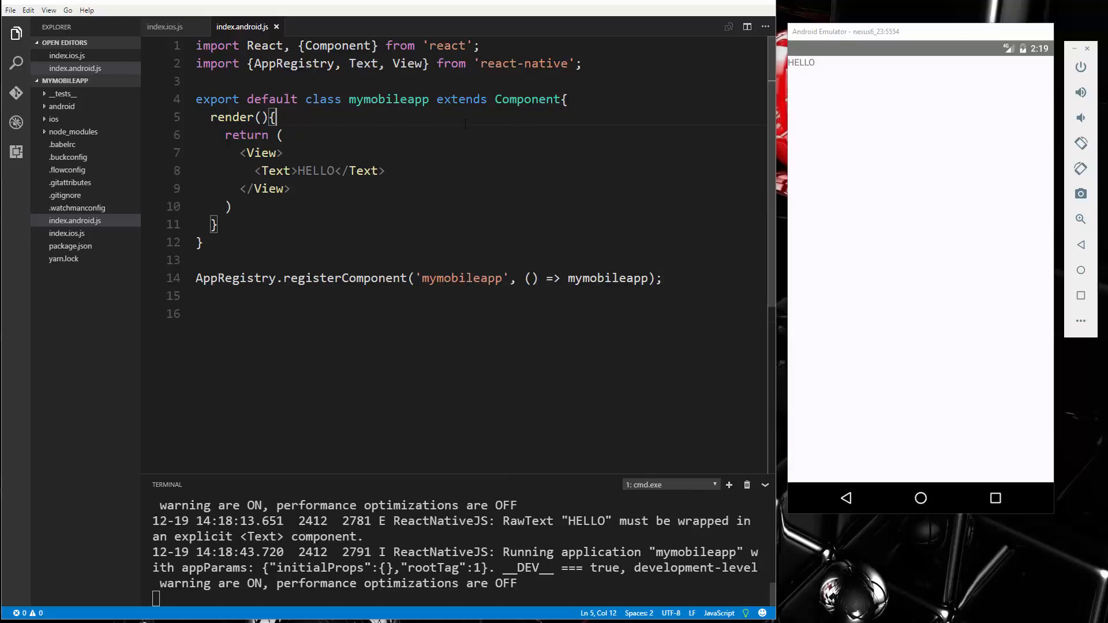
click(566, 99)
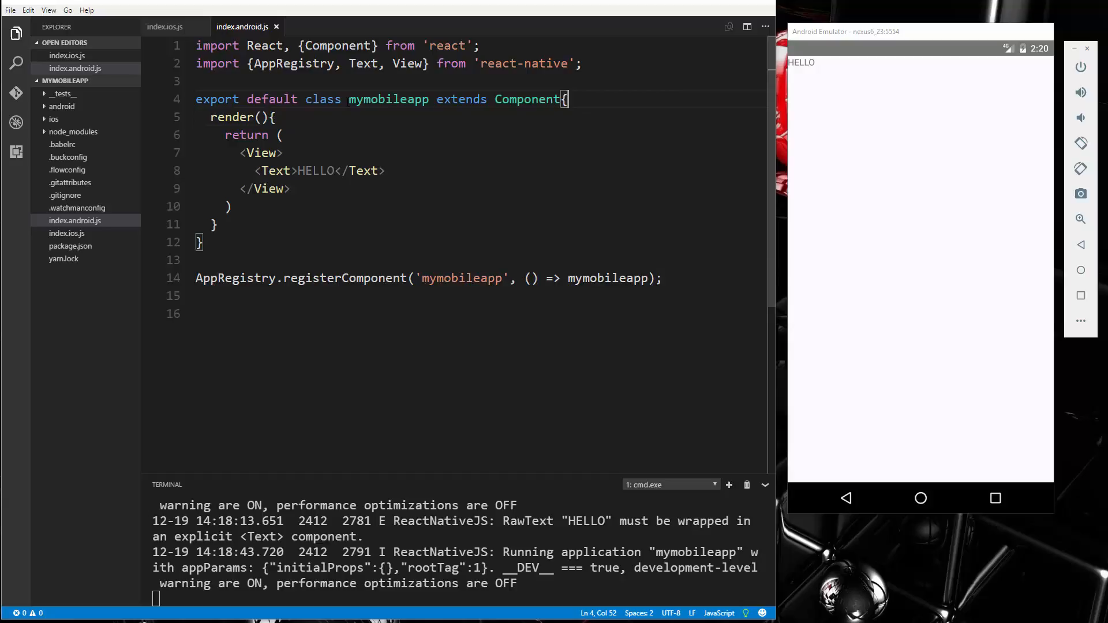
text(console.log('');)
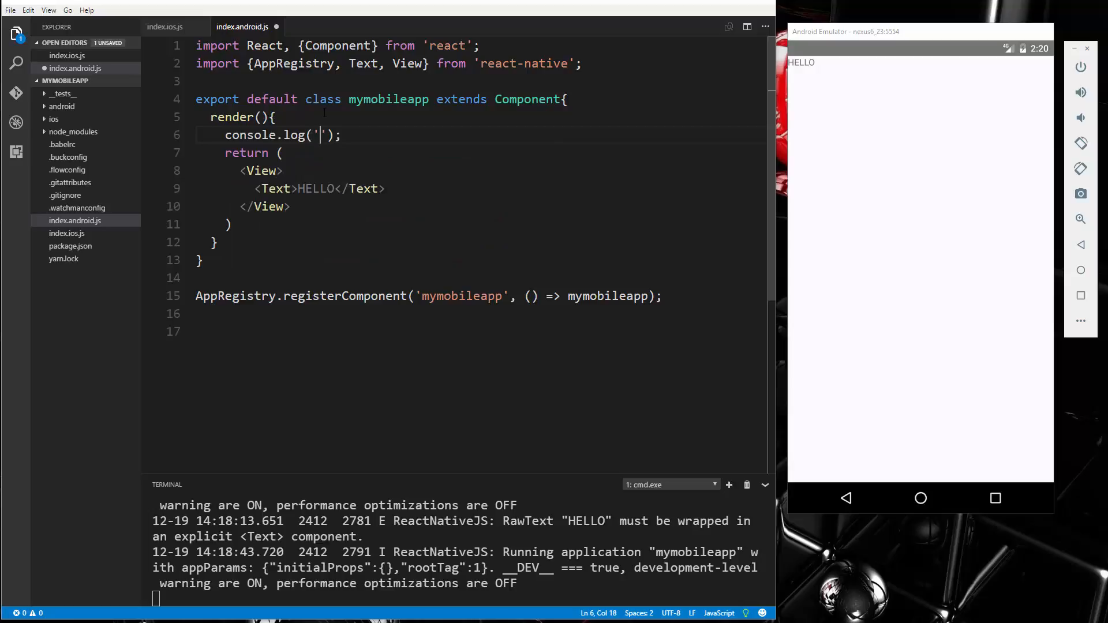
text(TESTING)
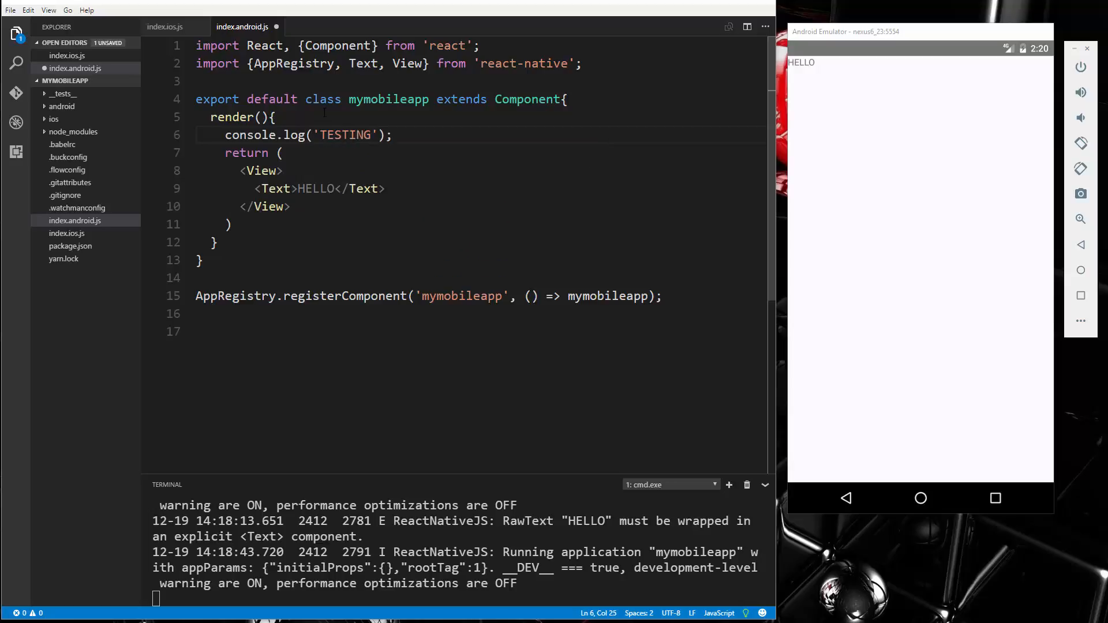
key(ctrl+s)
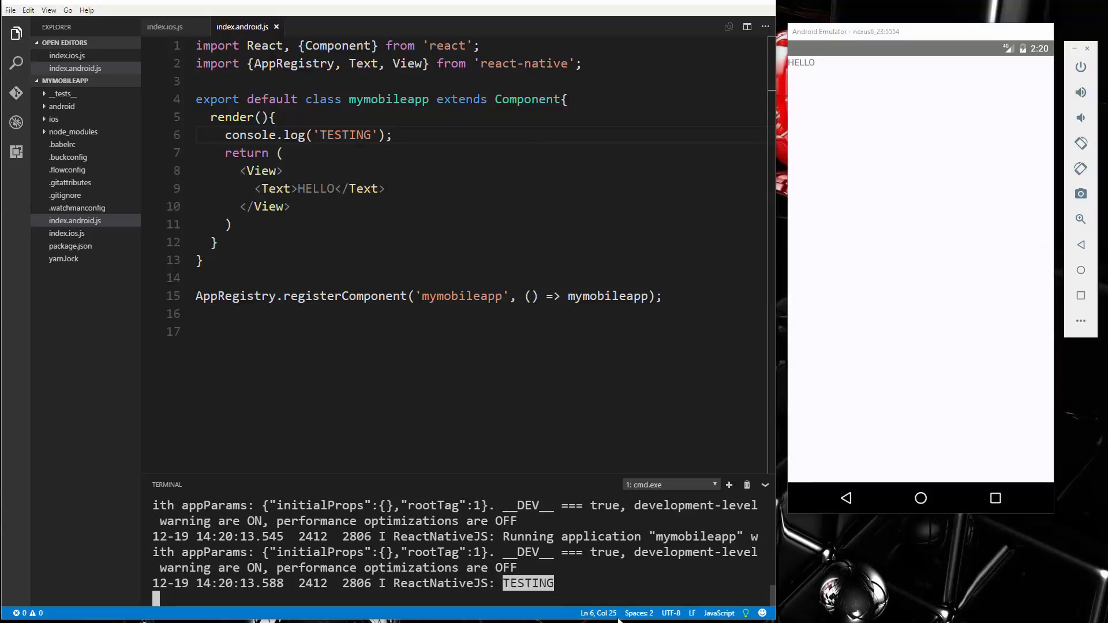
click(385, 188)
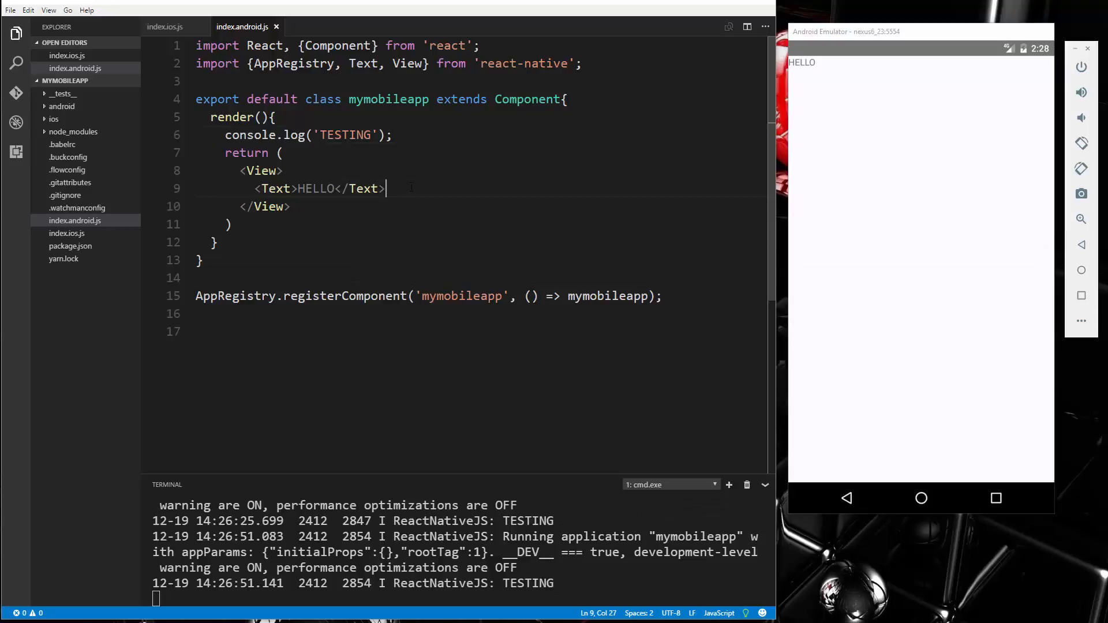
triple_click(308, 135)
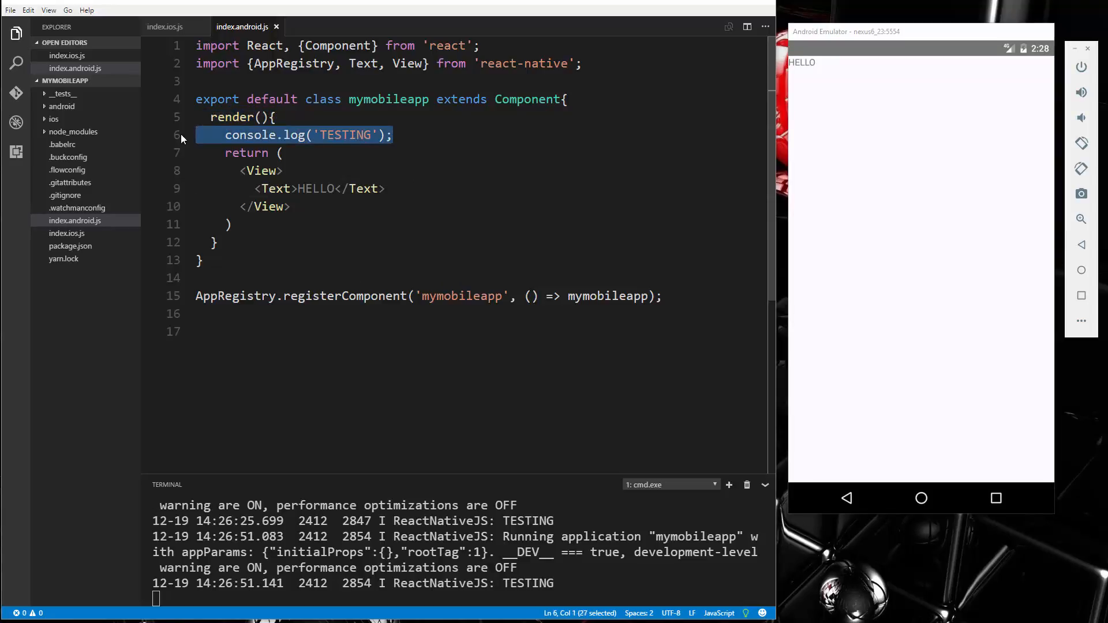
Delete the selected console.log('TESTING') line from render in index.android.js.
key(Delete)
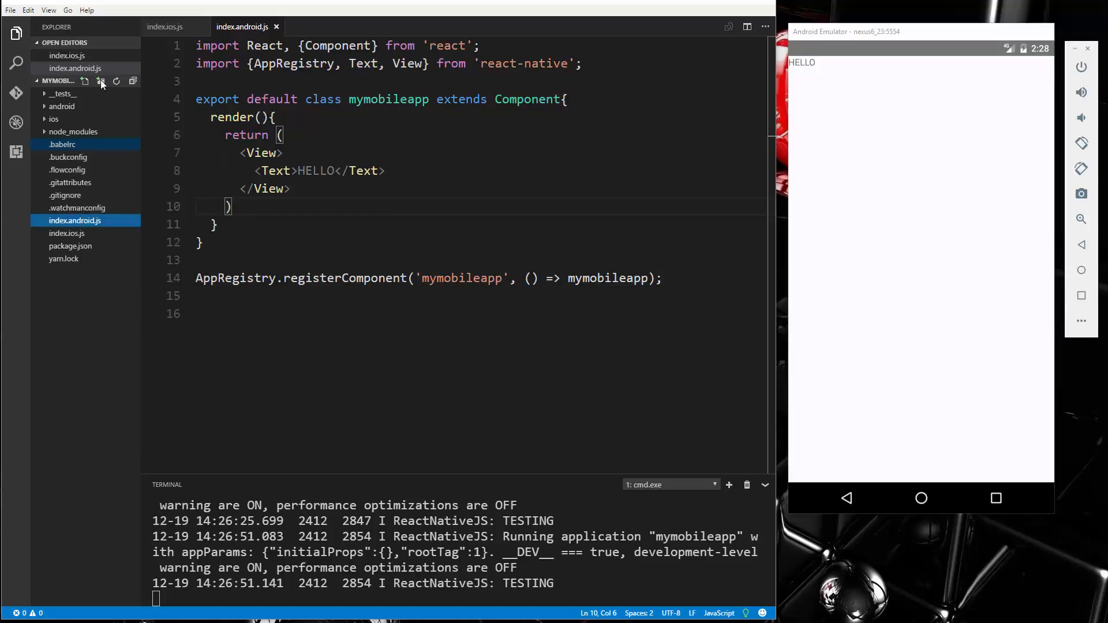
Create a root app folder with components inside, then start a subfolder under components.
click(100, 81)
text(app)
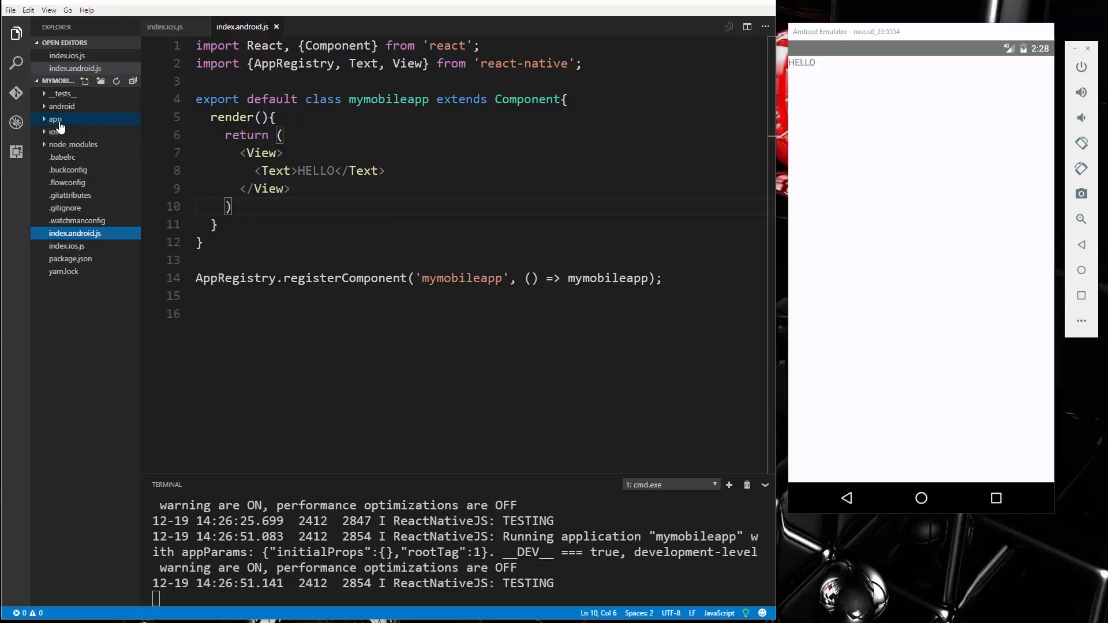
click(56, 118)
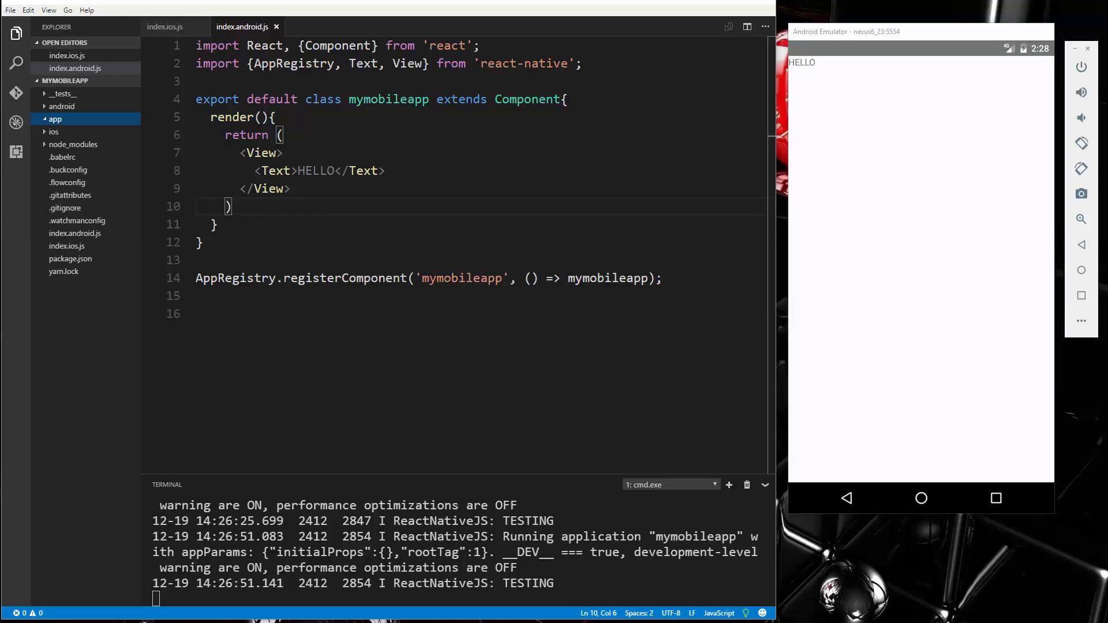
right_click(55, 119)
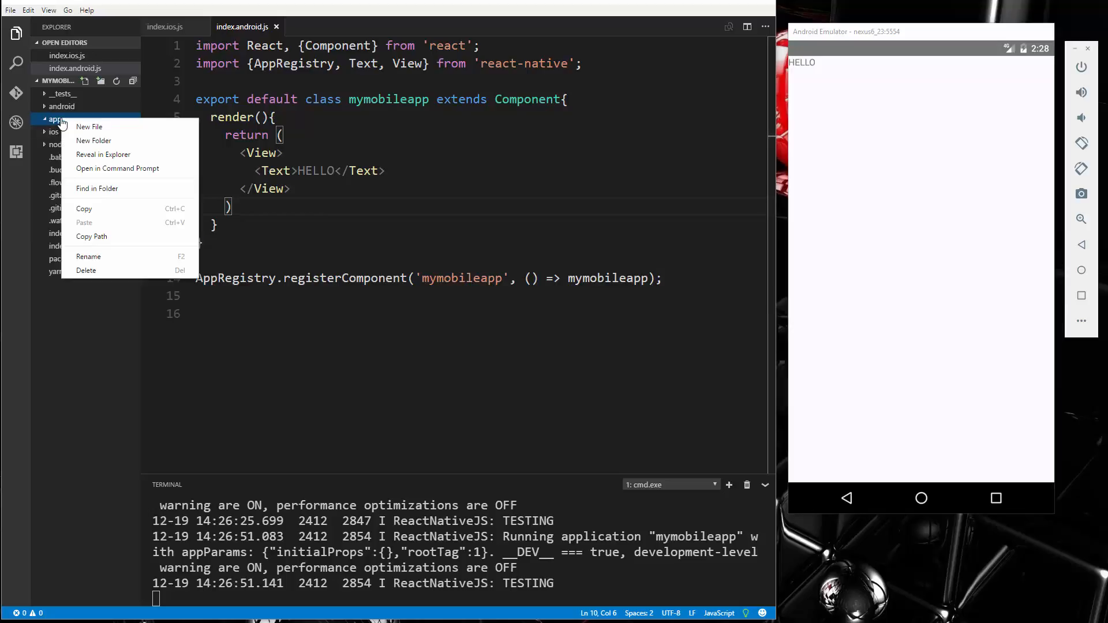
click(89, 126)
text(components)
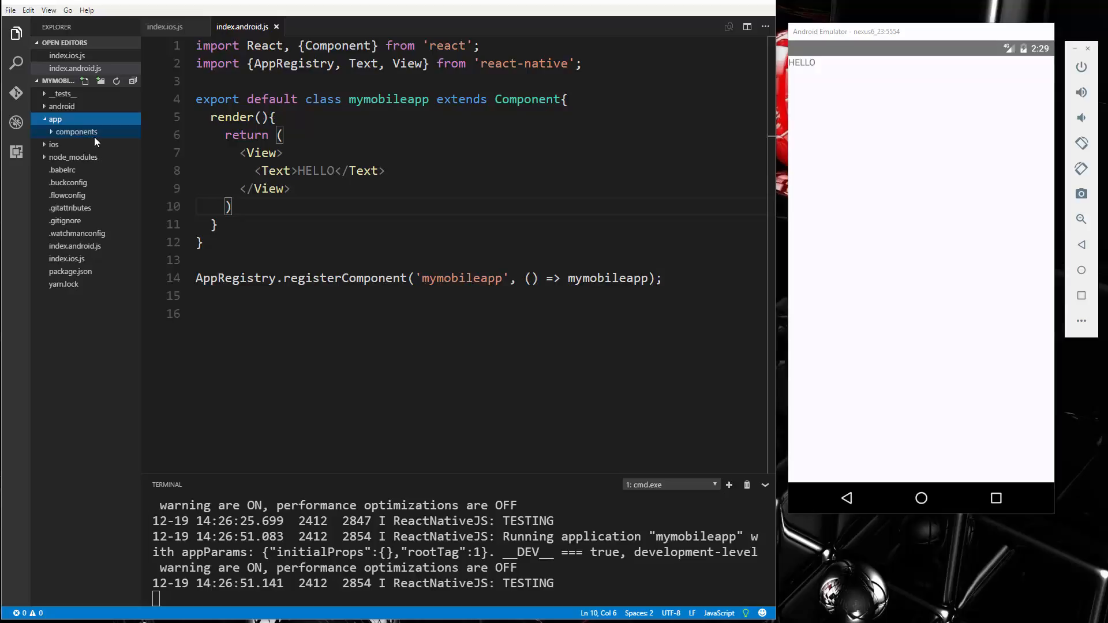
right_click(76, 132)
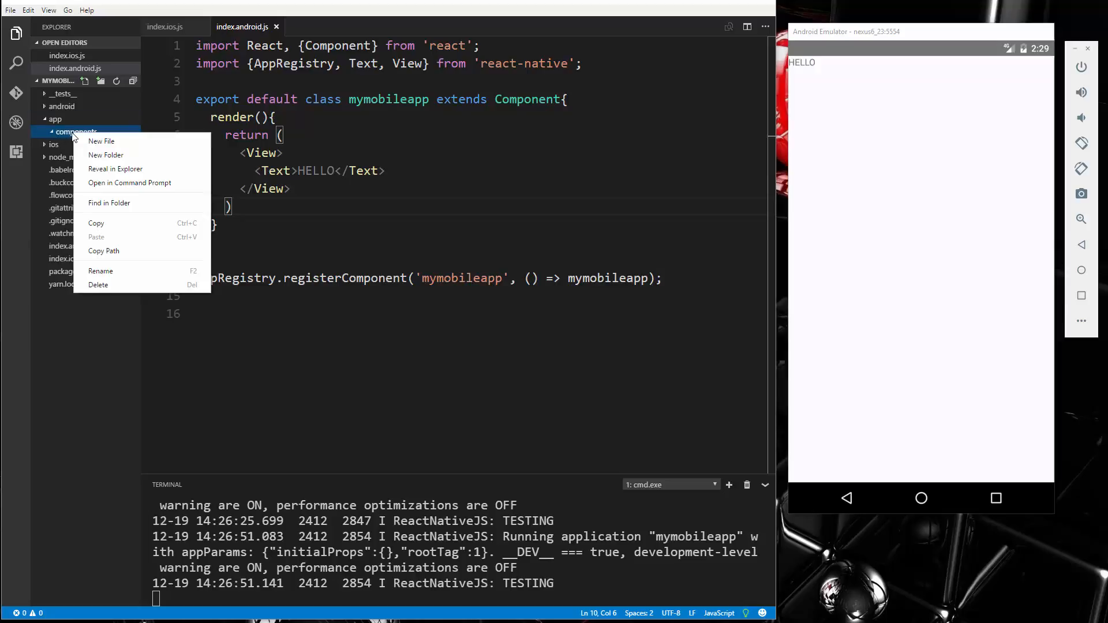
click(101, 141)
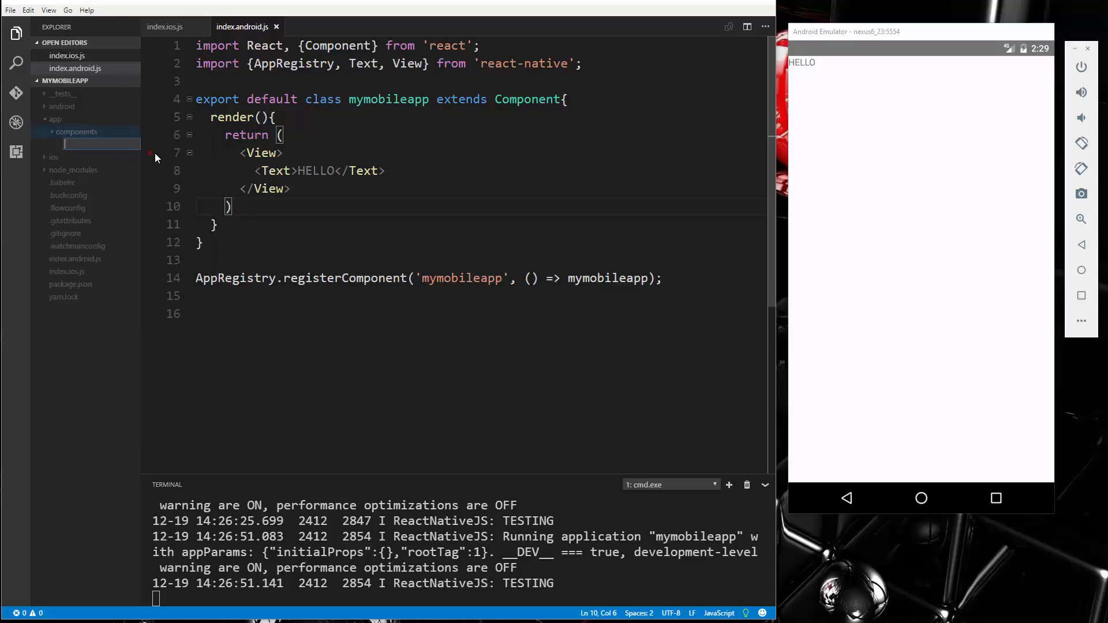
Name the new folder component1, then rename it to SimpleComponent1.
text(component1)
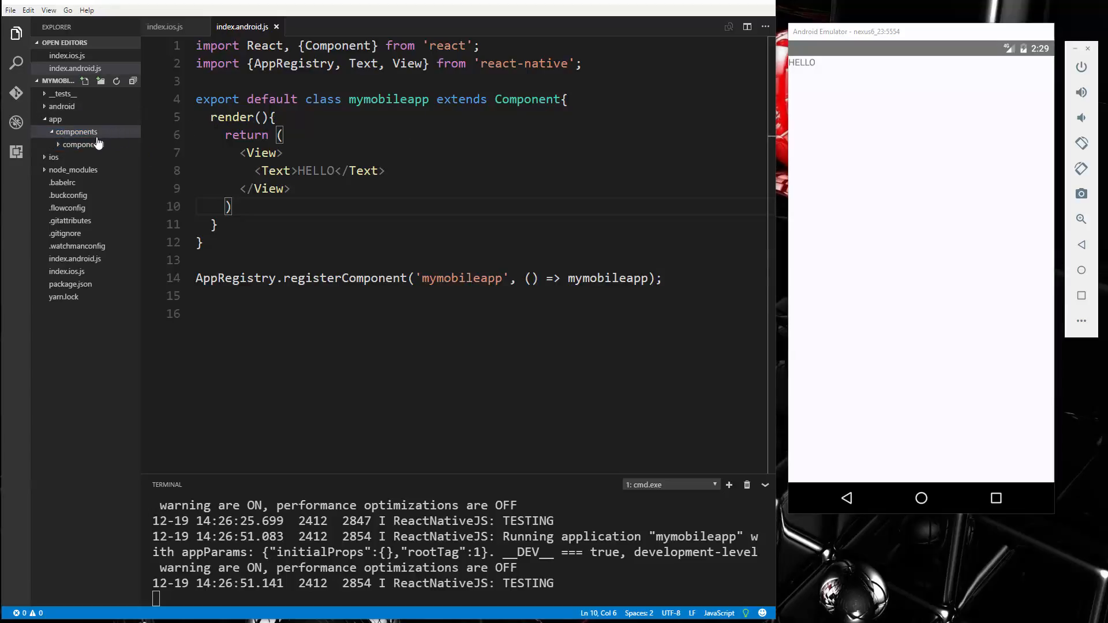
right_click(83, 145)
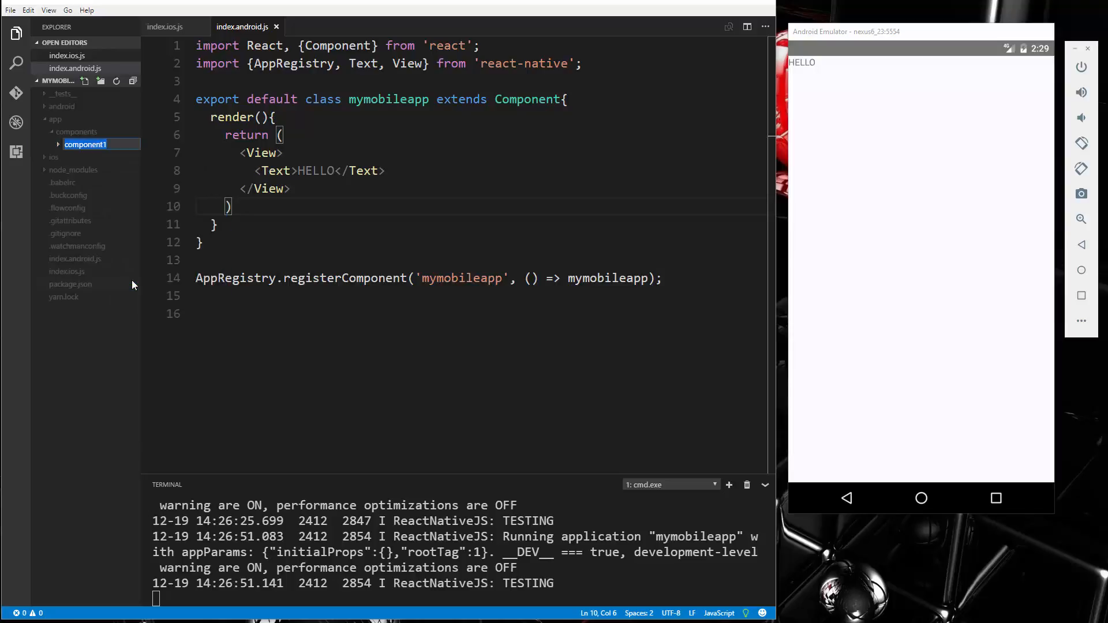
text(SimpleC)
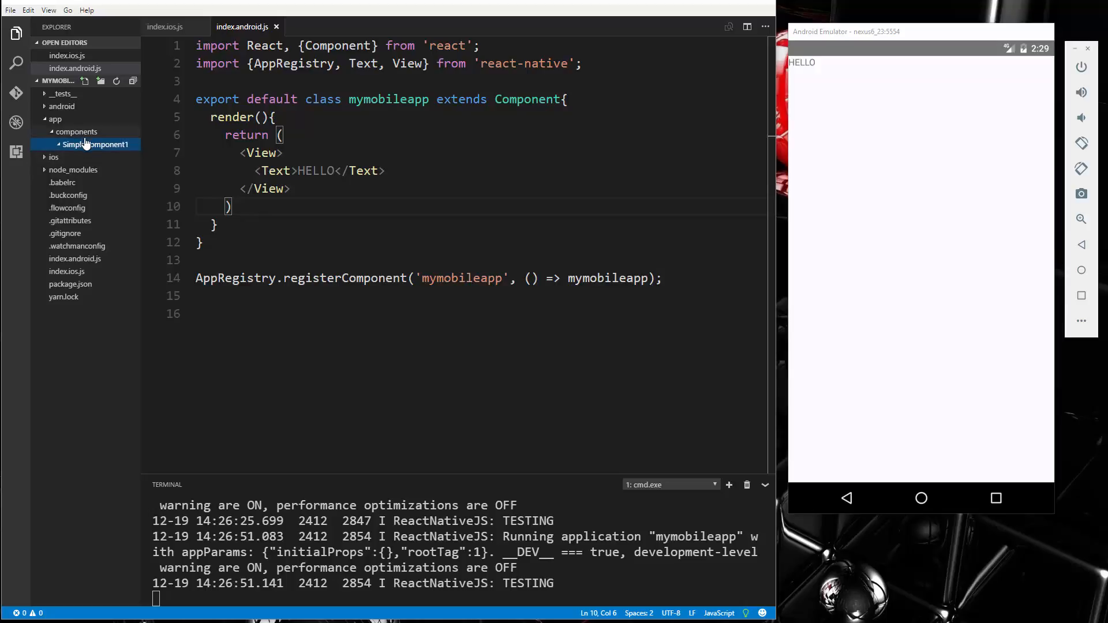
Add a new file named SimpleComponent1.js inside the SimpleComponent1 folder.
right_click(75, 132)
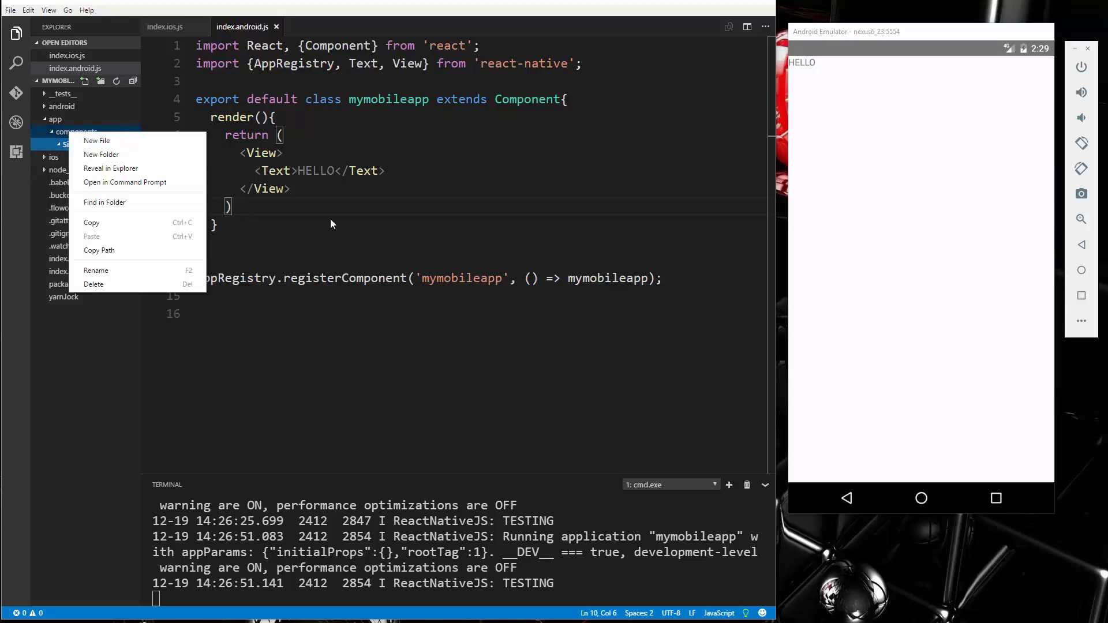
right_click(78, 144)
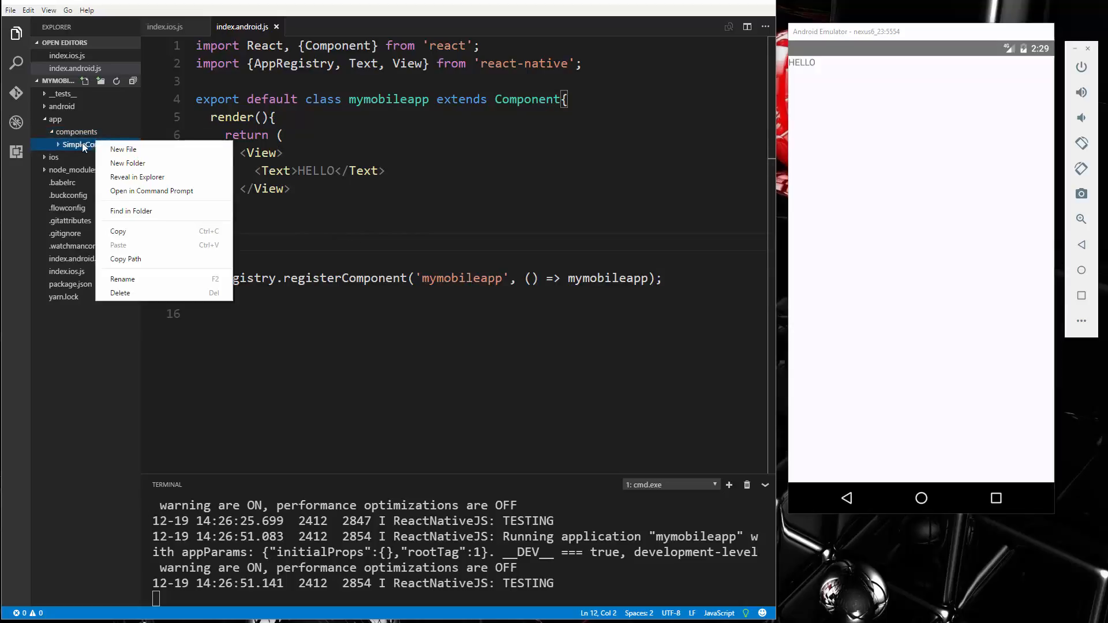
click(123, 149)
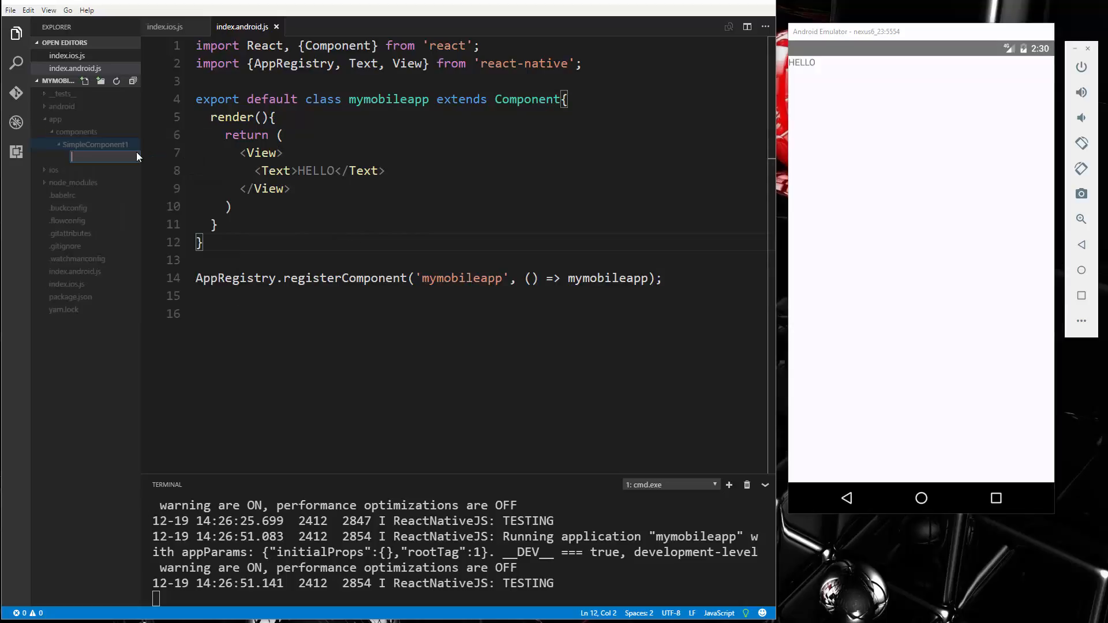
text(SimpleC)
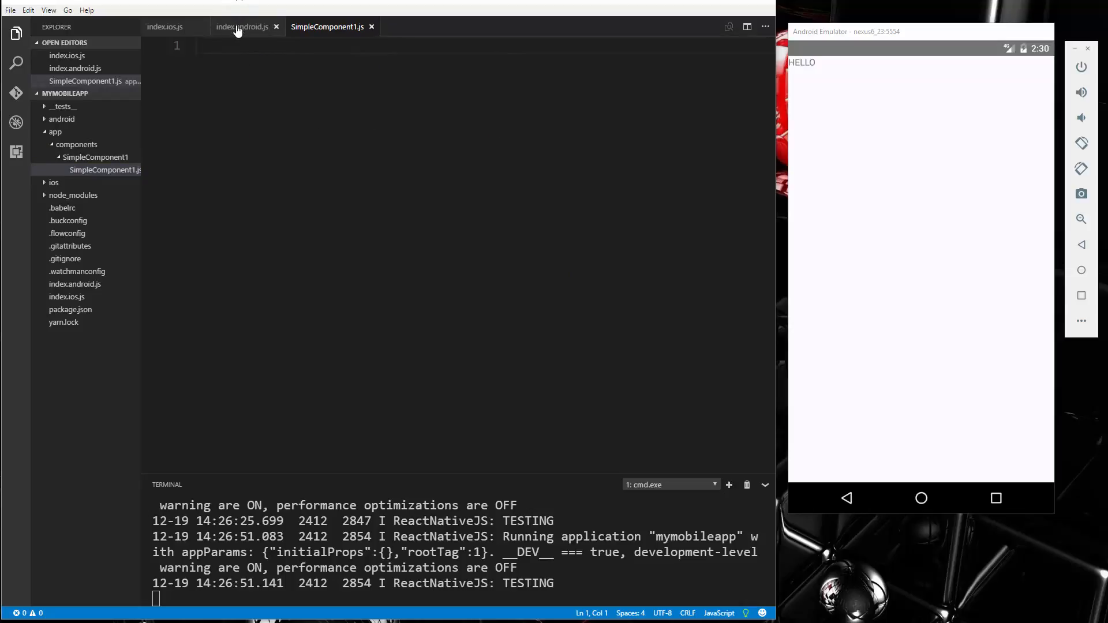
Copy index.android.js code into SimpleComponent1.js with import React, {Component} from 'react'.
click(242, 26)
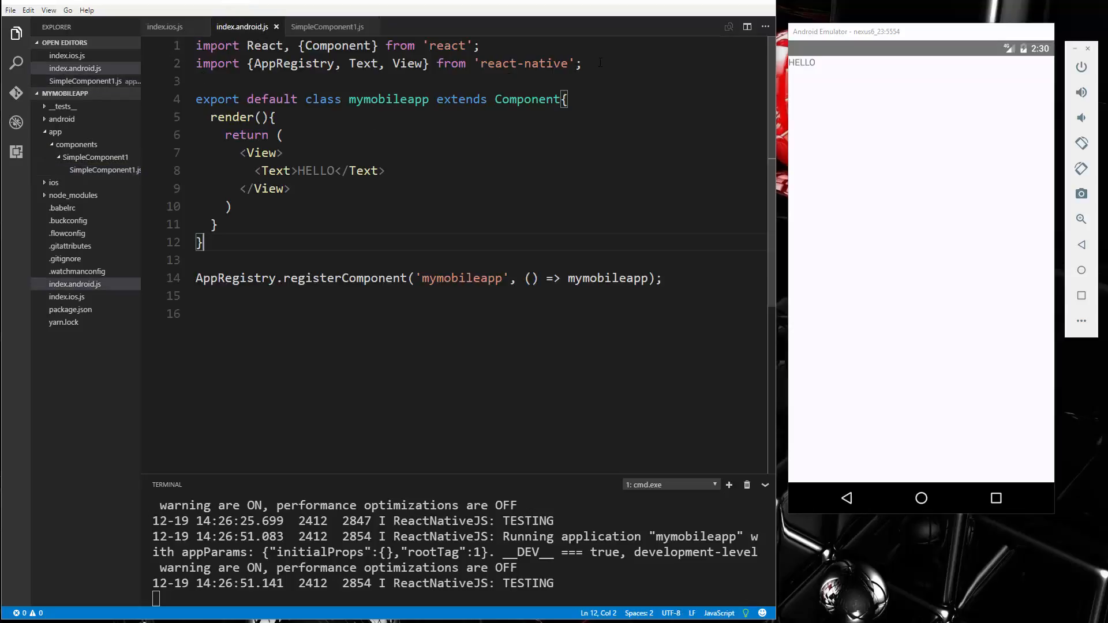
key(ctrl+a)
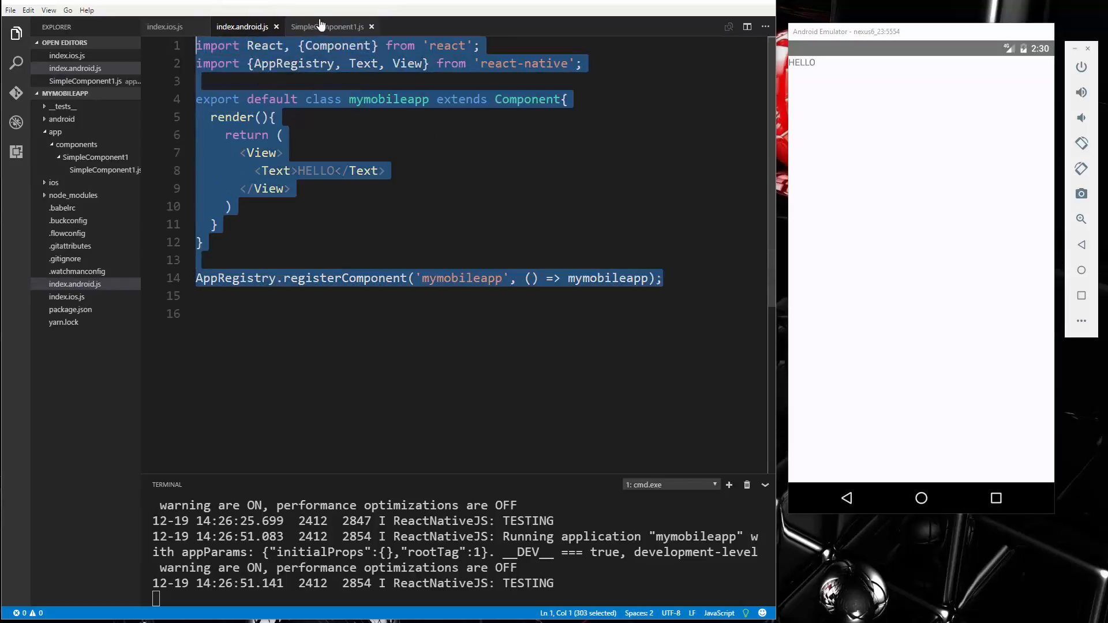
click(328, 27)
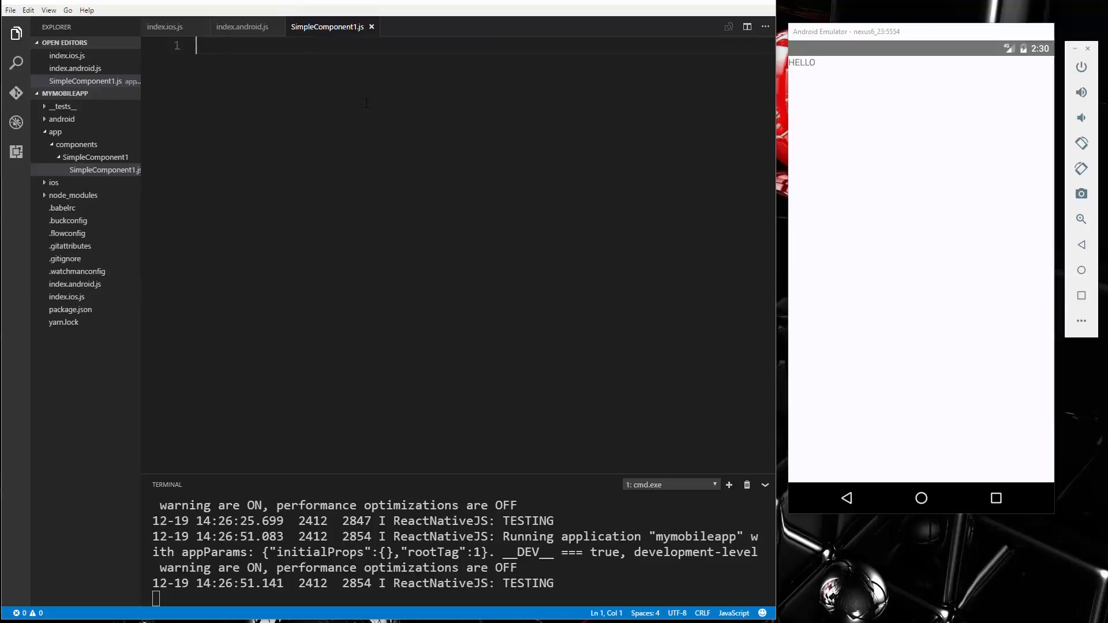
text(import React, {Component} from 'react';)
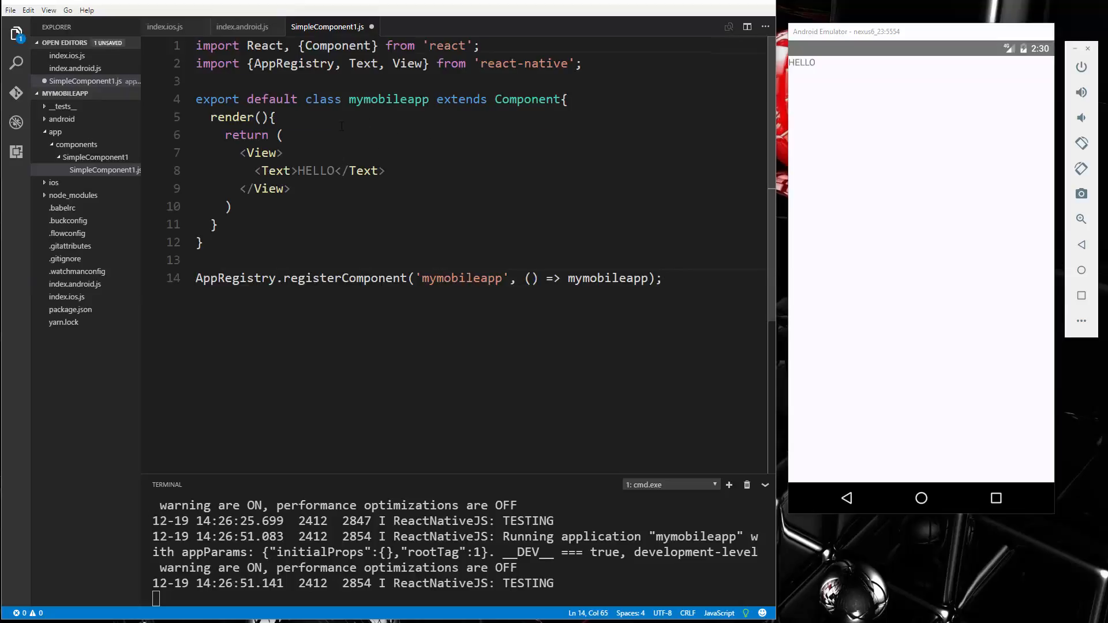
Rename the class and AppRegistry names from mymobileapp to SimpleComponent1.
double_click(387, 98)
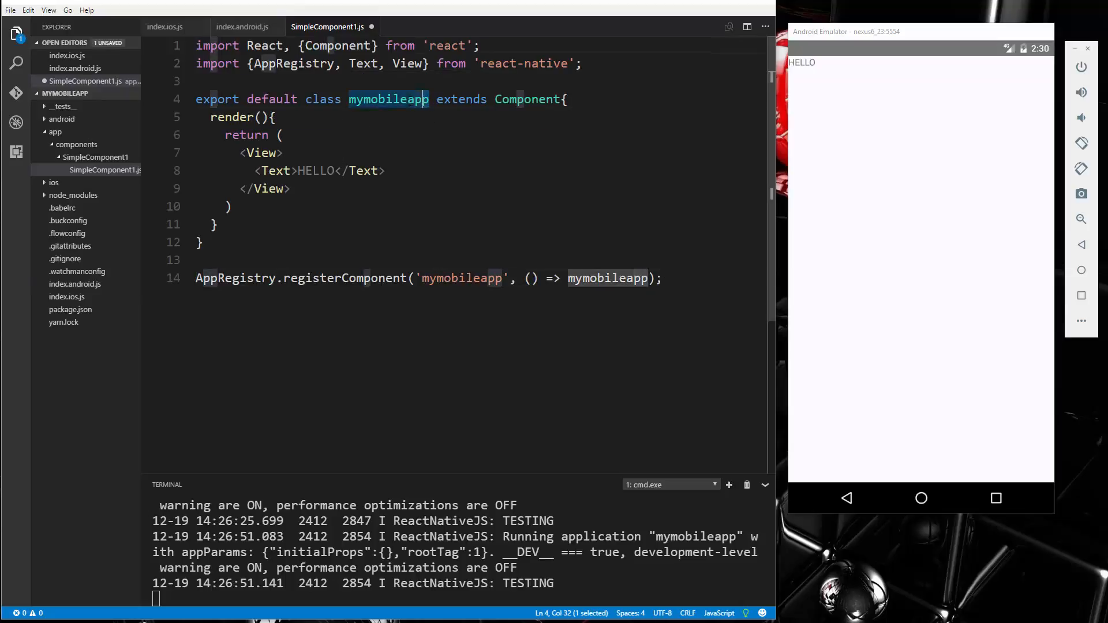
double_click(387, 98)
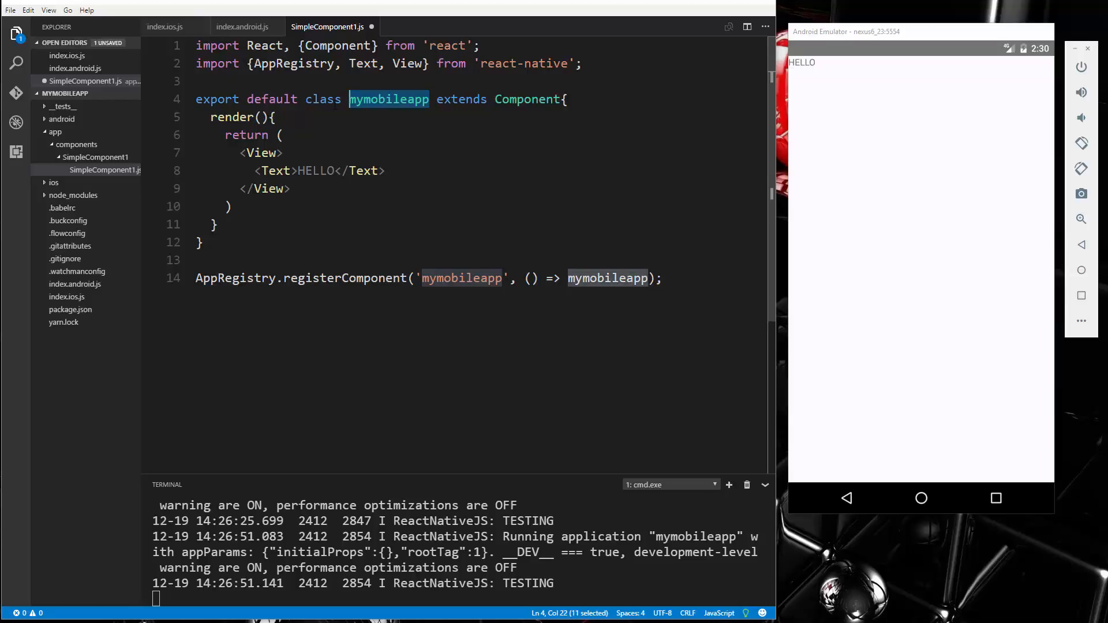
text(Simple)
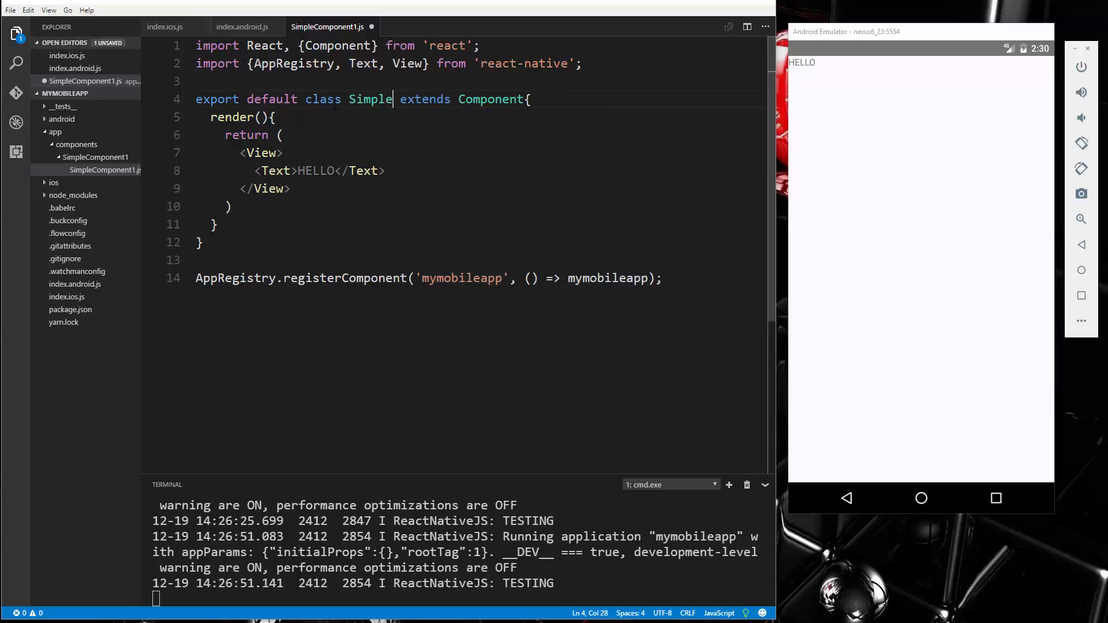
text(Component1)
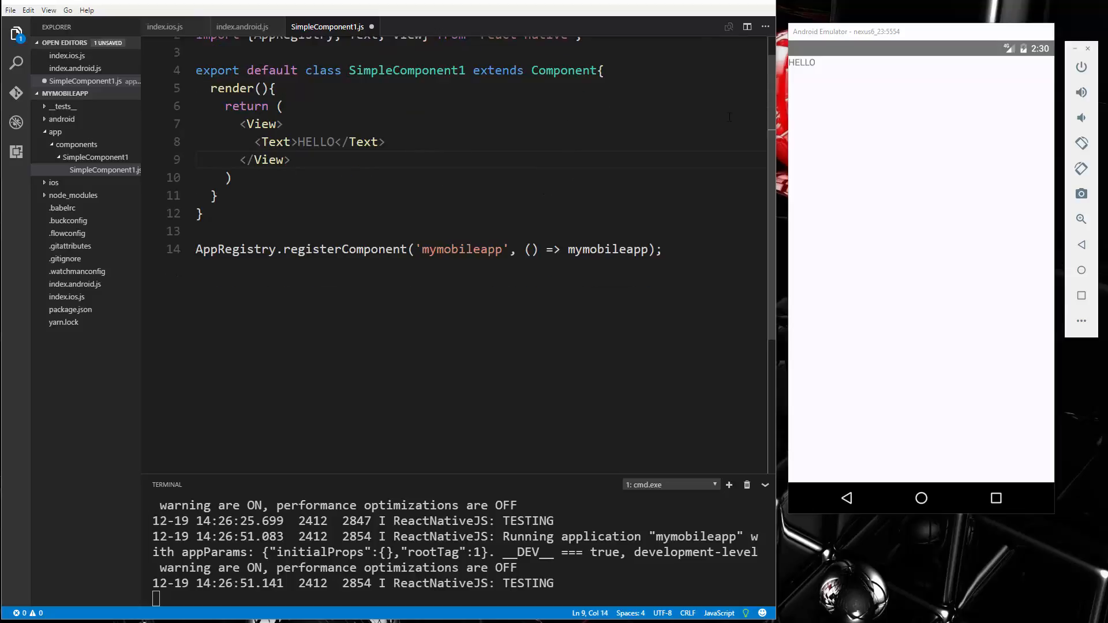
double_click(461, 278)
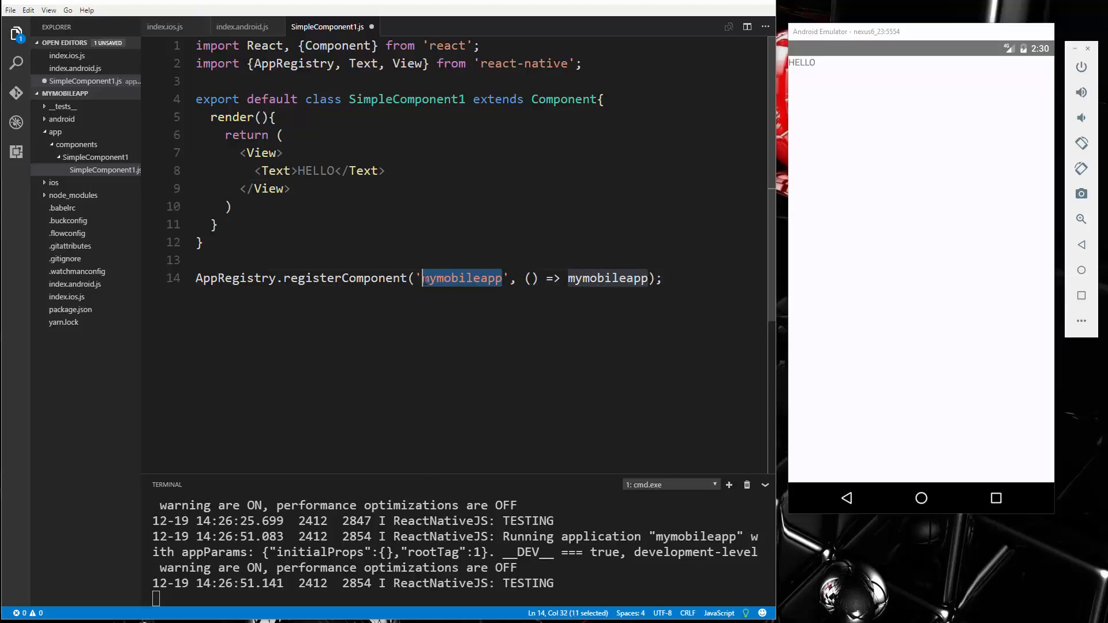
text(SimpleComponent1)
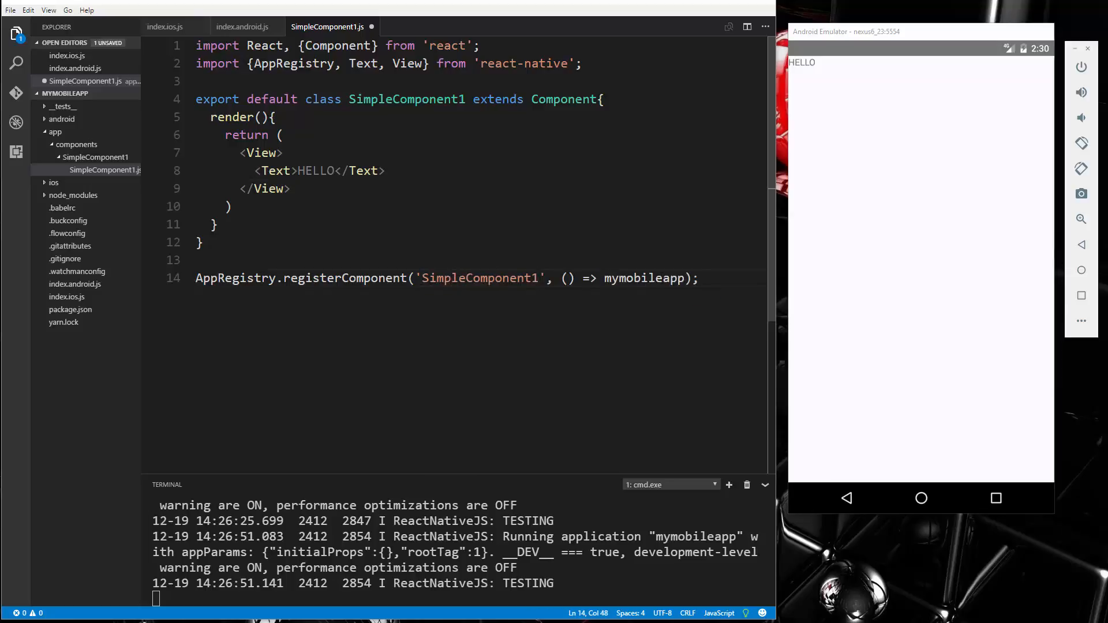
double_click(644, 278)
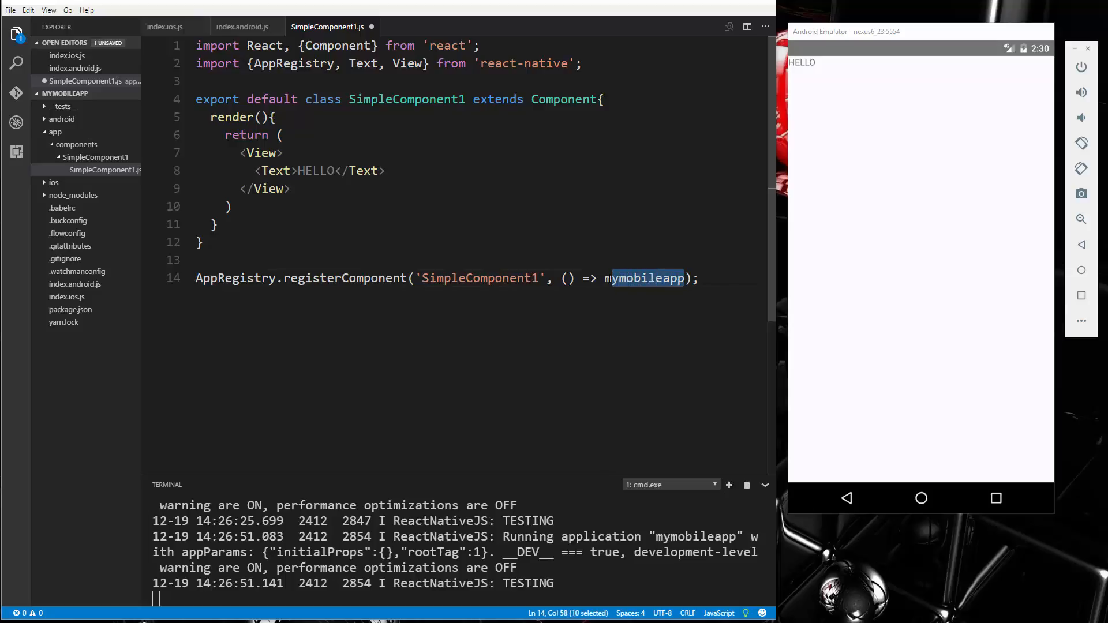
text(SimpleComponent1)
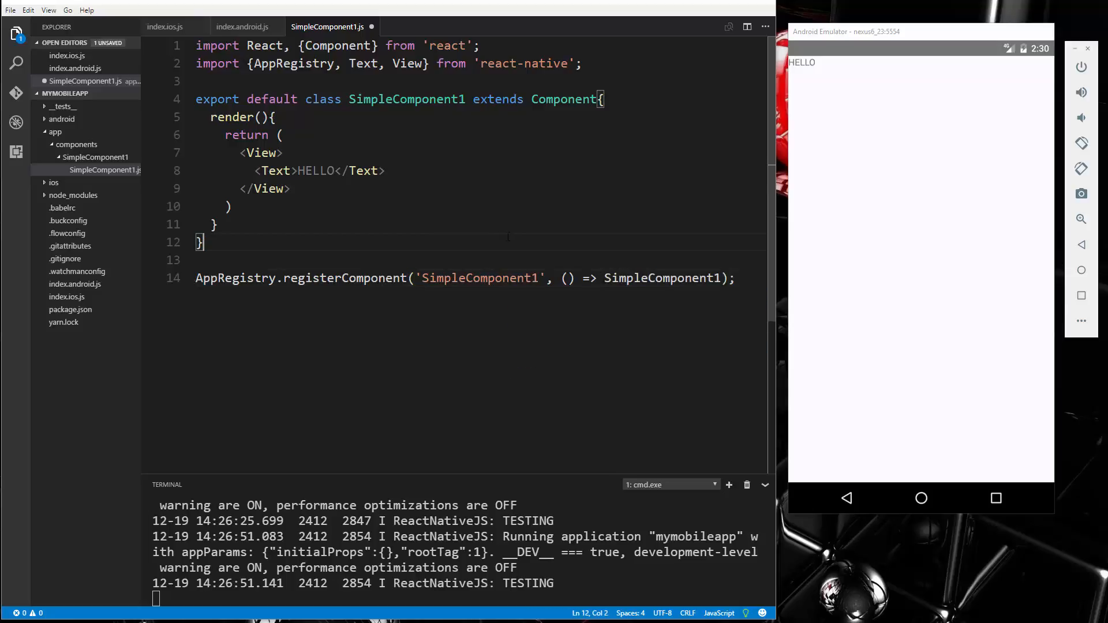
Replace HELLO with 'Simple Component 1' in the render text.
double_click(315, 171)
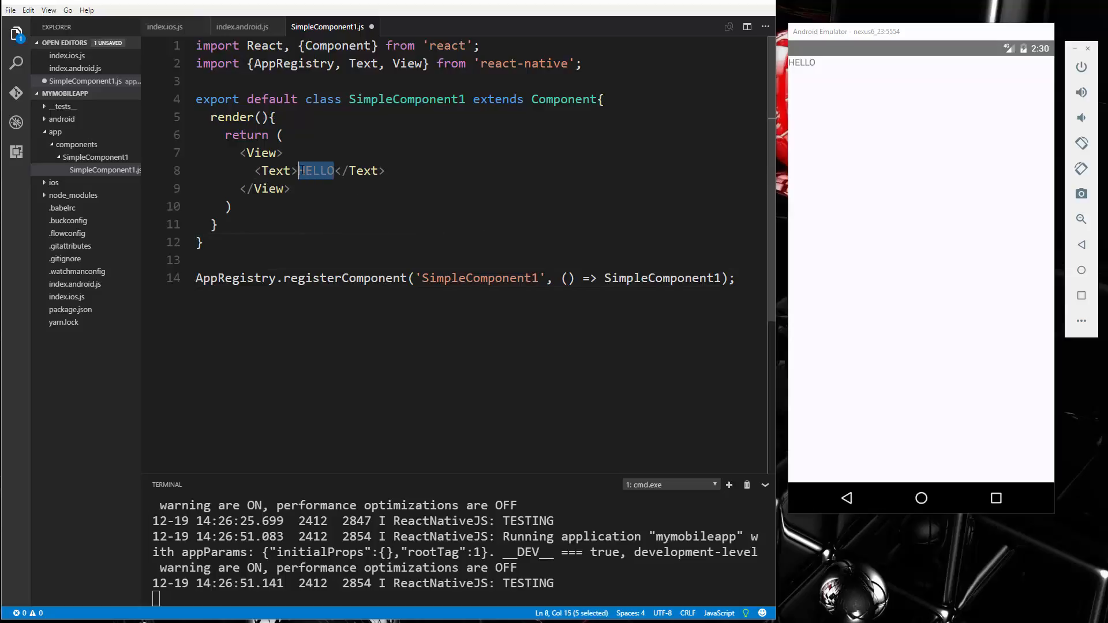
text(Simple Component)
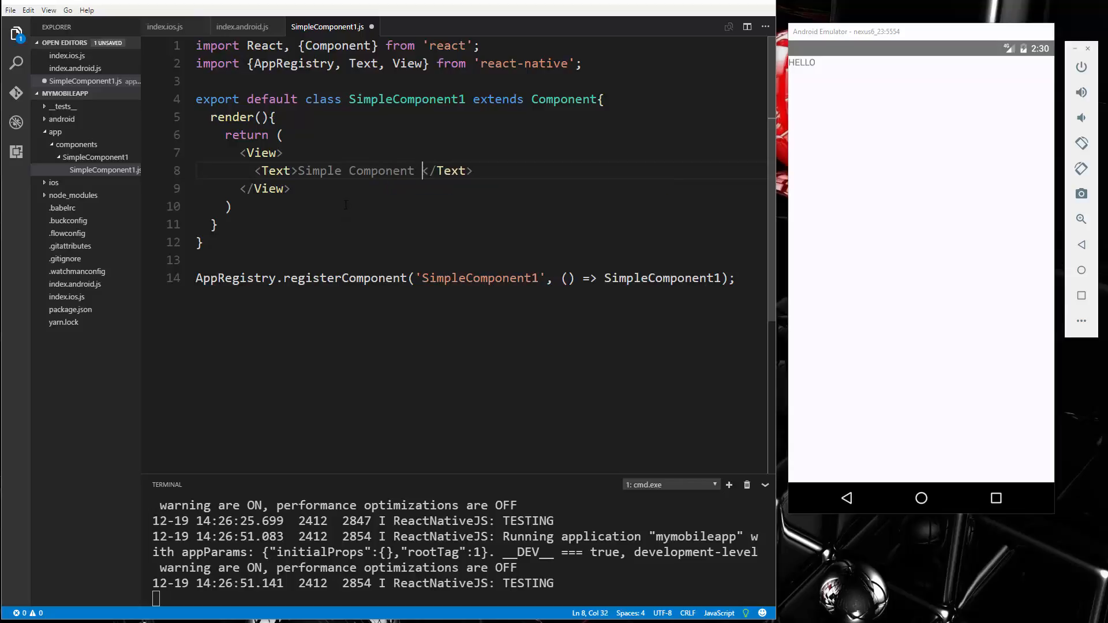
text(1)
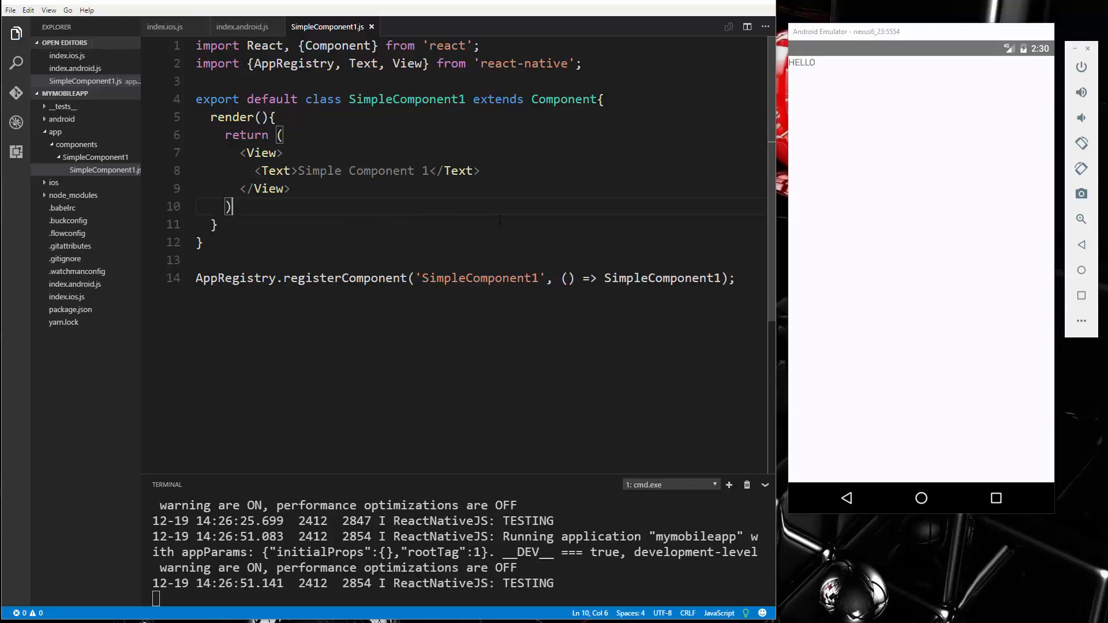
mouse_move(242, 26)
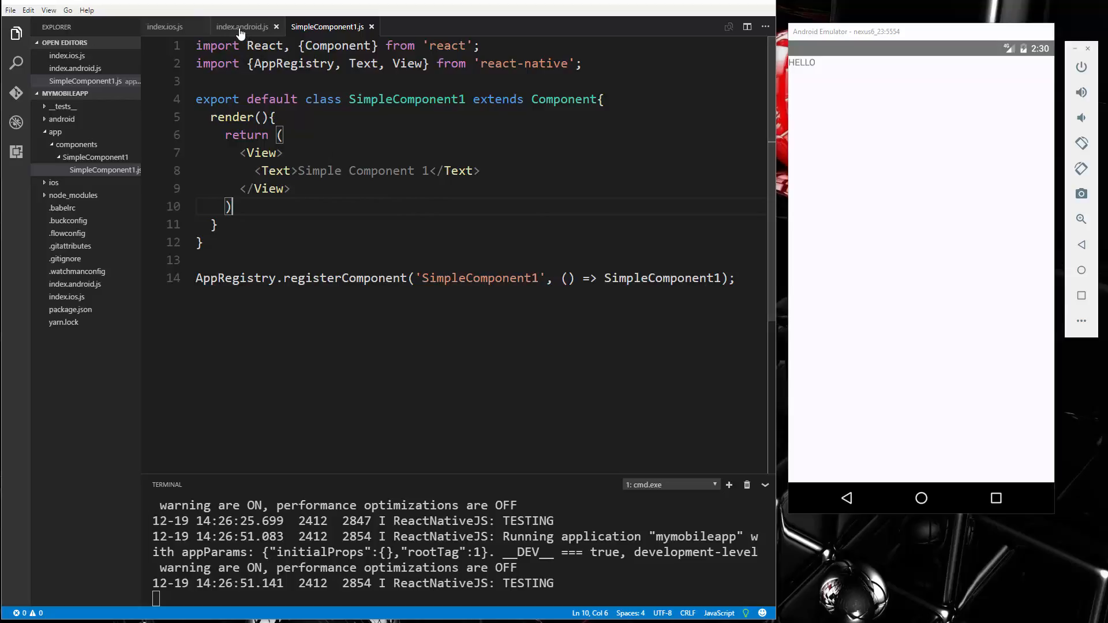
In index.android.js, import SimpleComponent1 from './app/components/SimpleComponent1/SimpleComponent1'.
click(241, 26)
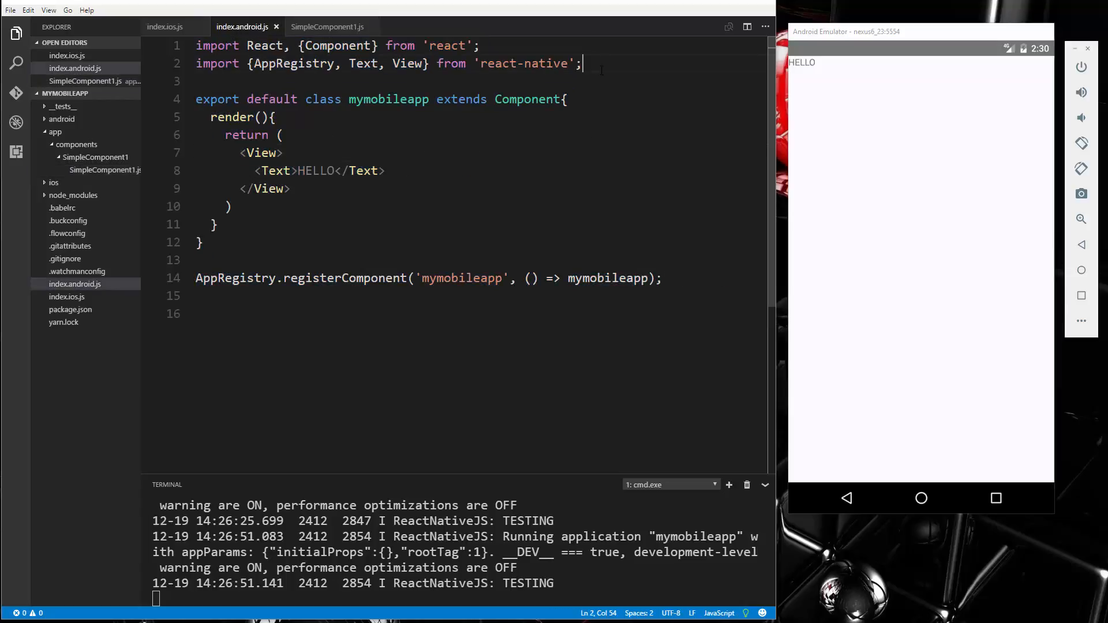
text(import Simpl)
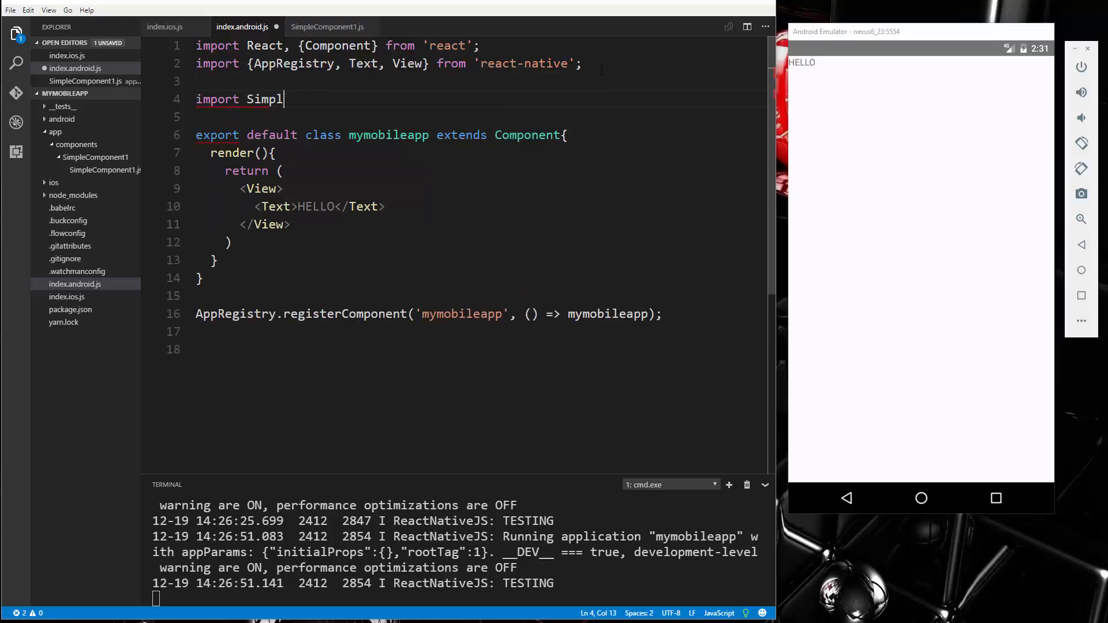
text(eComponen)
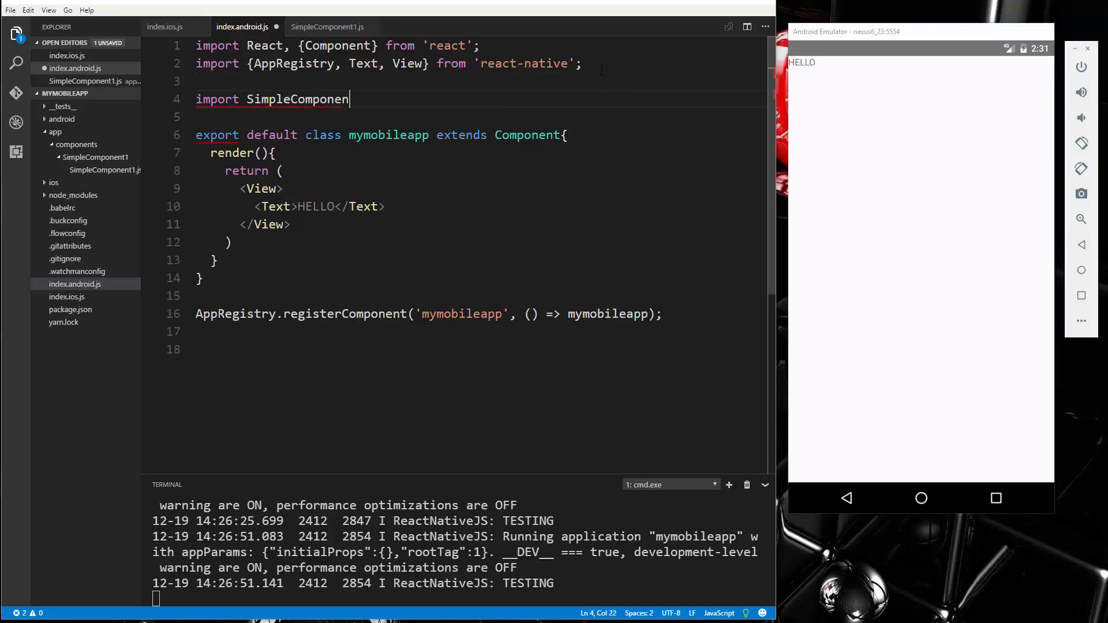
text(t1 from ')
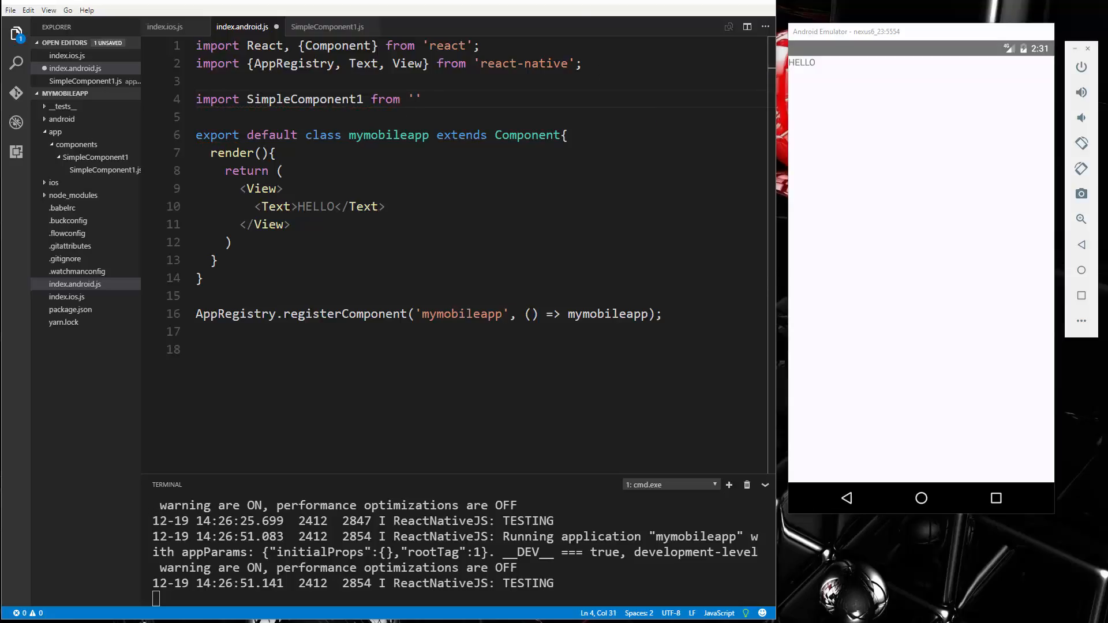
text(./)
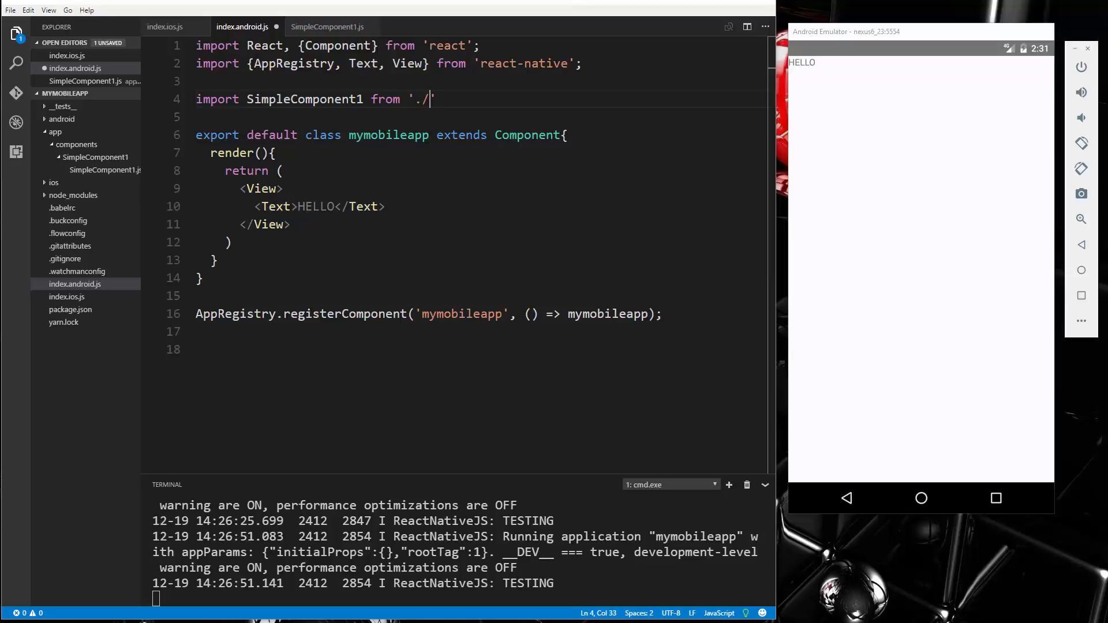
text(app/)
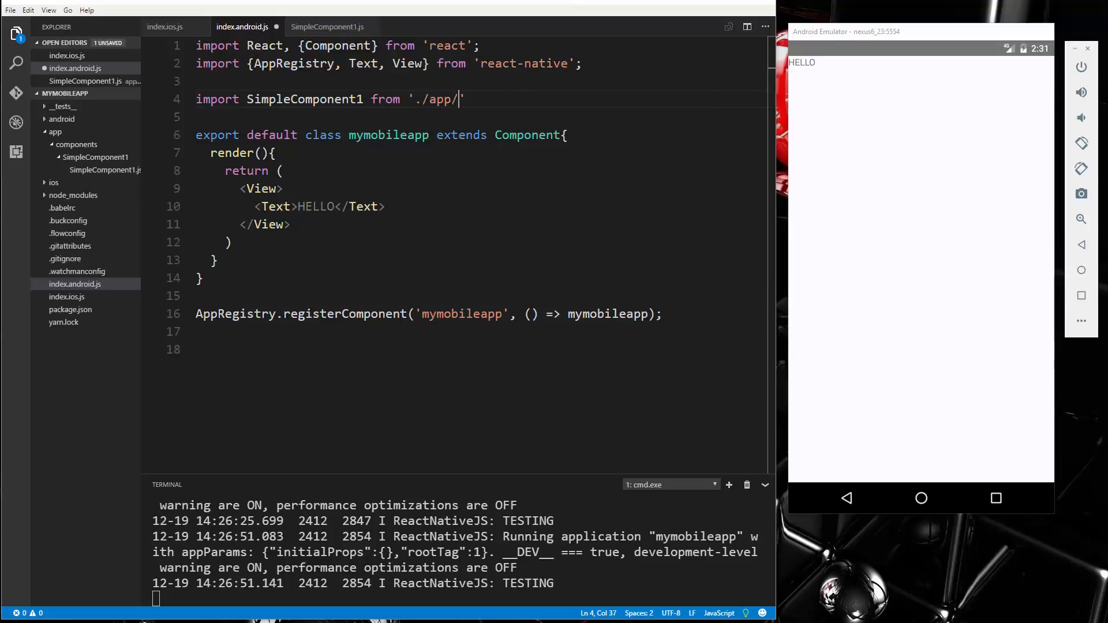
text(components)
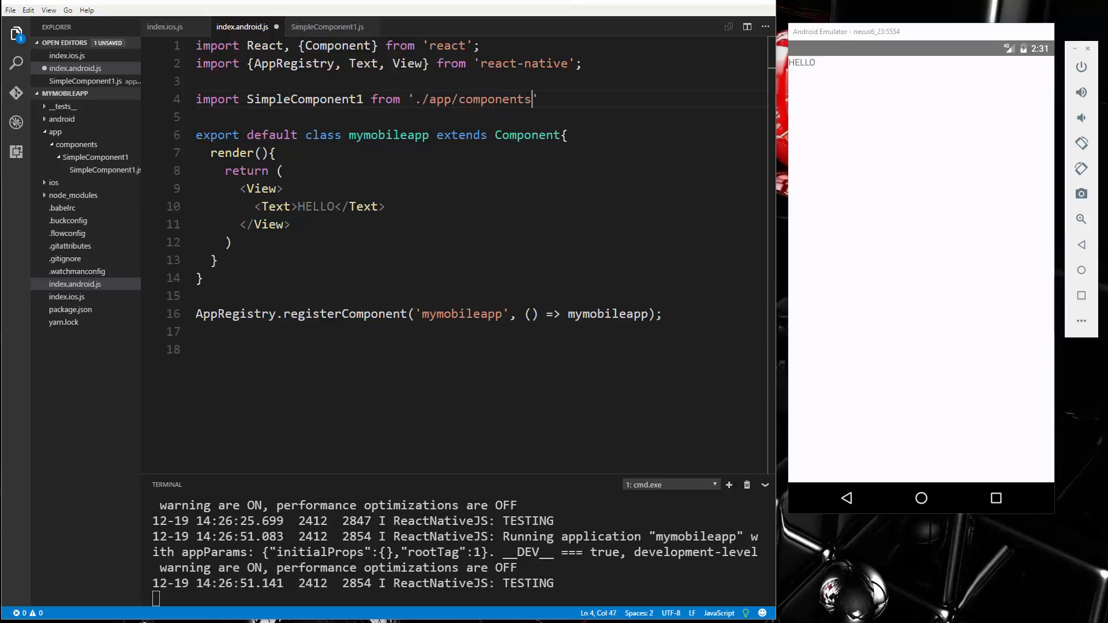
text(/)
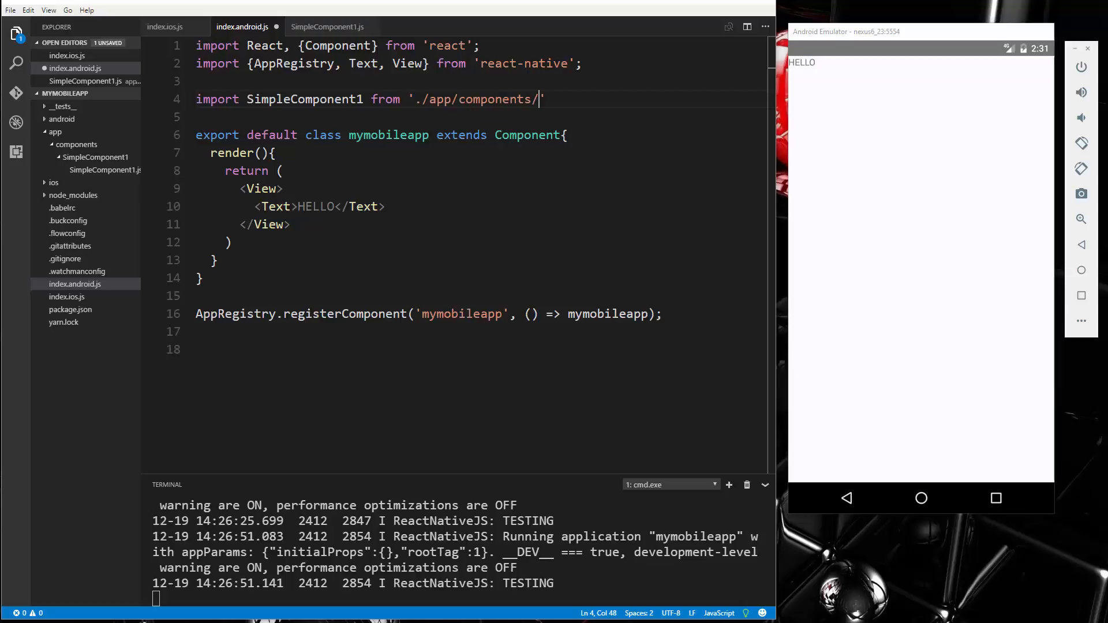
text(SimpleComponent1)
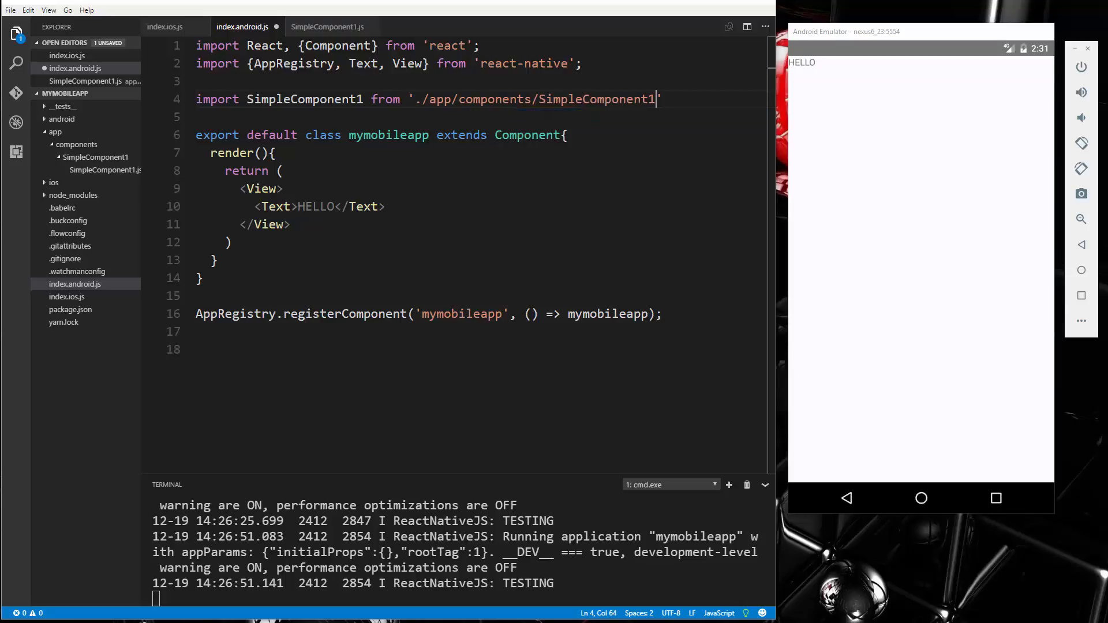
text(/SimpleComponent)
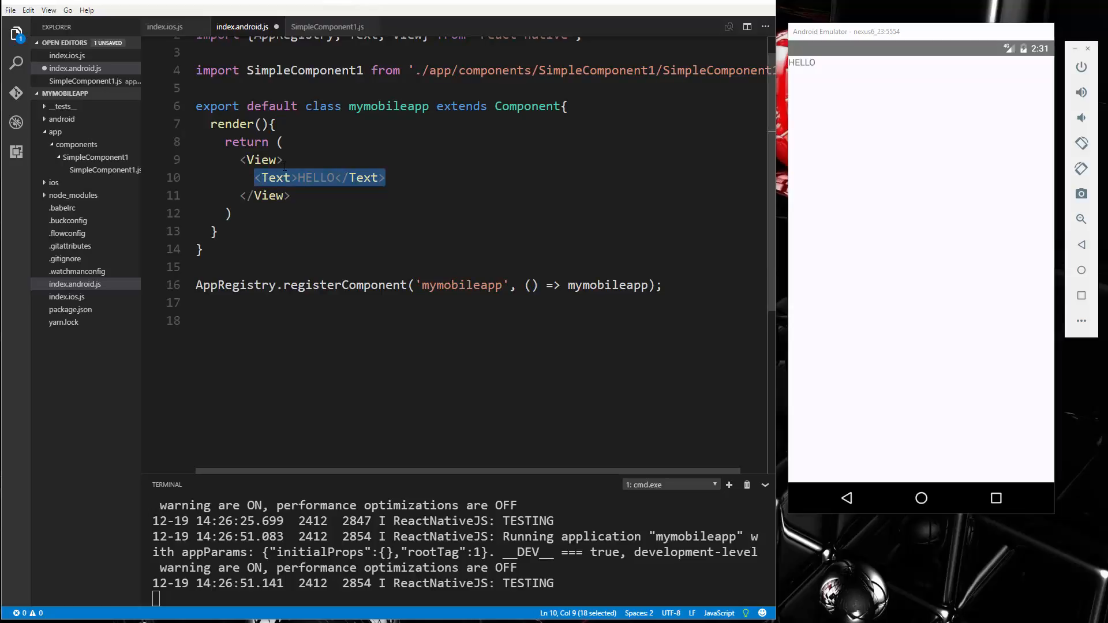
Replace the HELLO Text element with <SimpleComponent1 /> and save.
text(SimpleComponent1 />)
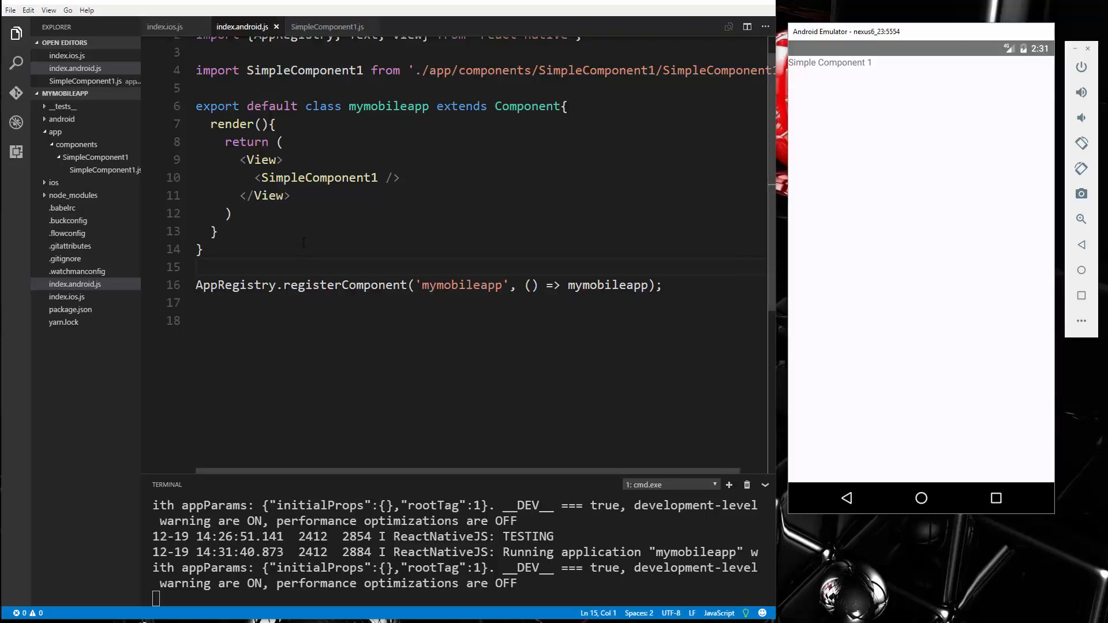
click(375, 177)
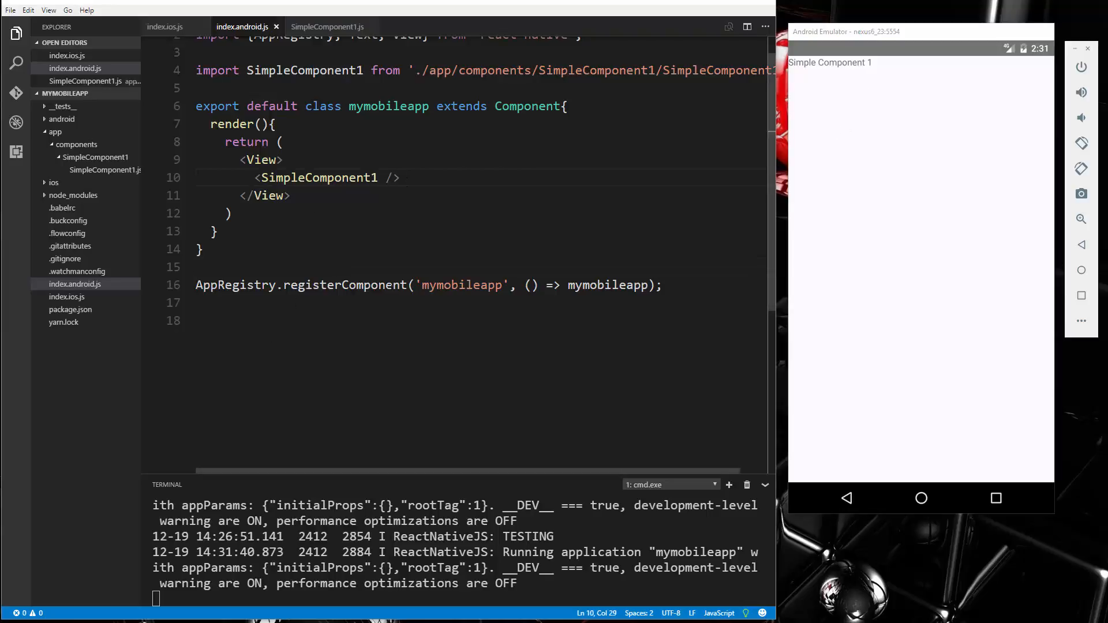
Copy all index.android.js code into index.ios.js, then return to index.android.js.
click(67, 296)
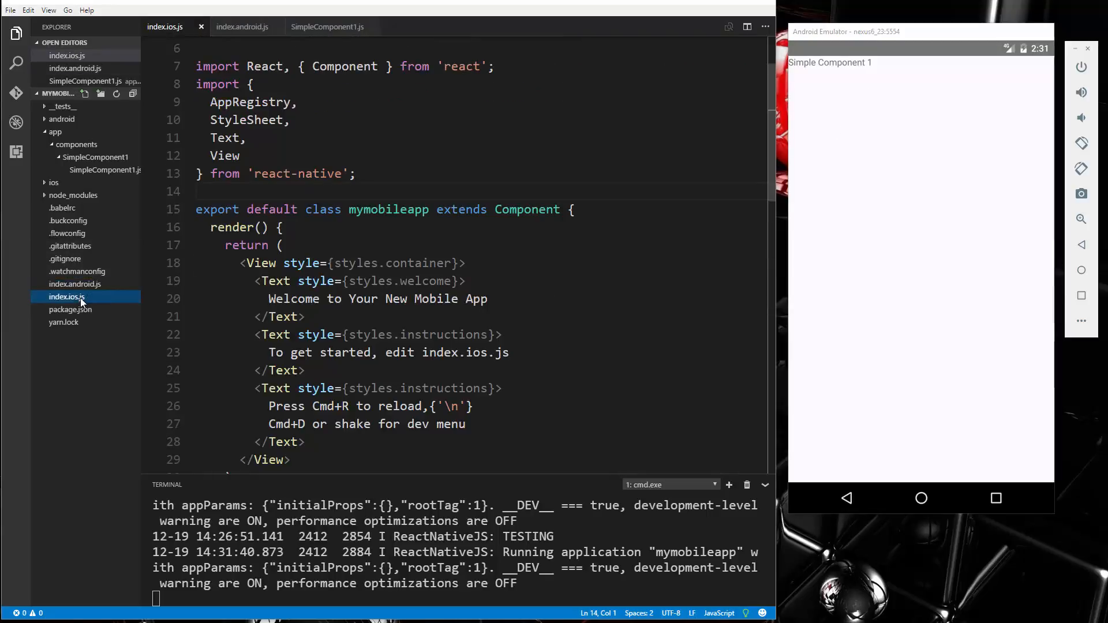
click(242, 26)
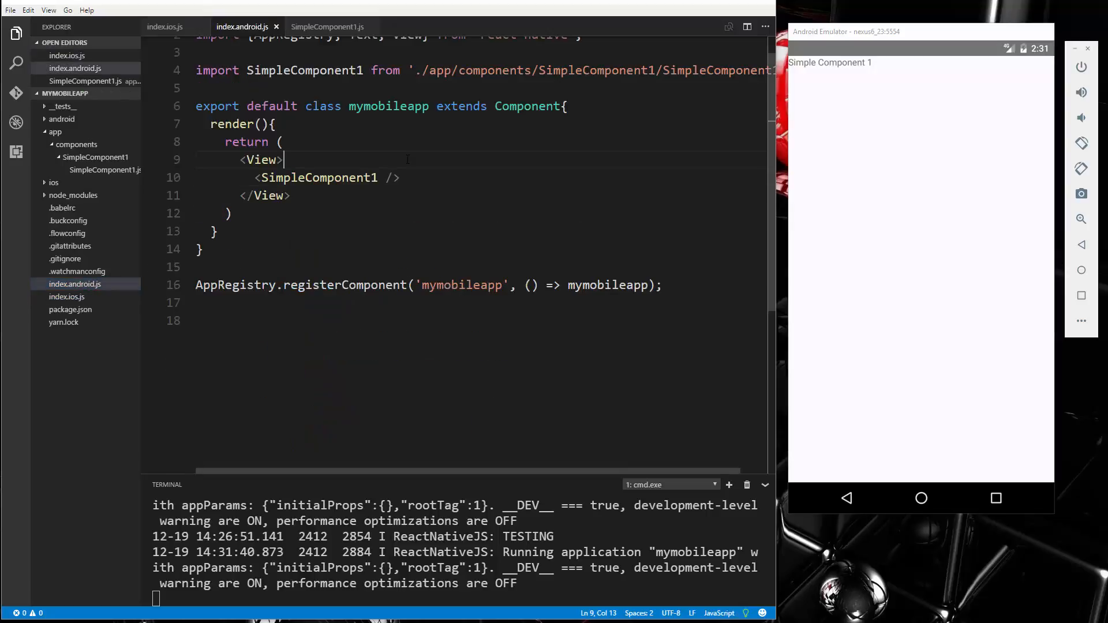
key(ctrl+a)
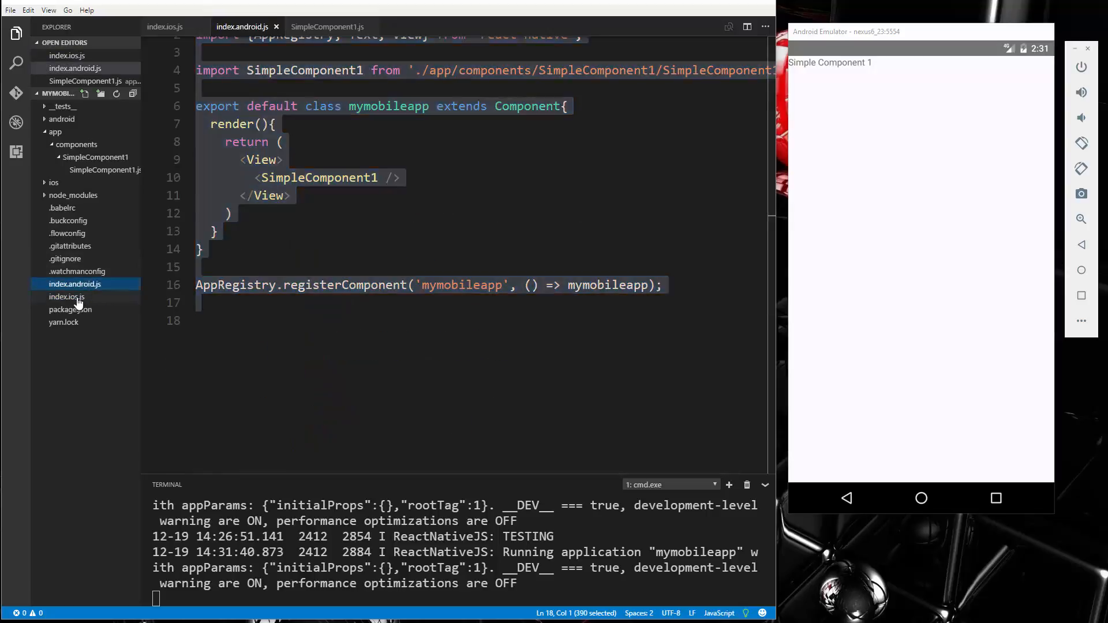
click(67, 296)
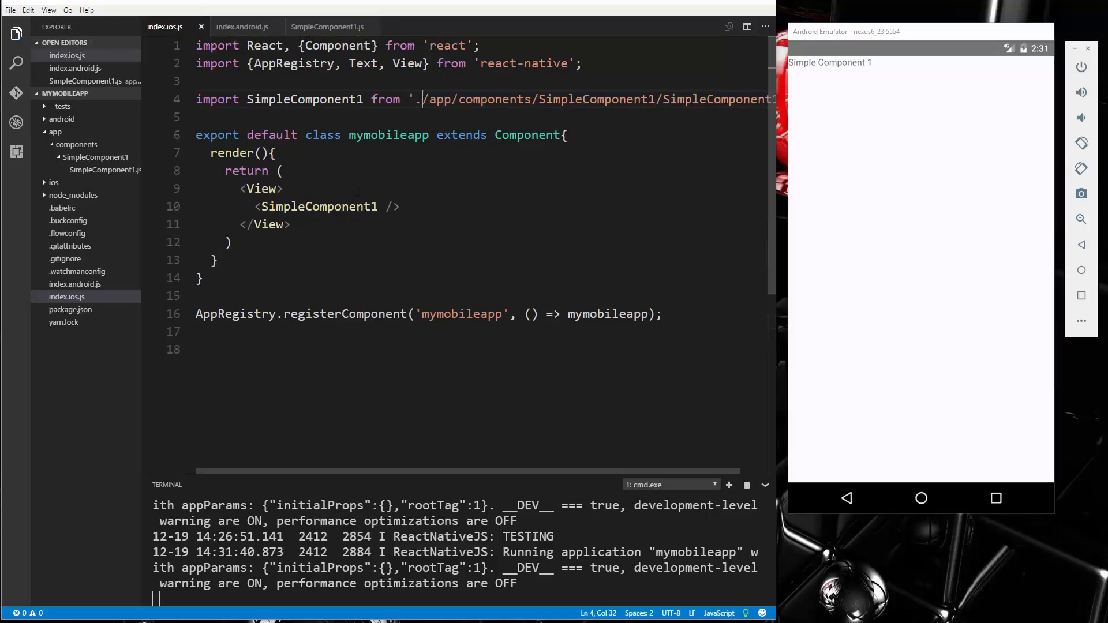
mouse_move(76, 305)
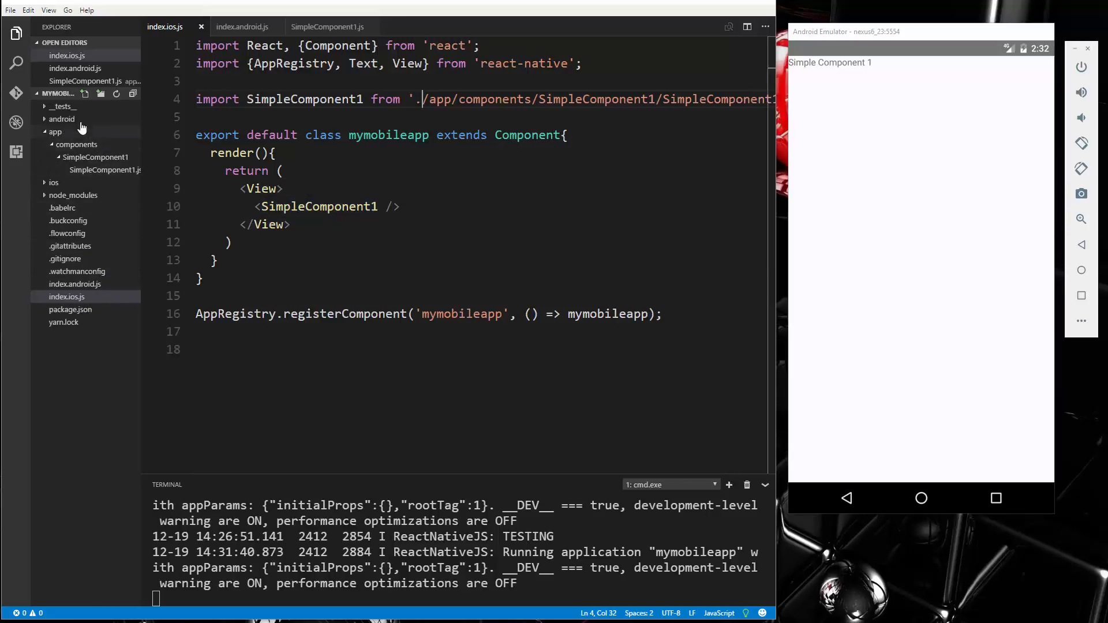
mouse_move(90, 169)
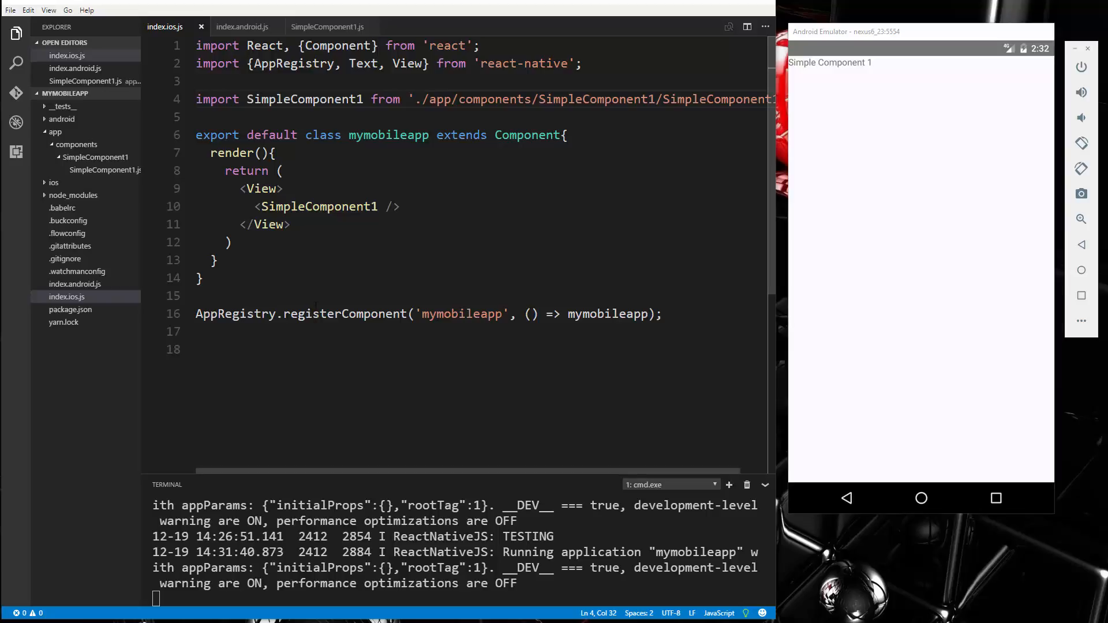
click(74, 284)
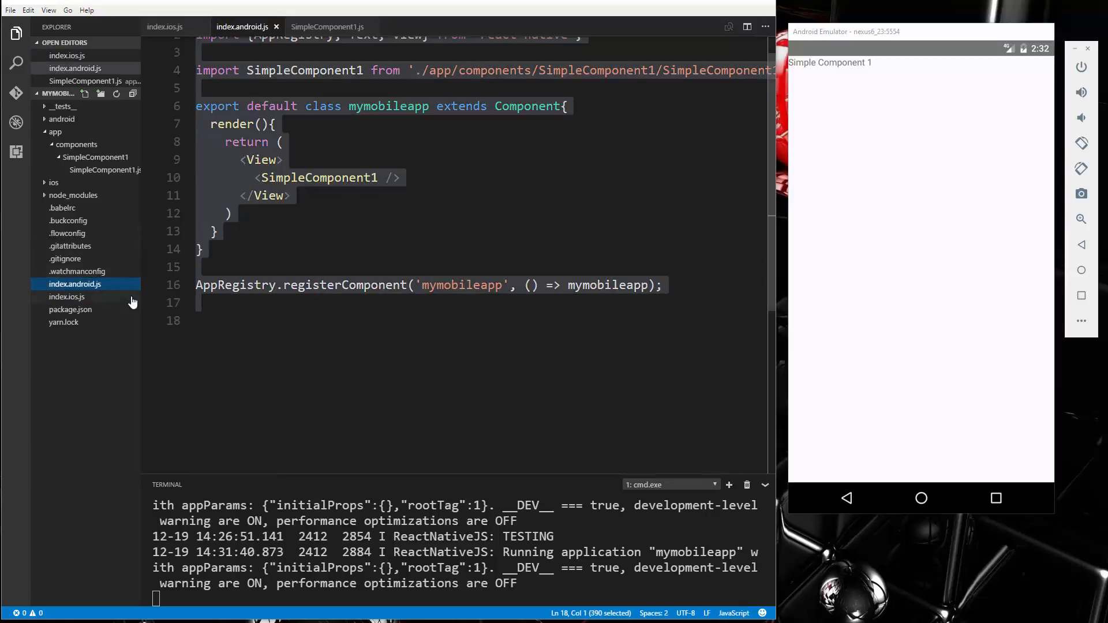
Clear the editor selection, scroll to the top, and collapse the SimpleComponent1 Explorer folder.
click(228, 213)
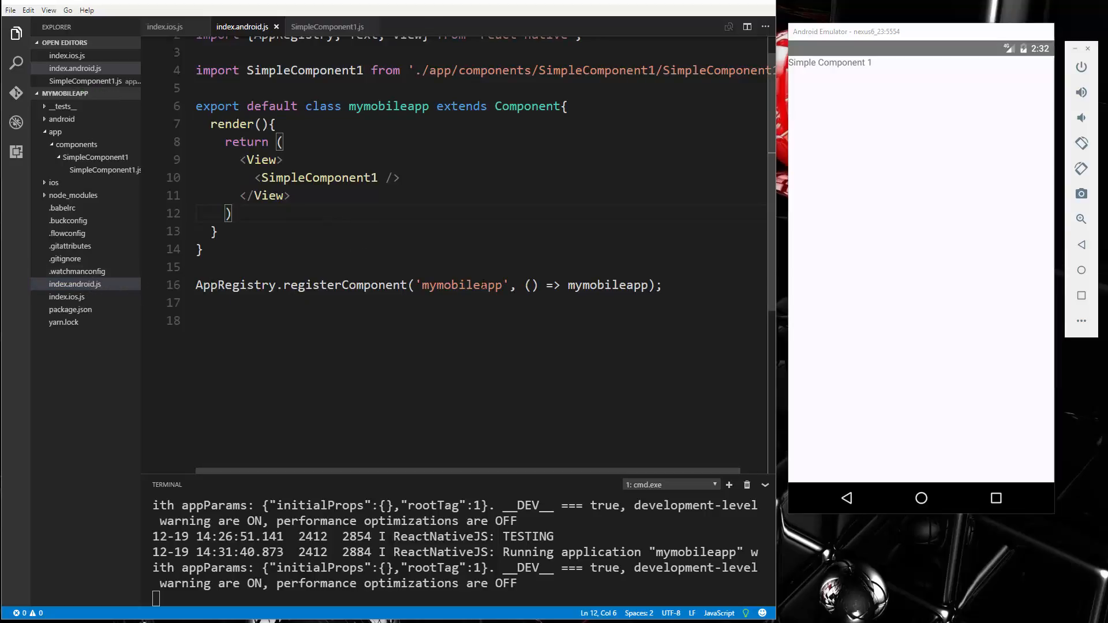
scroll(up, 3)
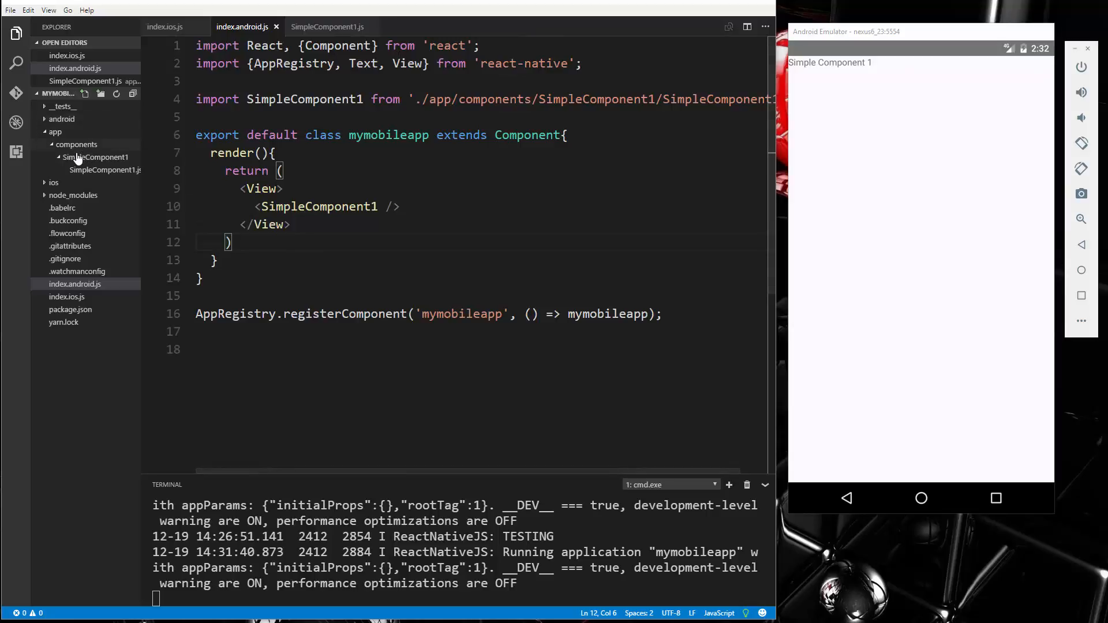
click(97, 156)
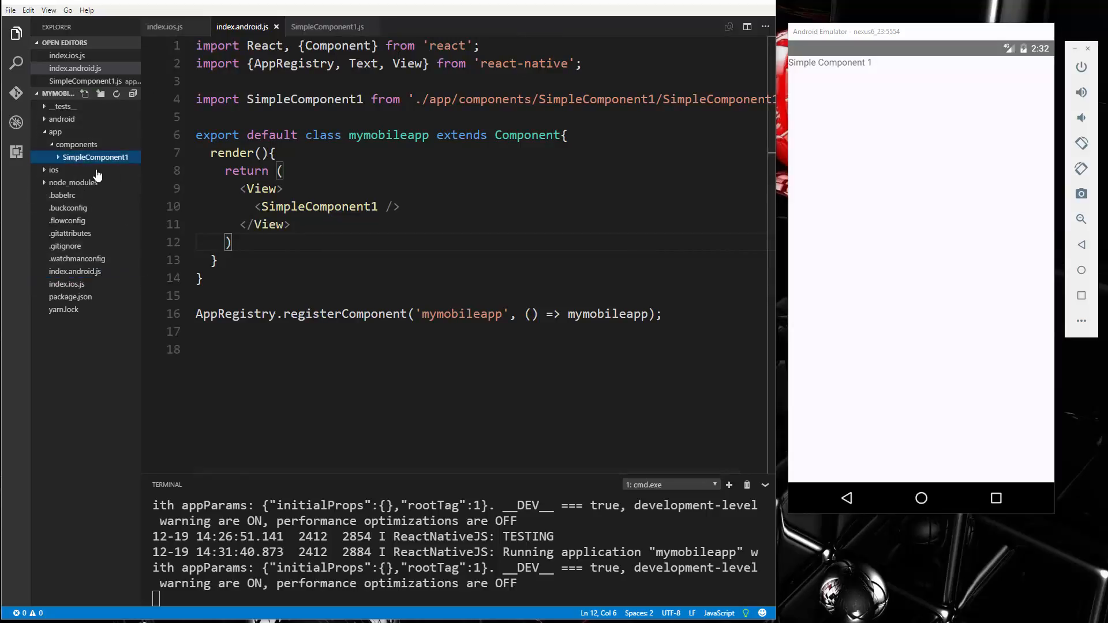